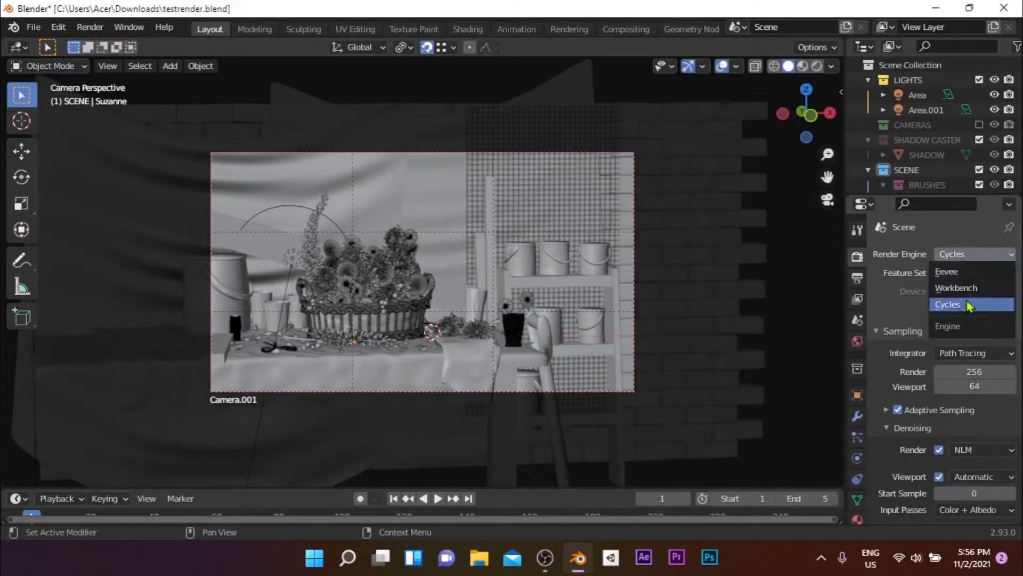
Step: Choose Cycles as render engine with NLM denoiser and review the 1920×1080 PNG output for frames 1–5
{"action": "left_click", "coordinate": [946, 304]}
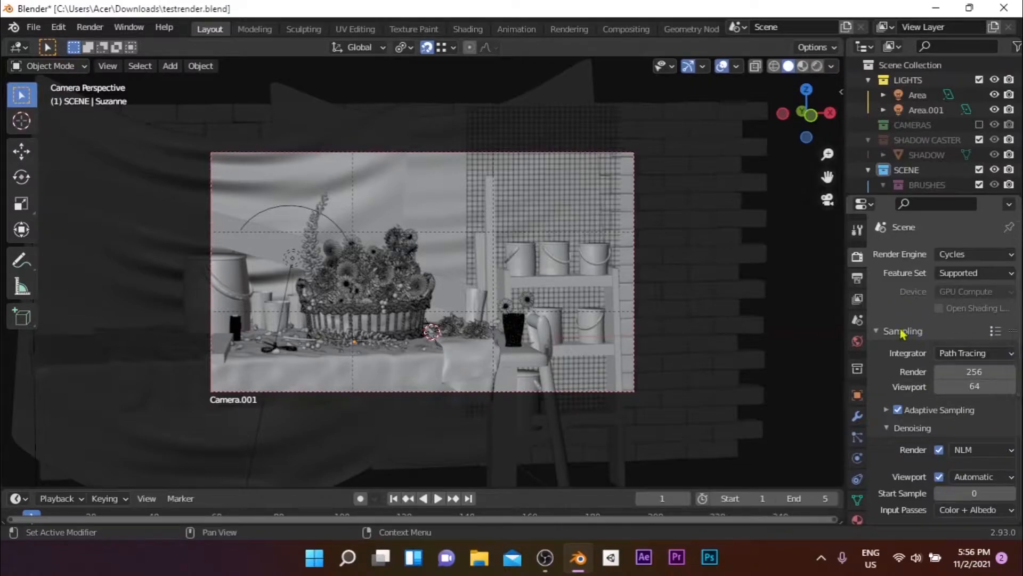
{"action": "scroll", "scroll_direction": "down", "scroll_amount": 3}
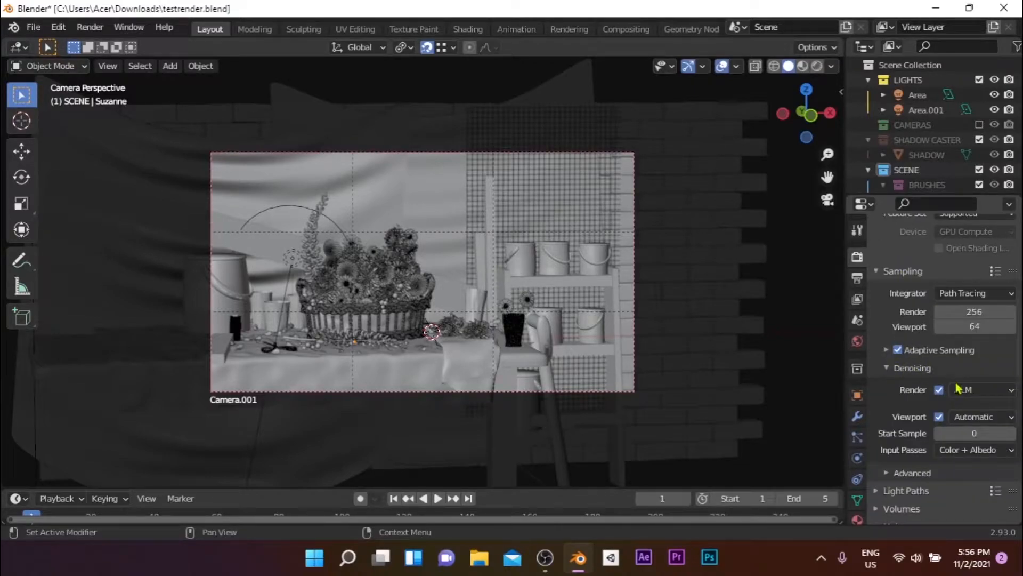
{"action": "left_click", "coordinate": [982, 390]}
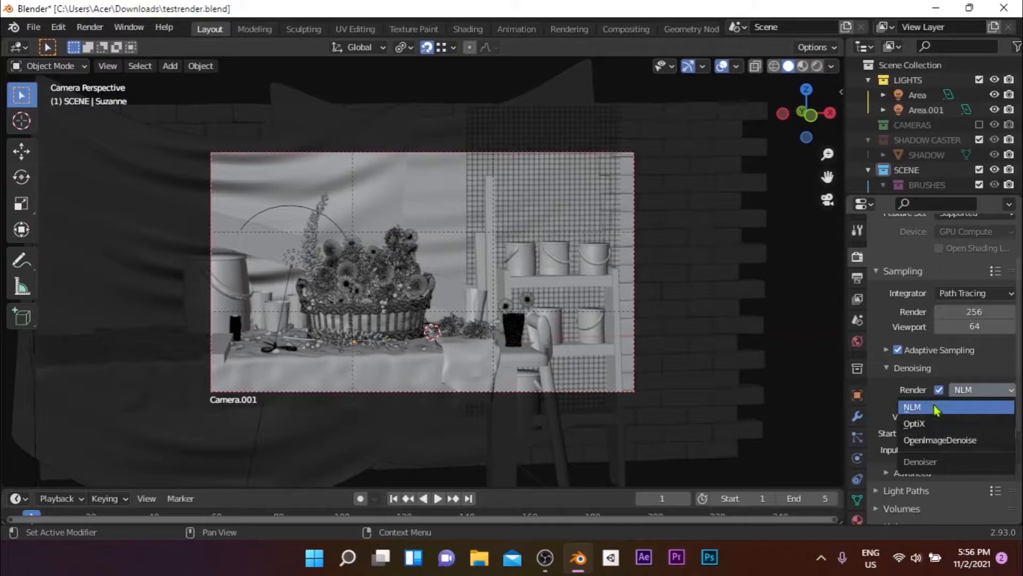
{"action": "left_click", "coordinate": [913, 406]}
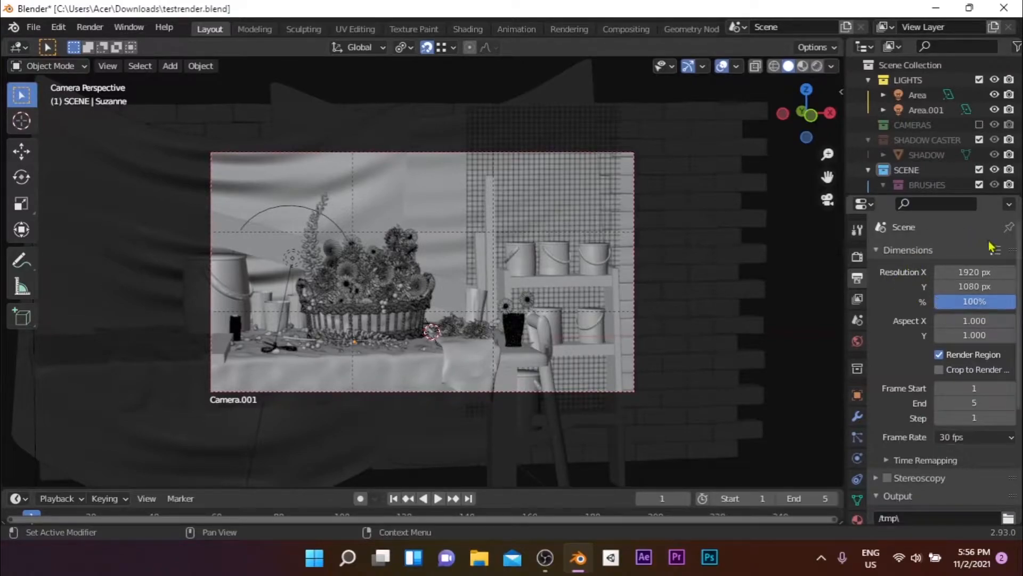
{"action": "mouse_move", "coordinate": [897, 344]}
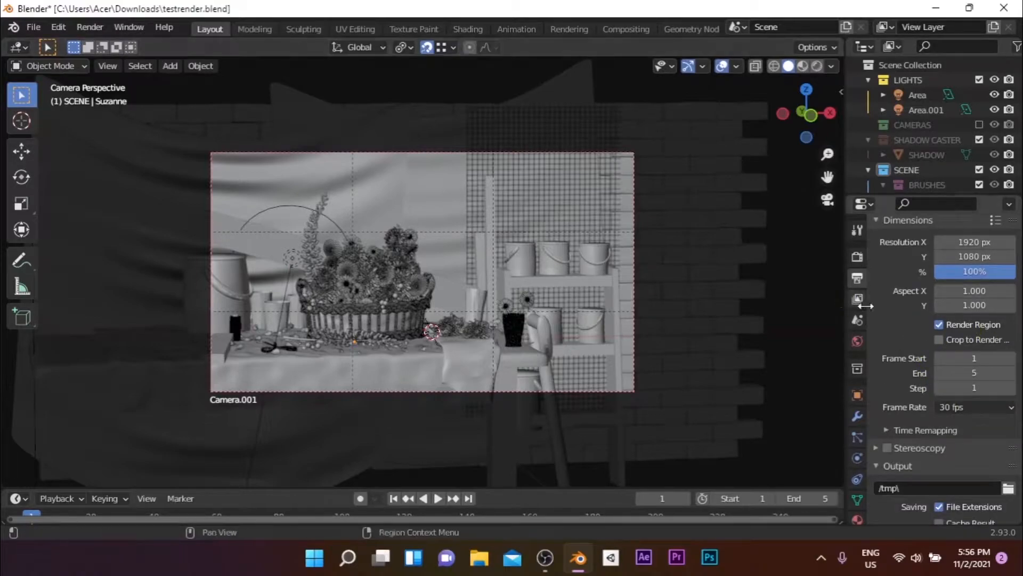
{"action": "scroll", "scroll_direction": "down", "scroll_amount": 3}
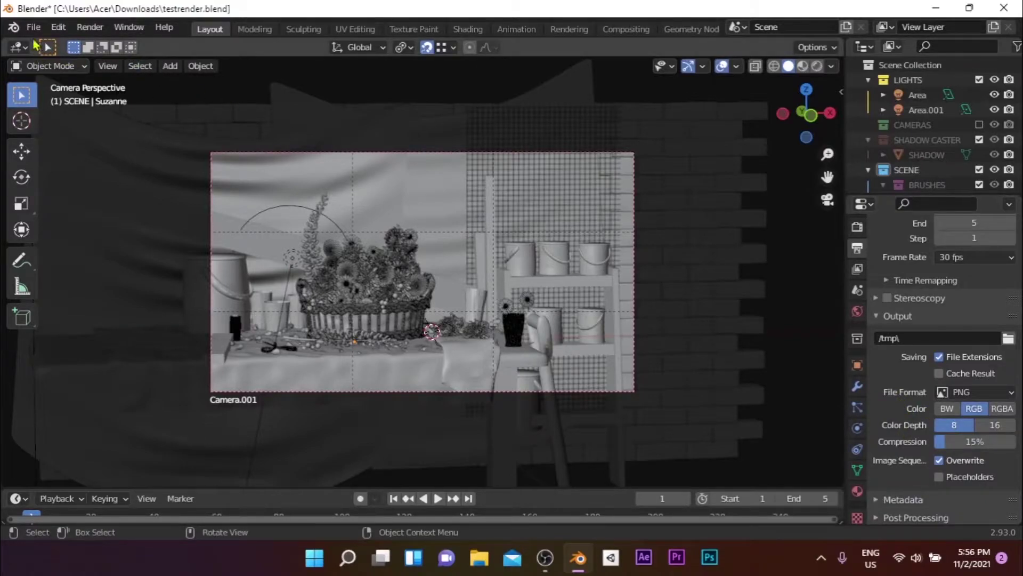
Step: Pack all external data into the .blend file, embedding five files
{"action": "left_click", "coordinate": [33, 27]}
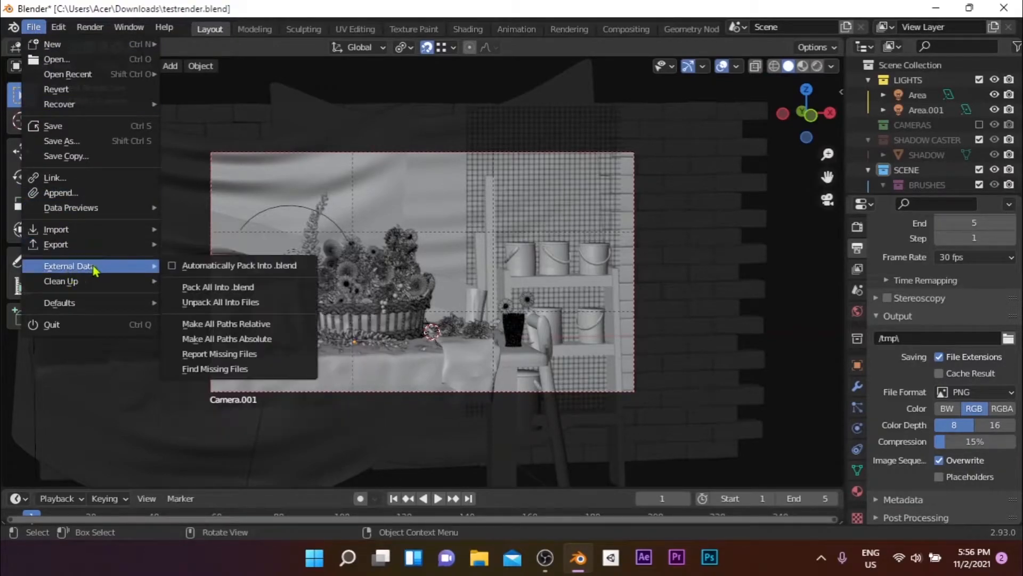
{"action": "left_click", "coordinate": [218, 287]}
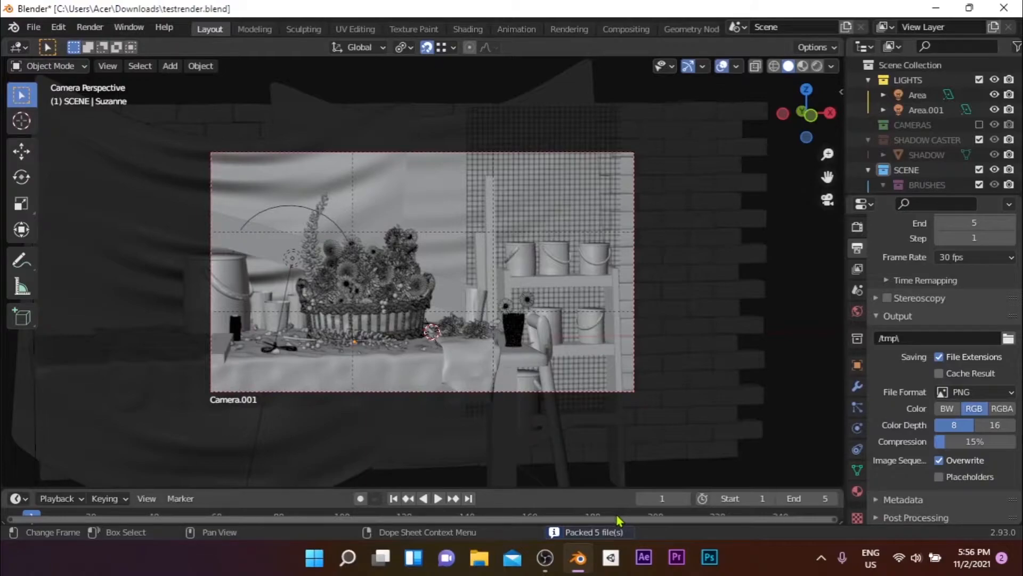
{"action": "mouse_move", "coordinate": [546, 220]}
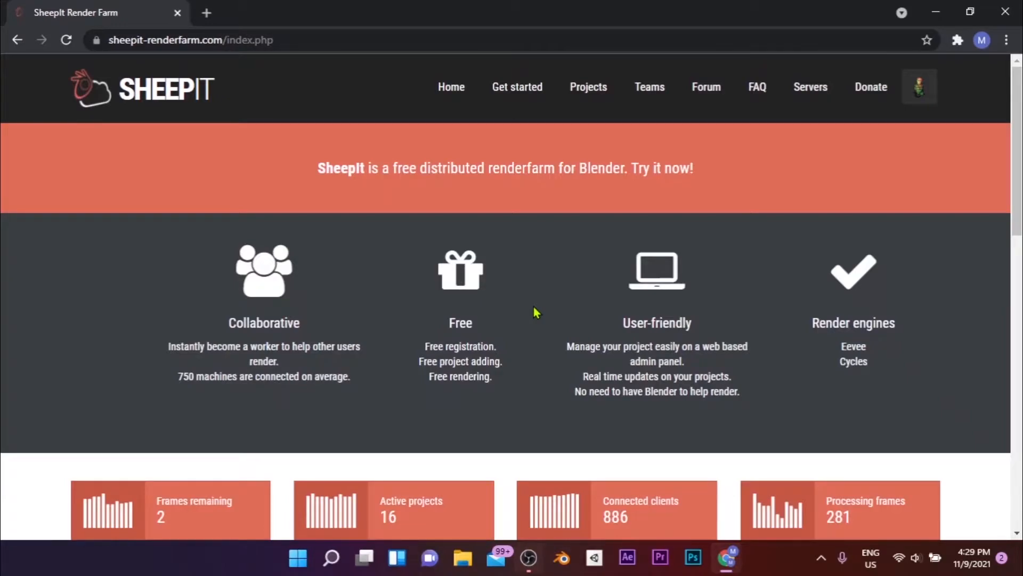
{"action": "mouse_move", "coordinate": [513, 321]}
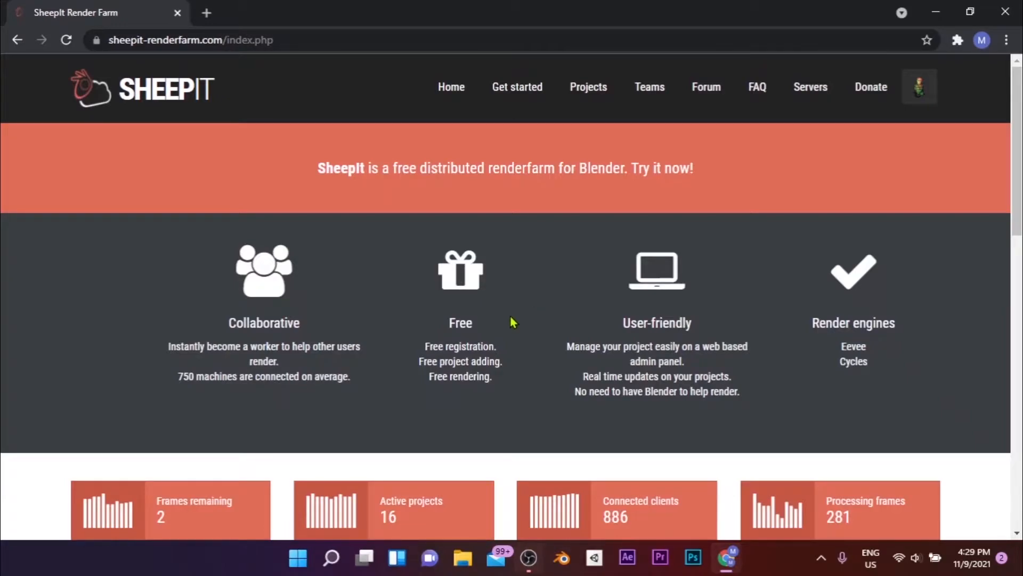
{"action": "mouse_move", "coordinate": [174, 324]}
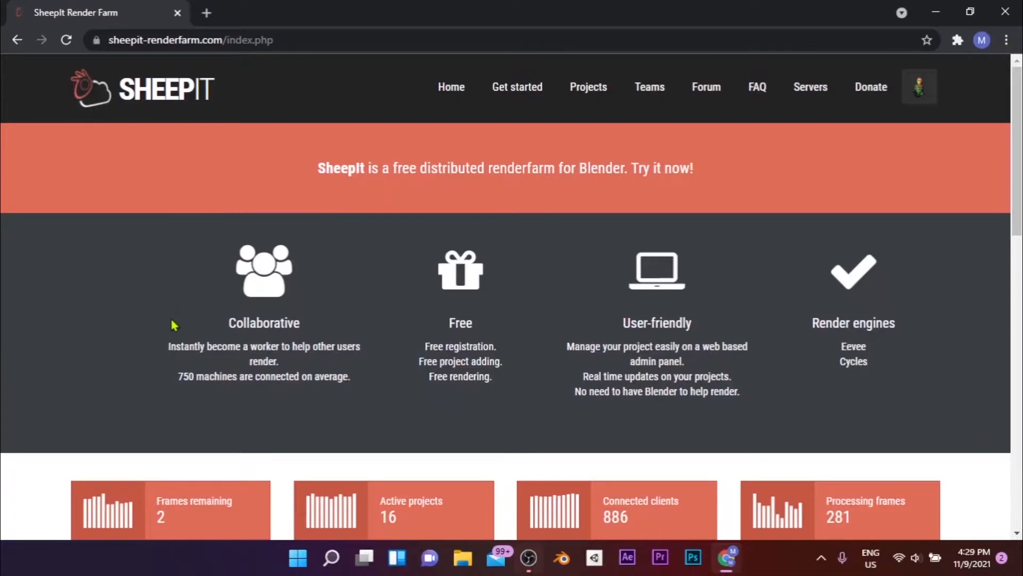
{"action": "mouse_move", "coordinate": [114, 204]}
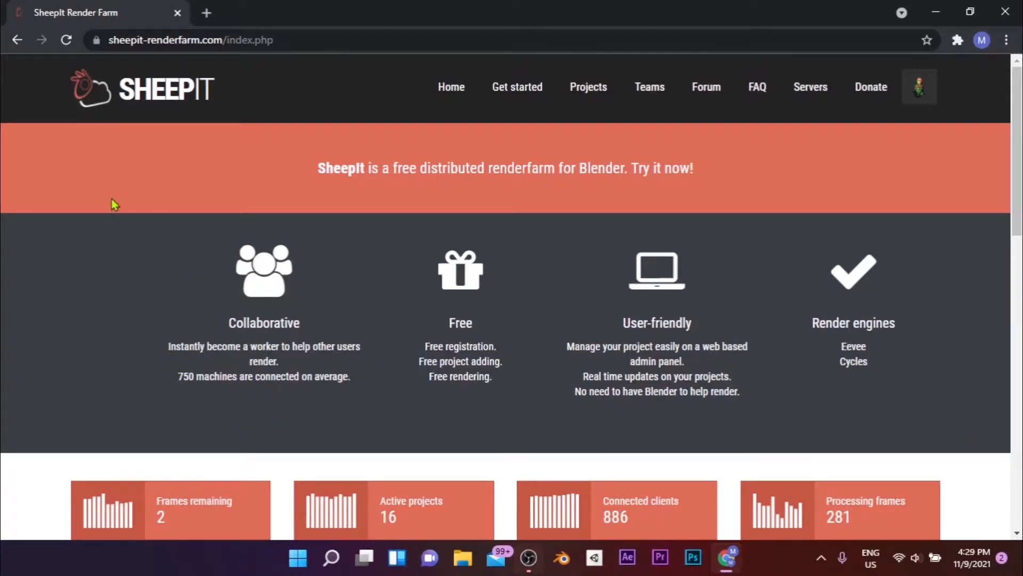
{"action": "mouse_move", "coordinate": [326, 277]}
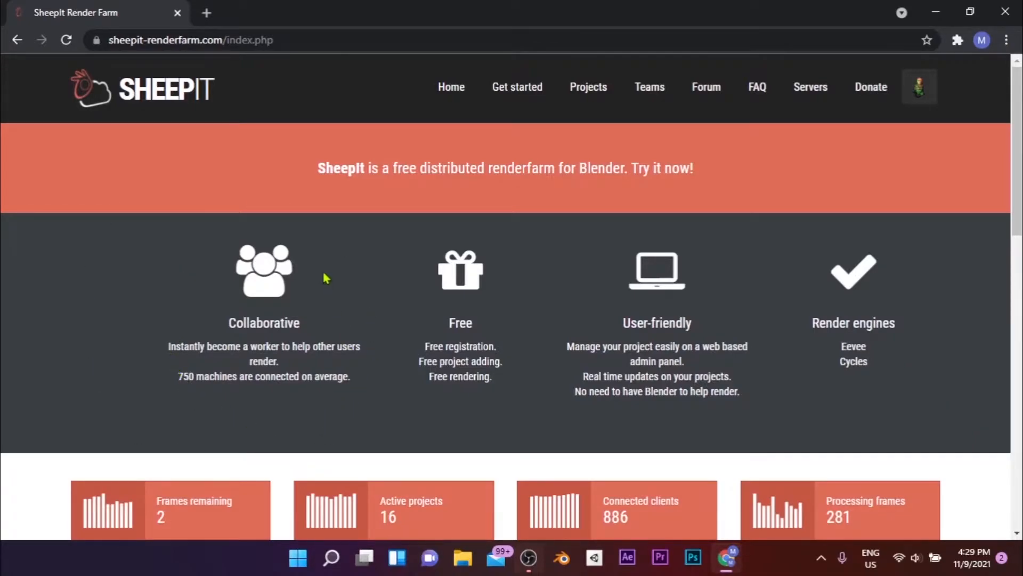
{"action": "mouse_move", "coordinate": [398, 263]}
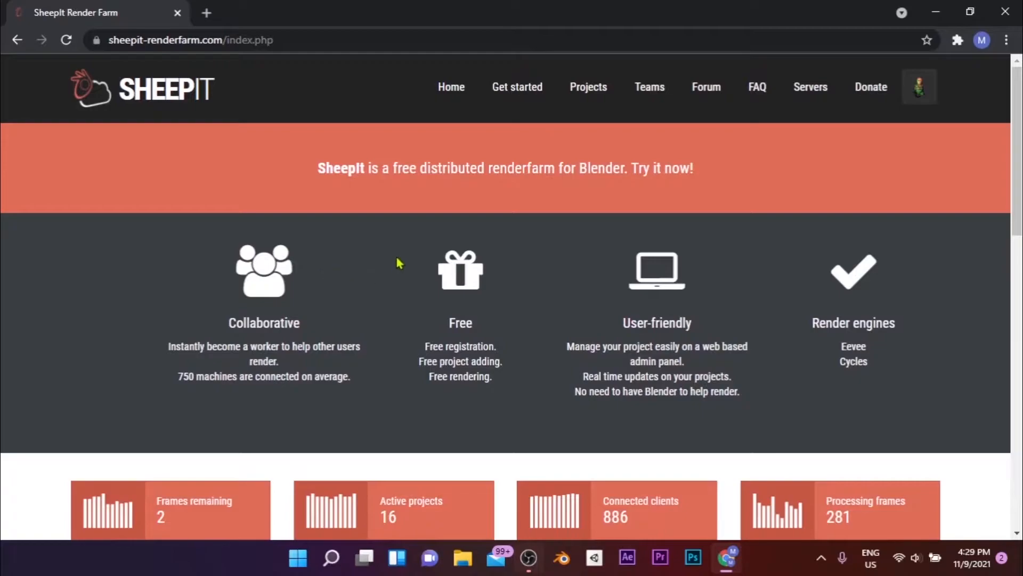
{"action": "mouse_move", "coordinate": [522, 358]}
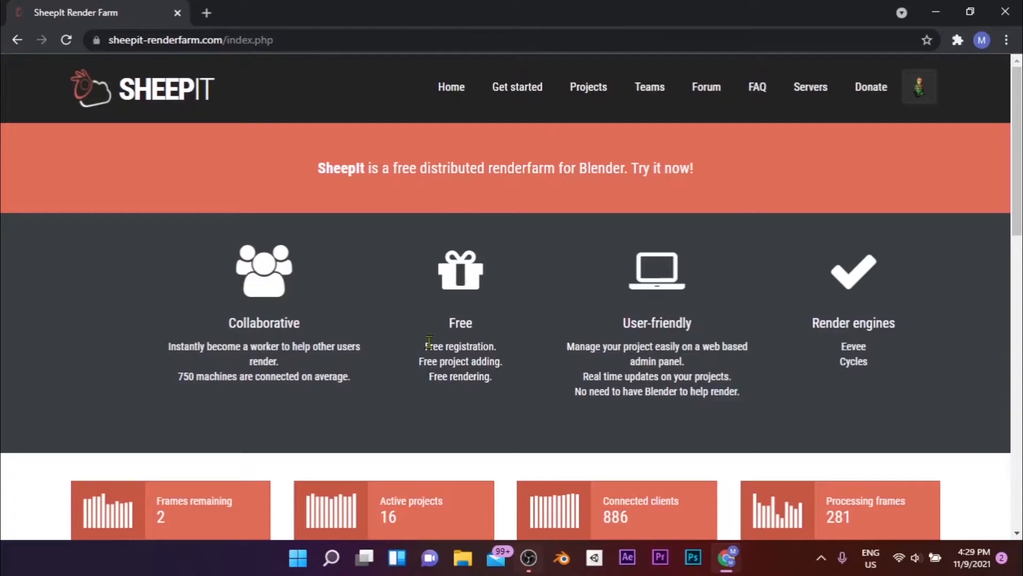
{"action": "mouse_move", "coordinate": [869, 283]}
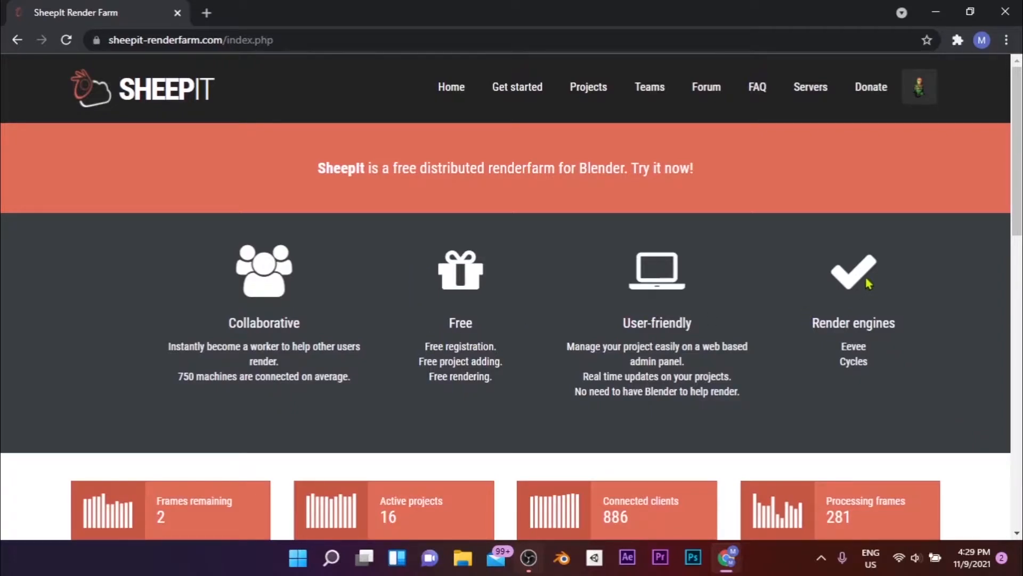
{"action": "mouse_move", "coordinate": [765, 218]}
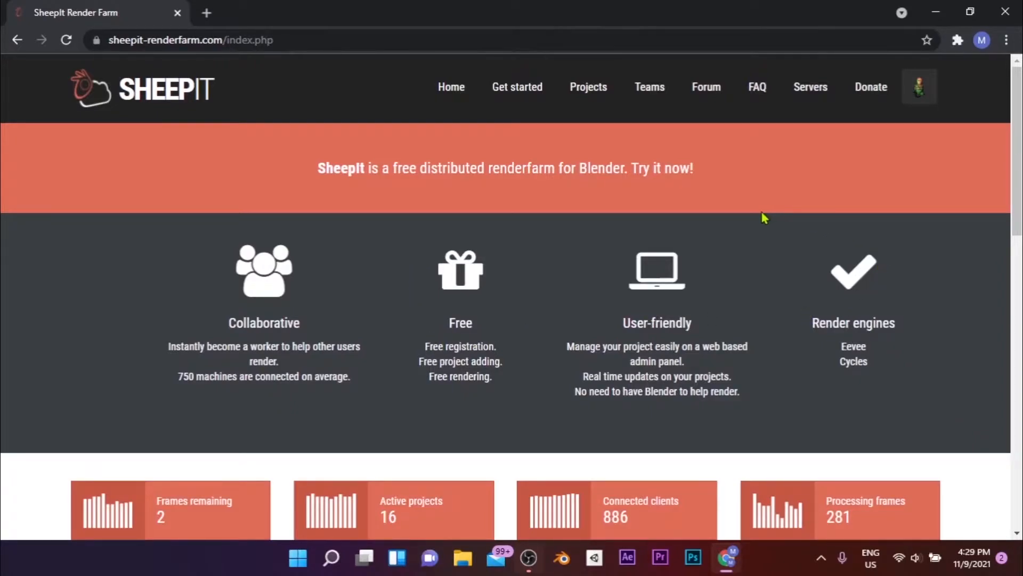
{"action": "mouse_move", "coordinate": [716, 303]}
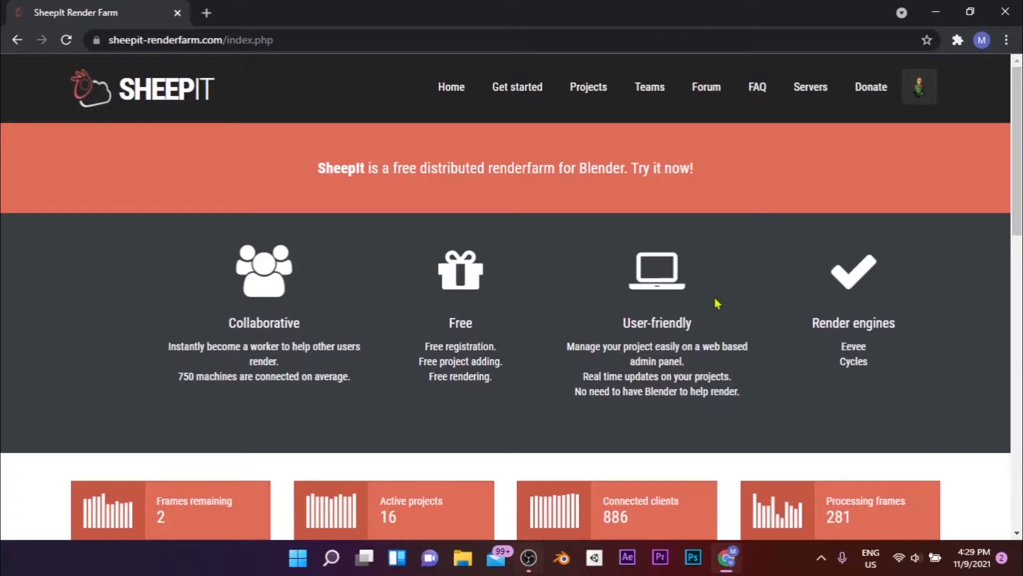
Step: Scroll through the SheepIt home page stats graph and return to the top navigation
{"action": "scroll", "scroll_direction": "down", "scroll_amount": 3}
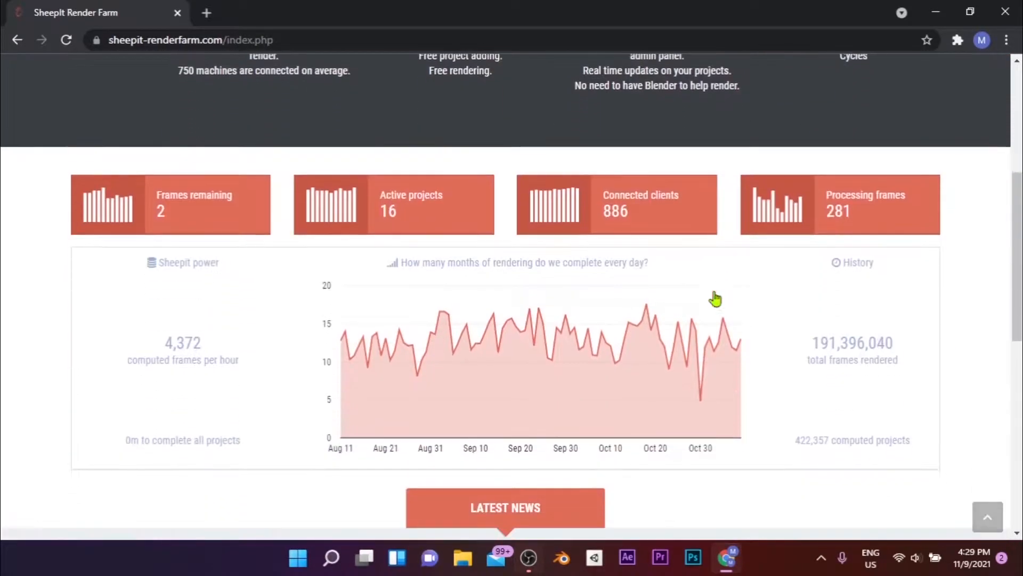
{"action": "scroll", "scroll_direction": "up", "scroll_amount": 3}
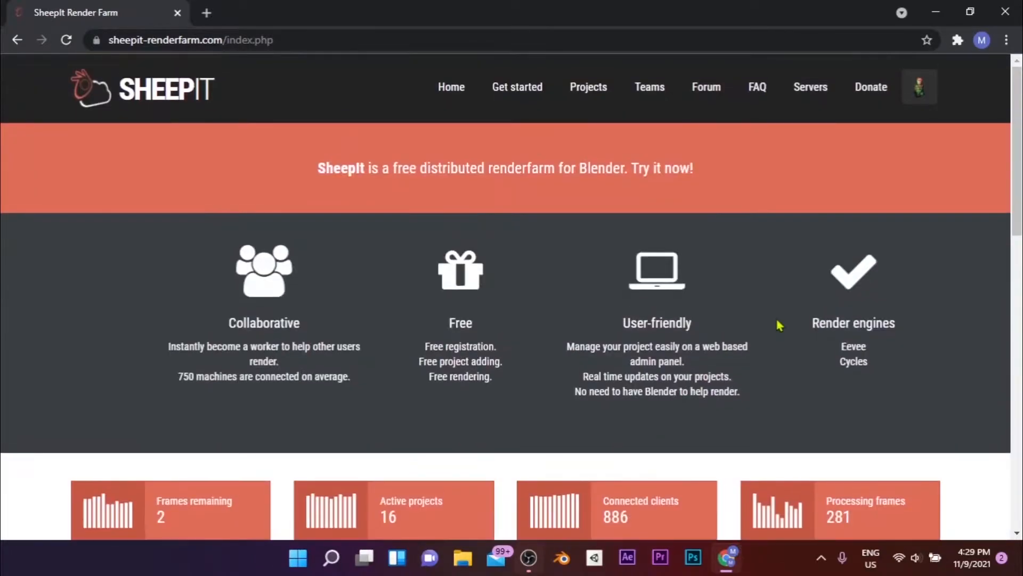
{"action": "left_click", "coordinate": [919, 86]}
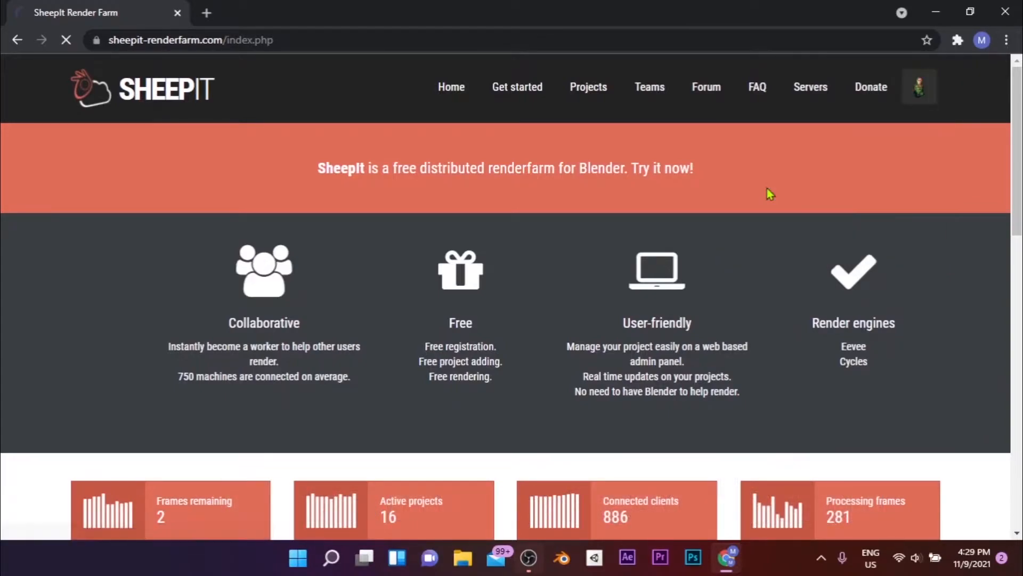
Step: Open the account profile page from the avatar in the top navigation
{"action": "left_click", "coordinate": [918, 86]}
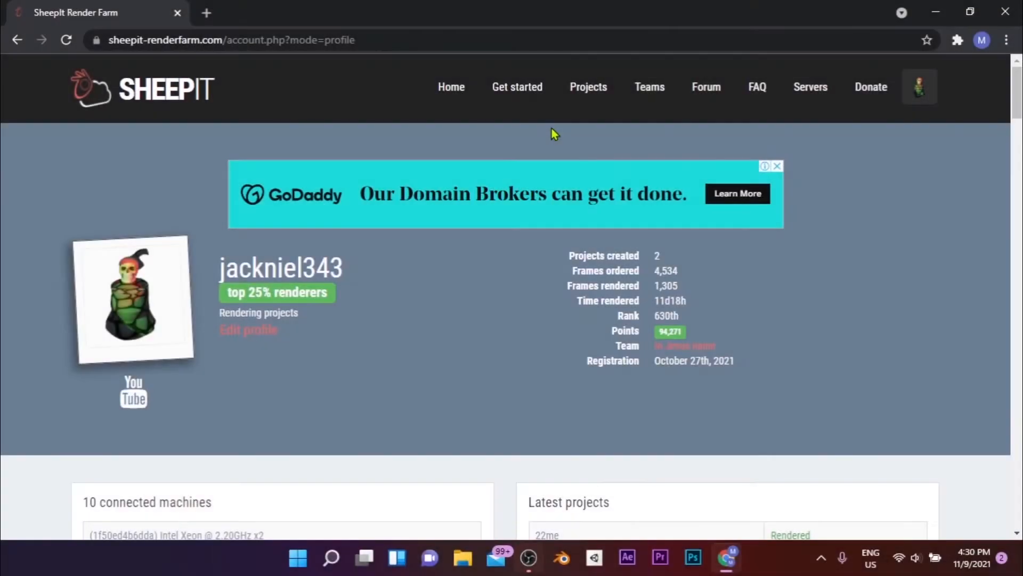
{"action": "mouse_move", "coordinate": [745, 306]}
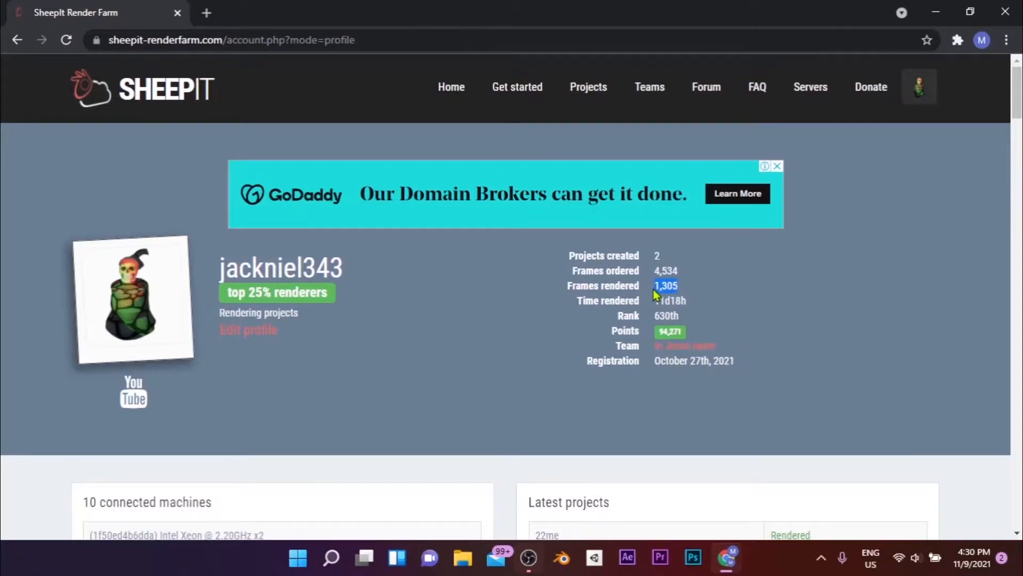
Step: On the Get started page, download the Windows version of the SheepIt client
{"action": "left_click", "coordinate": [516, 86]}
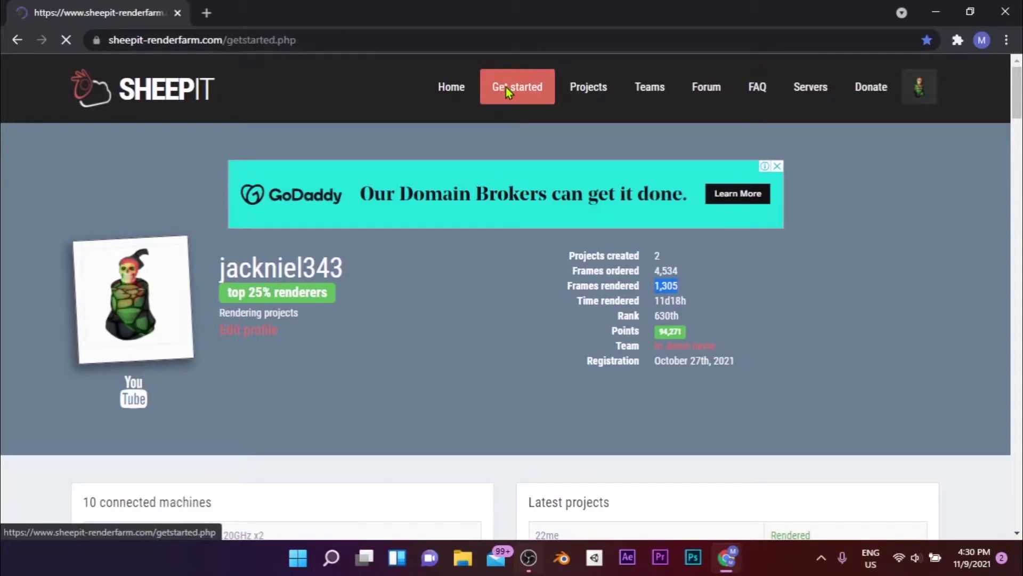
{"action": "left_click", "coordinate": [517, 86]}
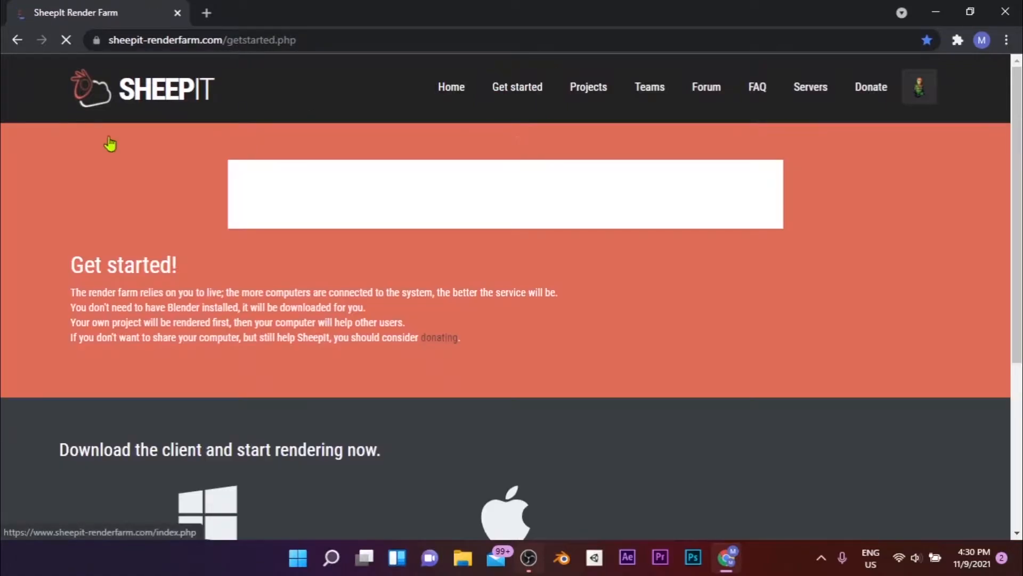
{"action": "scroll", "scroll_direction": "down", "scroll_amount": 3}
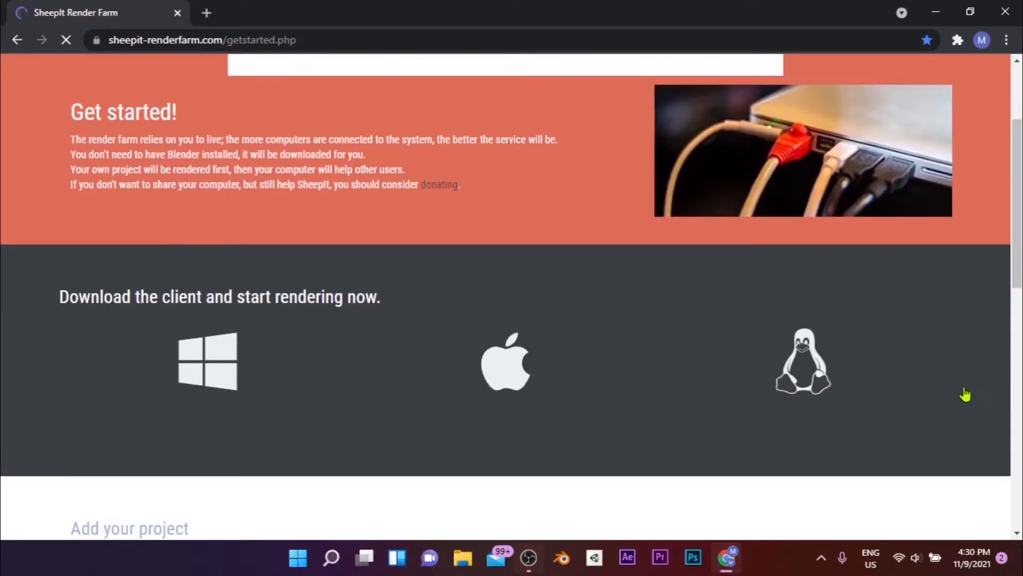
{"action": "scroll", "scroll_direction": "down", "scroll_amount": 3}
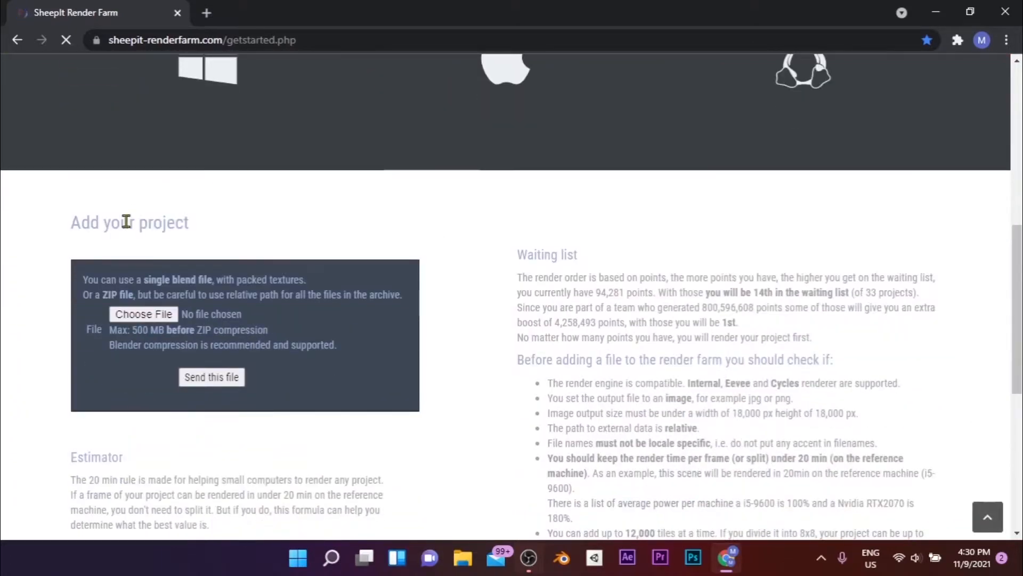
{"action": "mouse_move", "coordinate": [94, 193]}
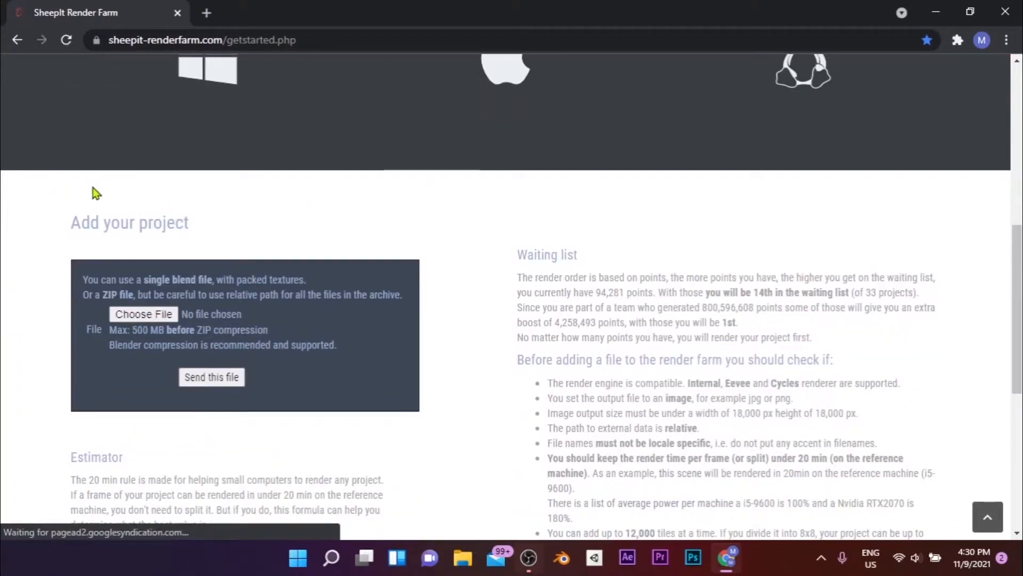
{"action": "mouse_move", "coordinate": [681, 191]}
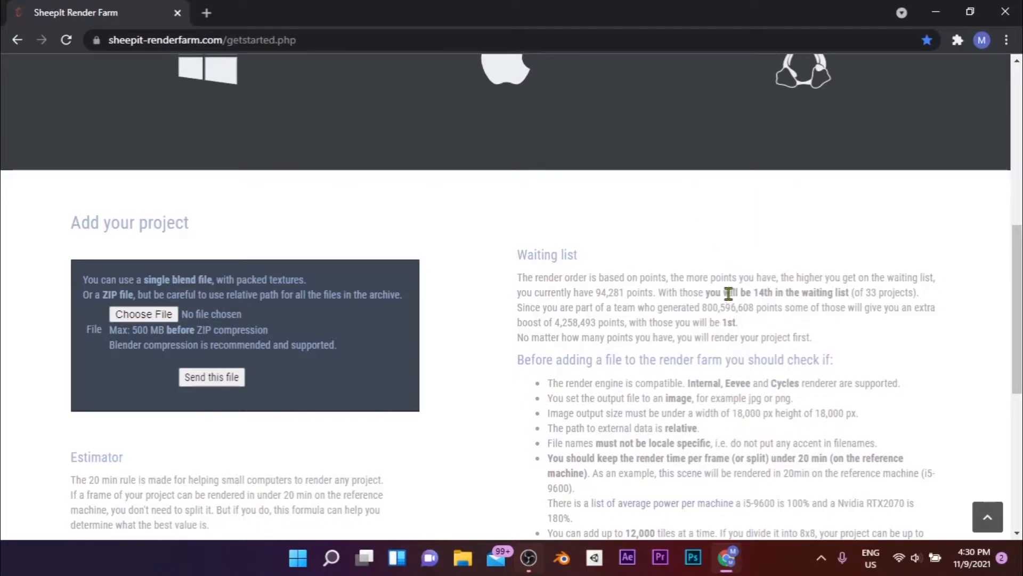
{"action": "mouse_move", "coordinate": [723, 277]}
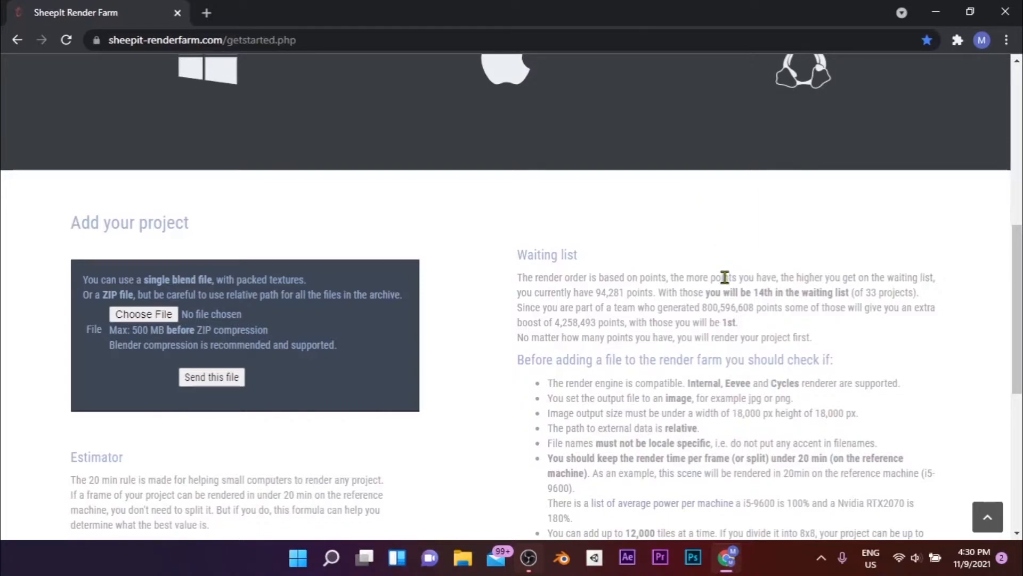
{"action": "scroll", "scroll_direction": "up", "scroll_amount": 3}
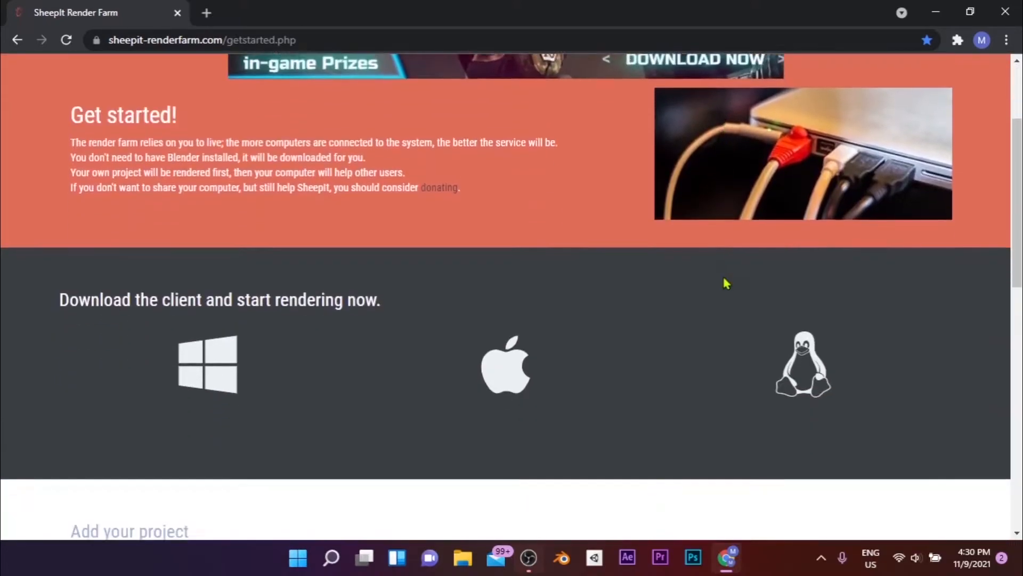
{"action": "left_click", "coordinate": [208, 365]}
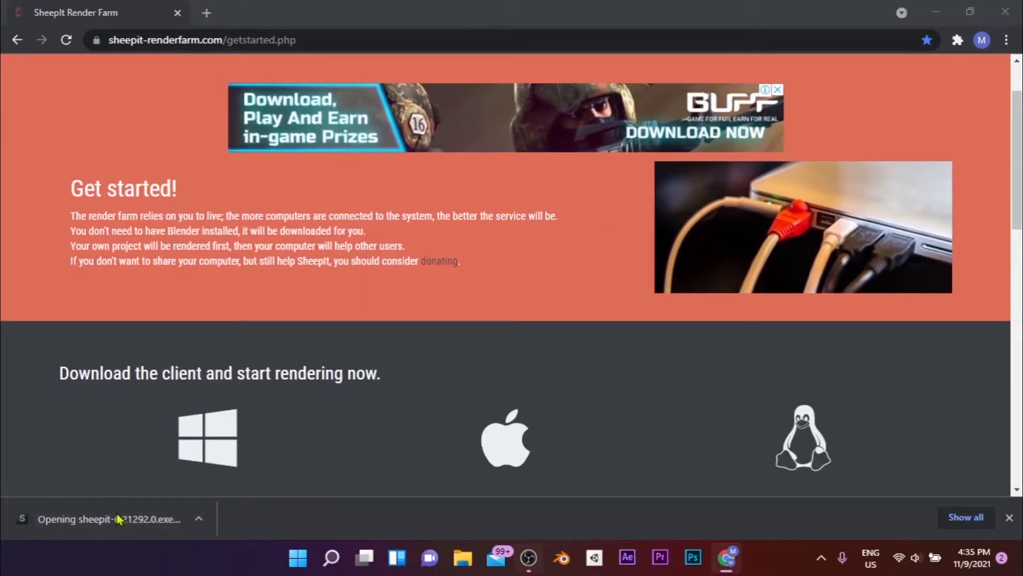
Step: Run the downloaded client exe past the security warning and raise its priority to High
{"action": "left_click", "coordinate": [117, 519]}
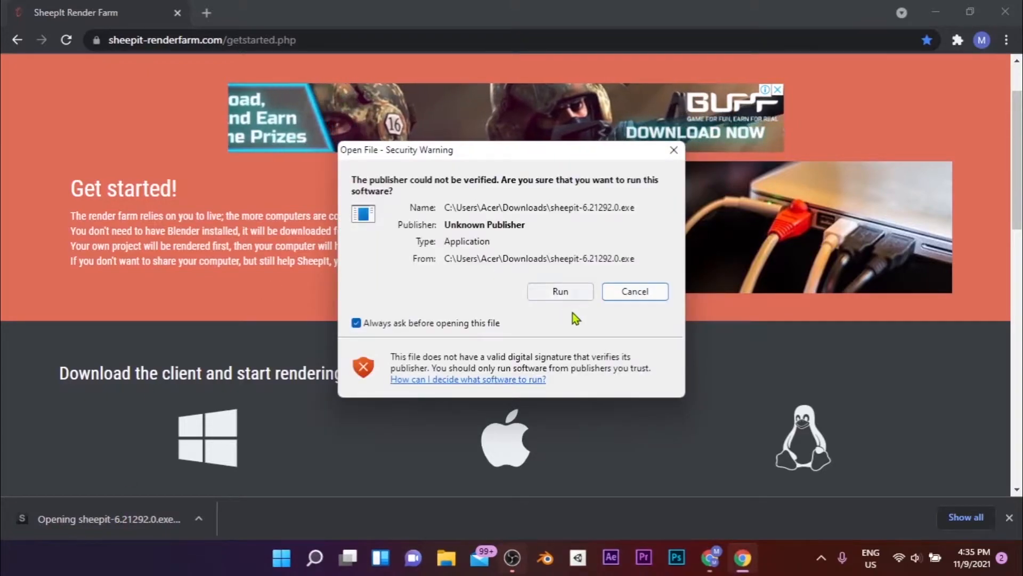
{"action": "left_click", "coordinate": [559, 291]}
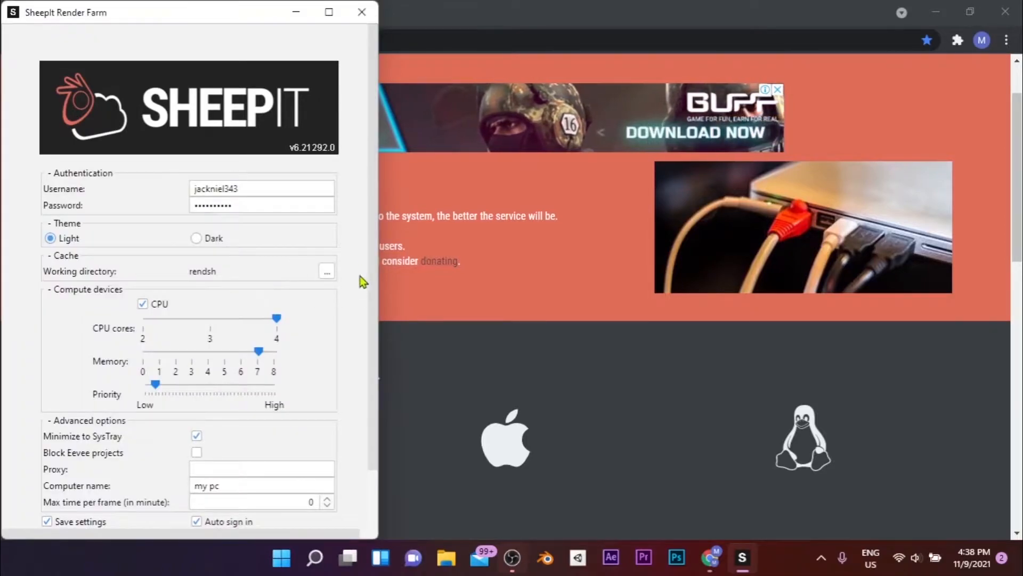
{"action": "mouse_move", "coordinate": [260, 326]}
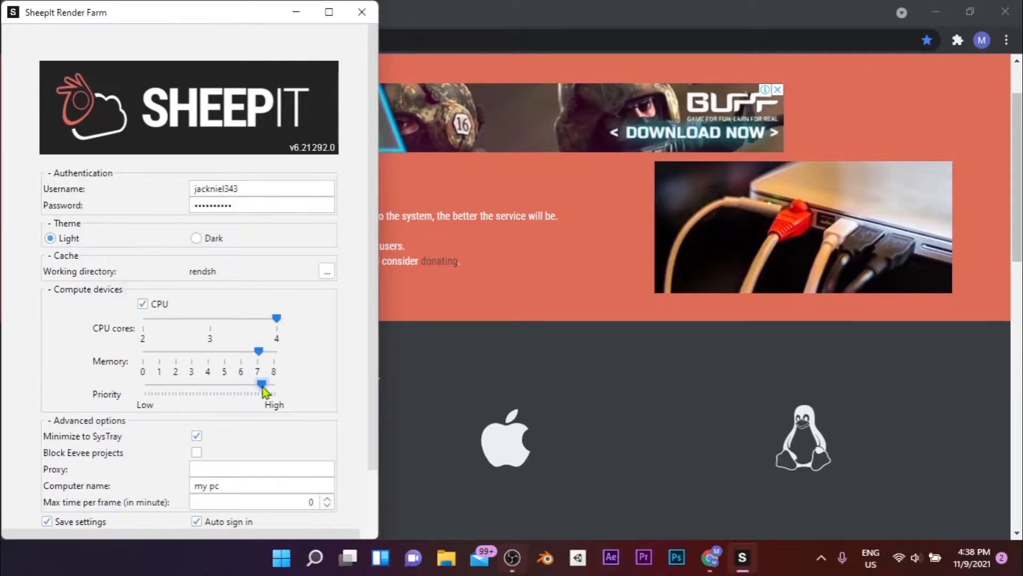
{"action": "scroll", "scroll_direction": "down", "scroll_amount": 3}
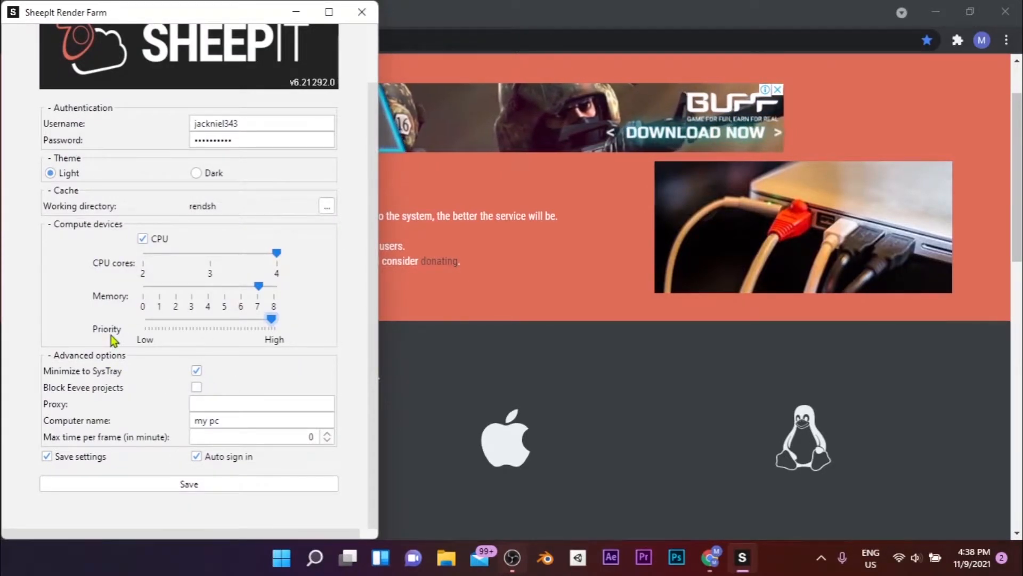
{"action": "mouse_move", "coordinate": [264, 436]}
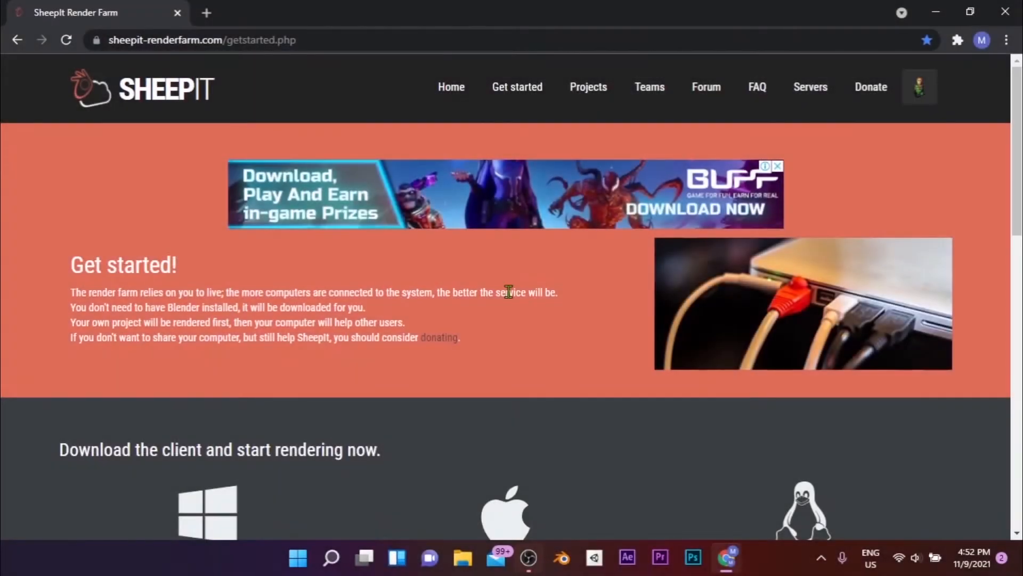
Step: Select TestRender.blend in the Add your project form and send the file to the farm
{"action": "scroll", "scroll_direction": "down", "scroll_amount": 3}
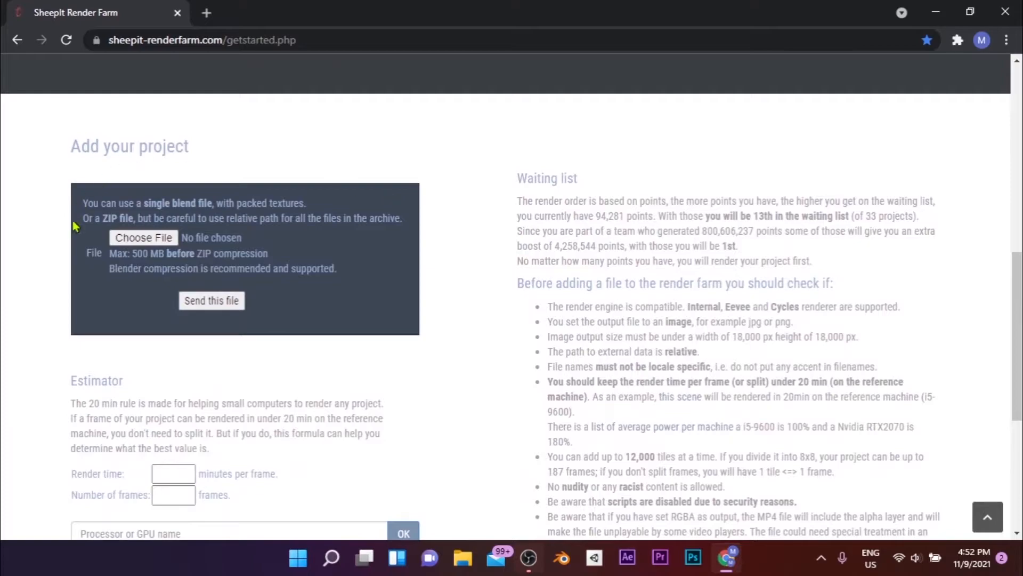
{"action": "mouse_move", "coordinate": [169, 247]}
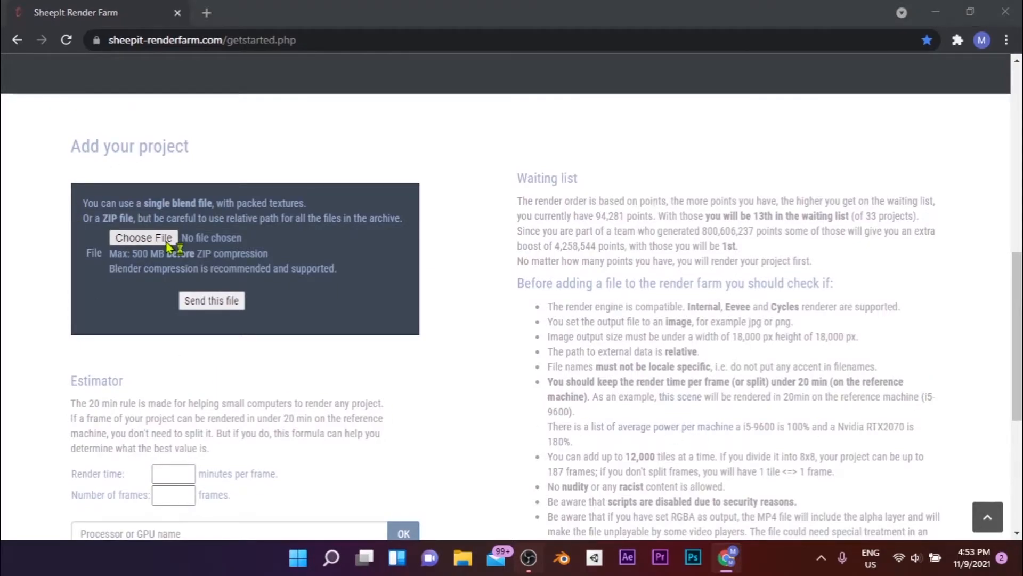
{"action": "left_click", "coordinate": [143, 237]}
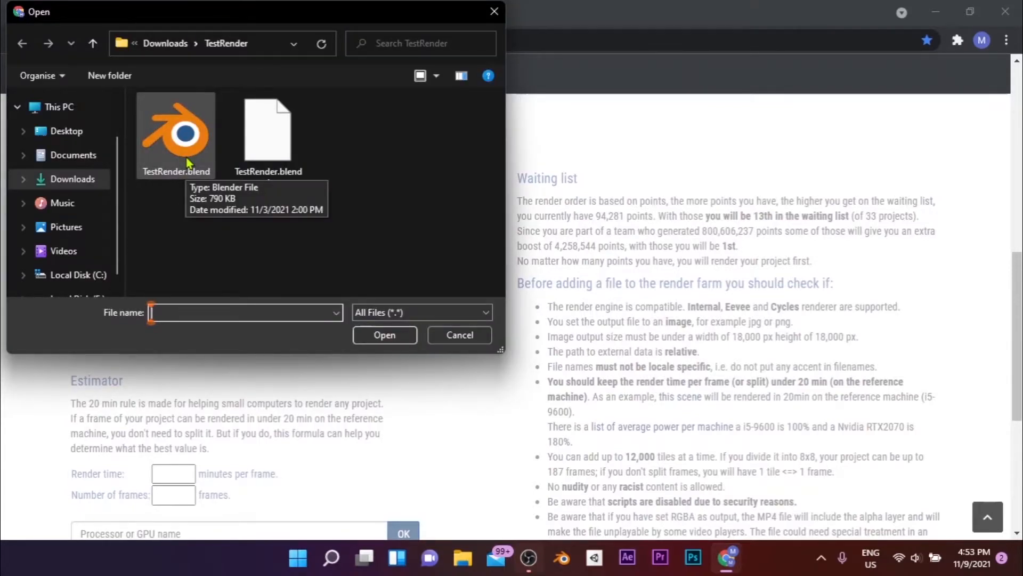
{"action": "left_click", "coordinate": [384, 335]}
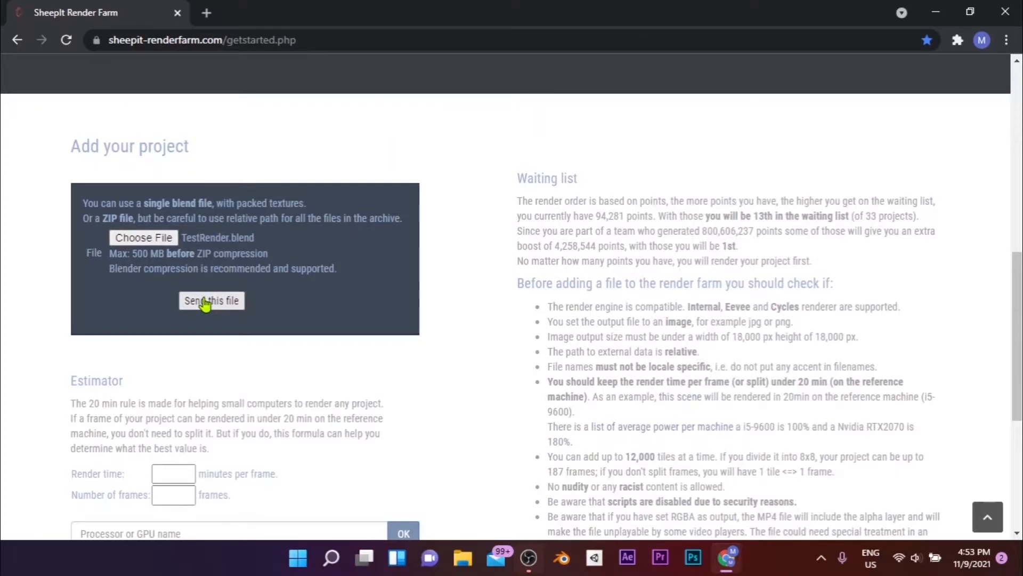
{"action": "left_click", "coordinate": [211, 300]}
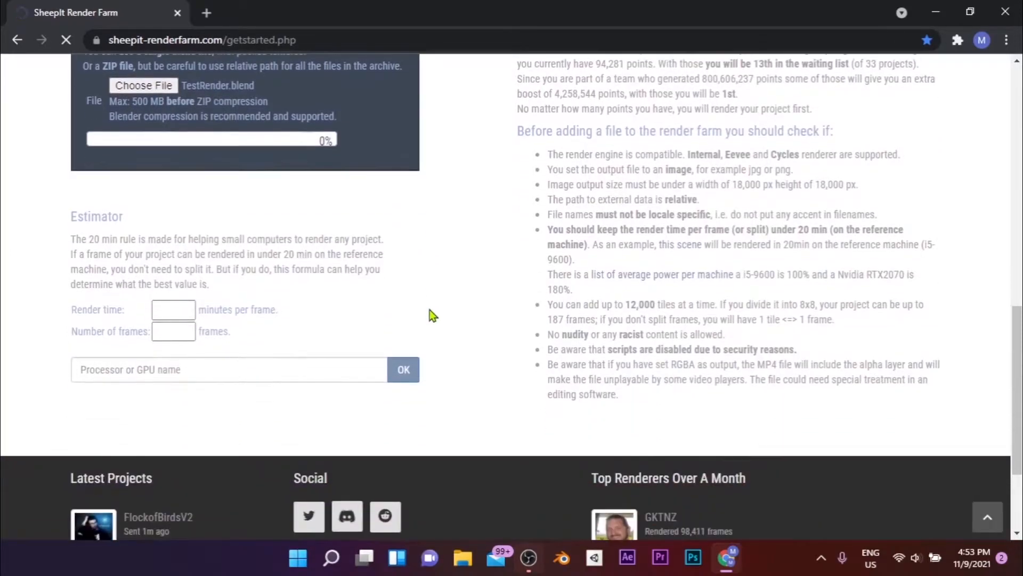
{"action": "scroll", "scroll_direction": "up", "scroll_amount": 3}
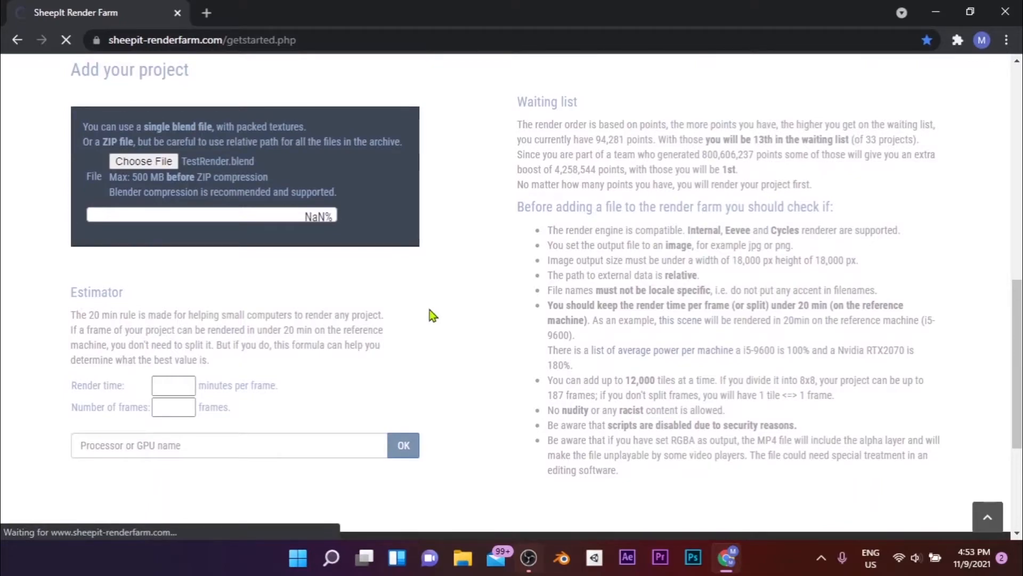
{"action": "mouse_move", "coordinate": [759, 181]}
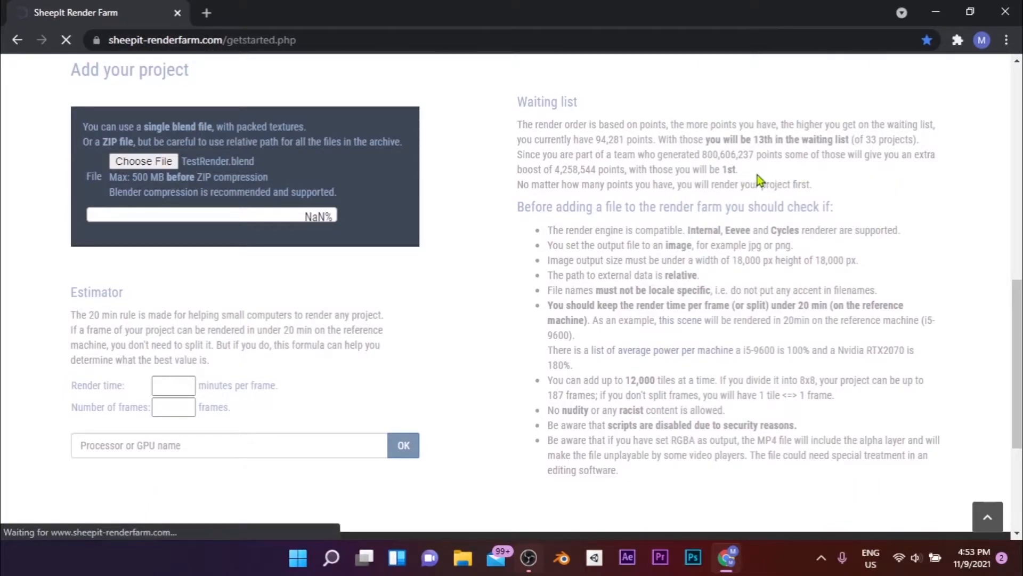
{"action": "mouse_move", "coordinate": [711, 138]}
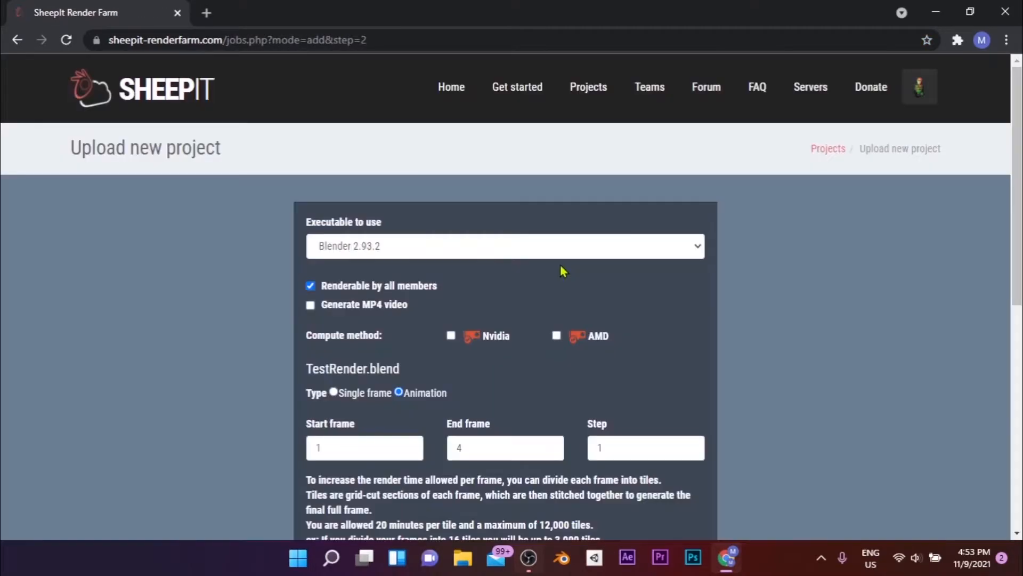
Step: Keep Blender 2.93.2, enable Nvidia GPU rendering, and add the blend as an animation job for frames 1–4
{"action": "left_click", "coordinate": [504, 245]}
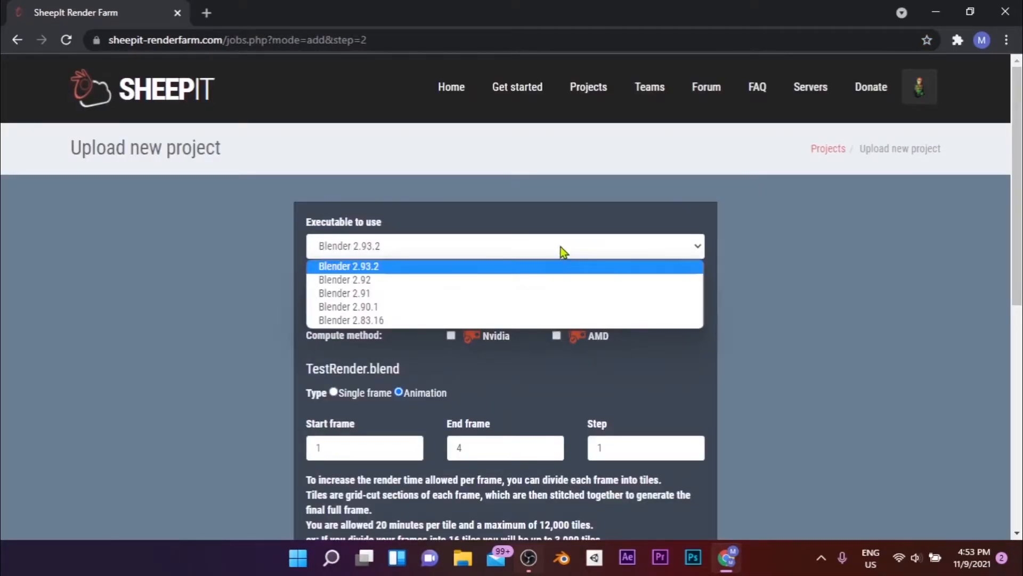
{"action": "mouse_move", "coordinate": [560, 272]}
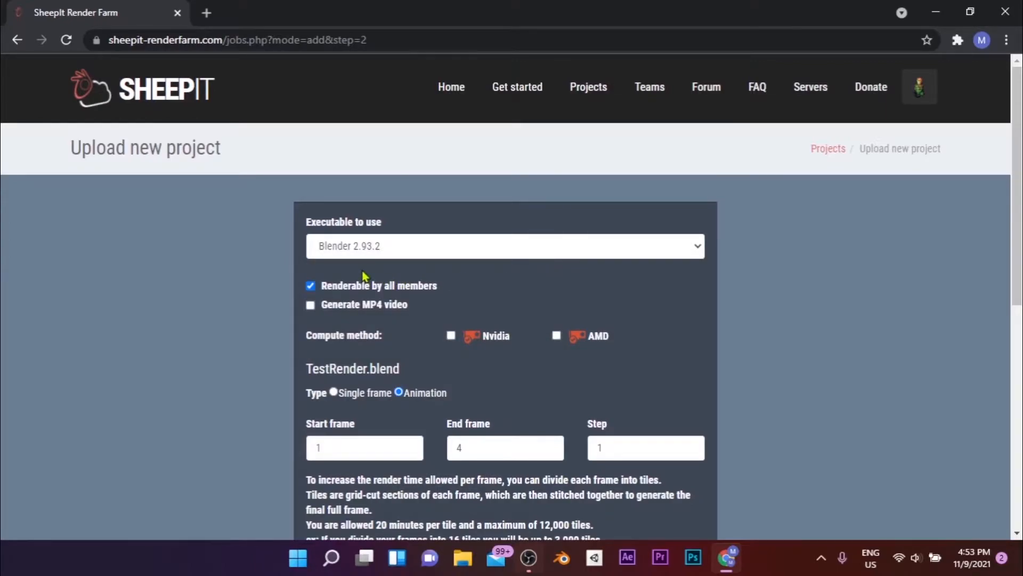
{"action": "mouse_move", "coordinate": [467, 283]}
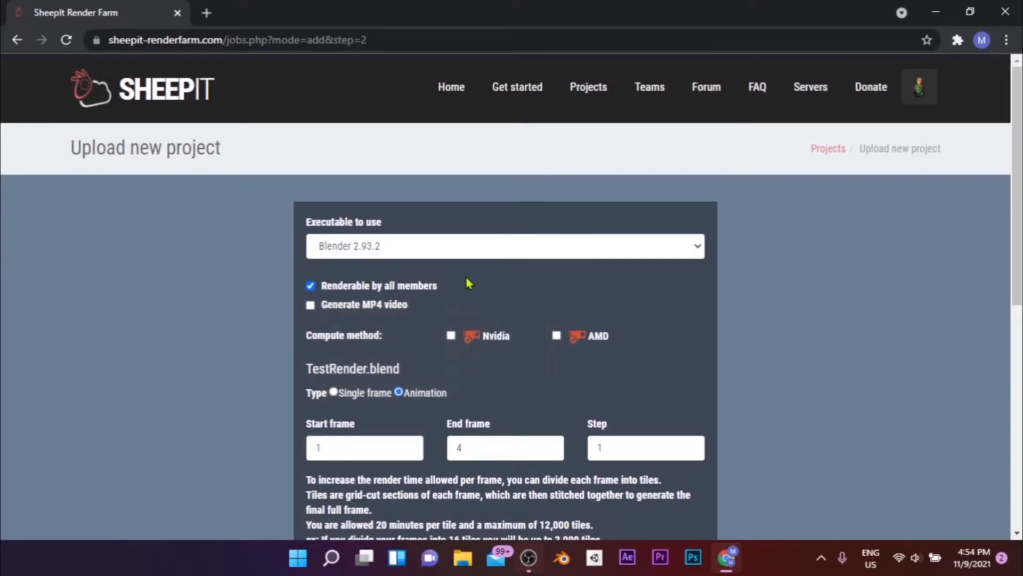
{"action": "scroll", "scroll_direction": "down", "scroll_amount": 3}
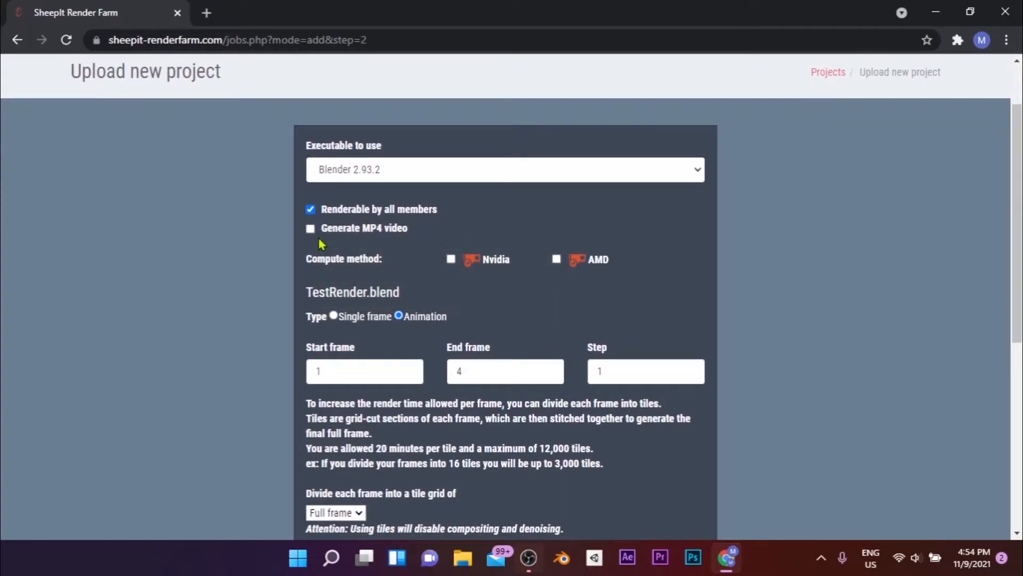
{"action": "mouse_move", "coordinate": [368, 243]}
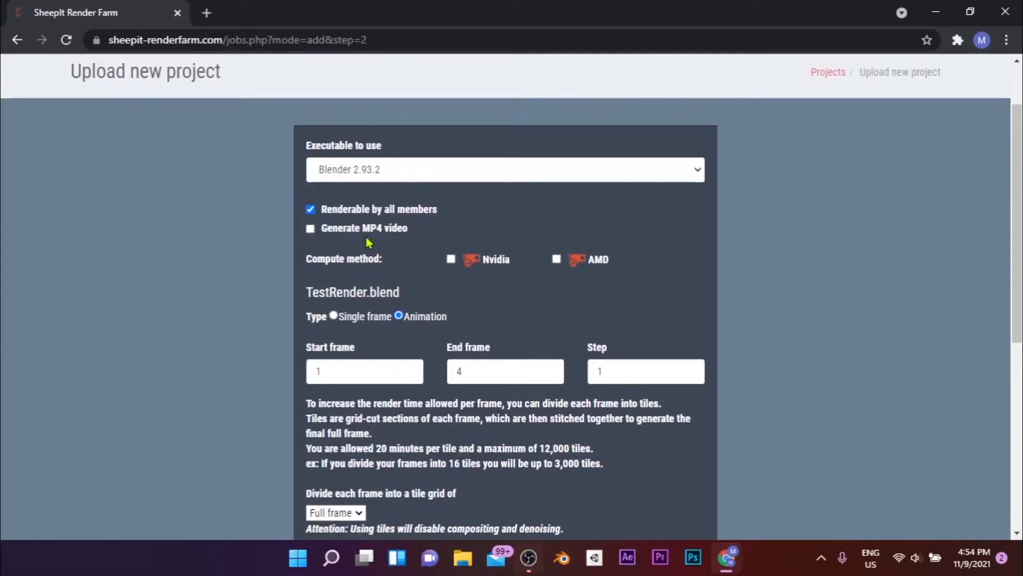
{"action": "left_click", "coordinate": [451, 259]}
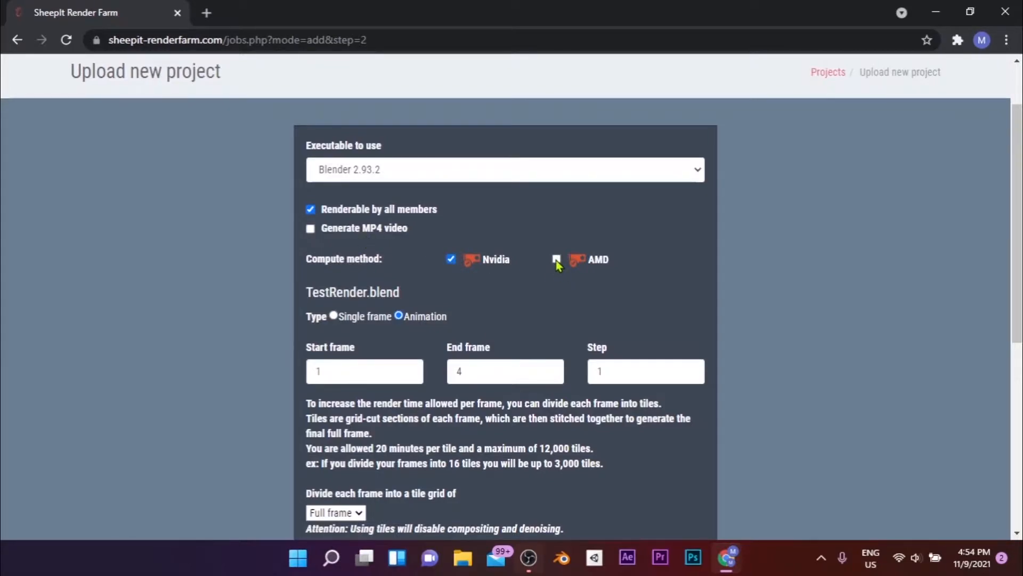
{"action": "left_click", "coordinate": [556, 259]}
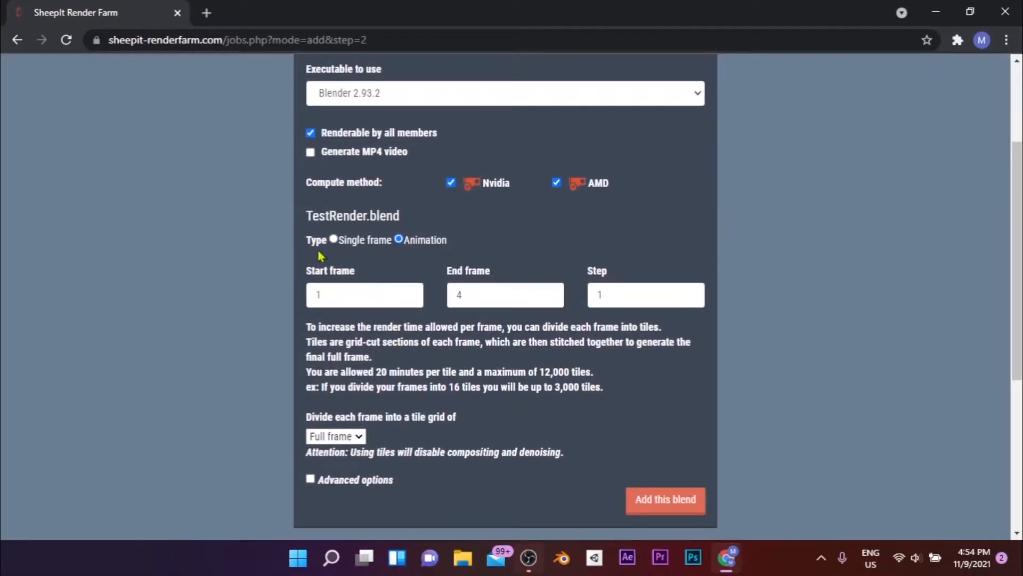
{"action": "mouse_move", "coordinate": [366, 254]}
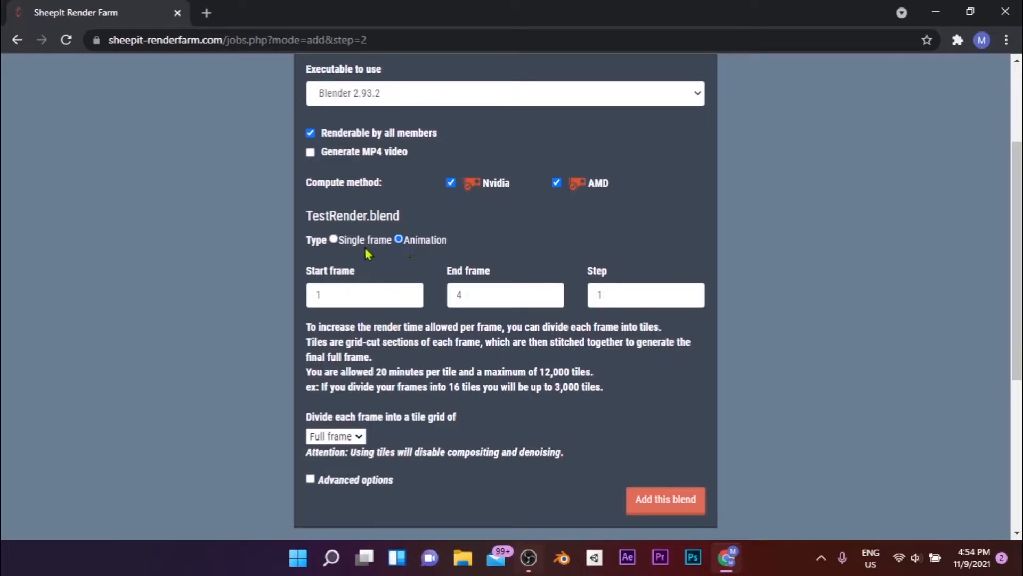
{"action": "mouse_move", "coordinate": [400, 254]}
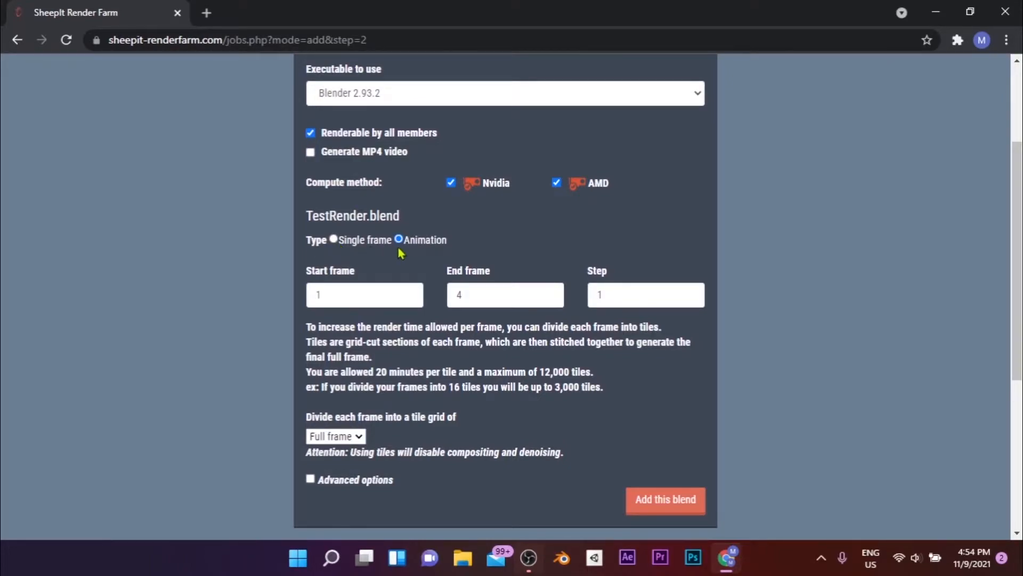
{"action": "mouse_move", "coordinate": [526, 292]}
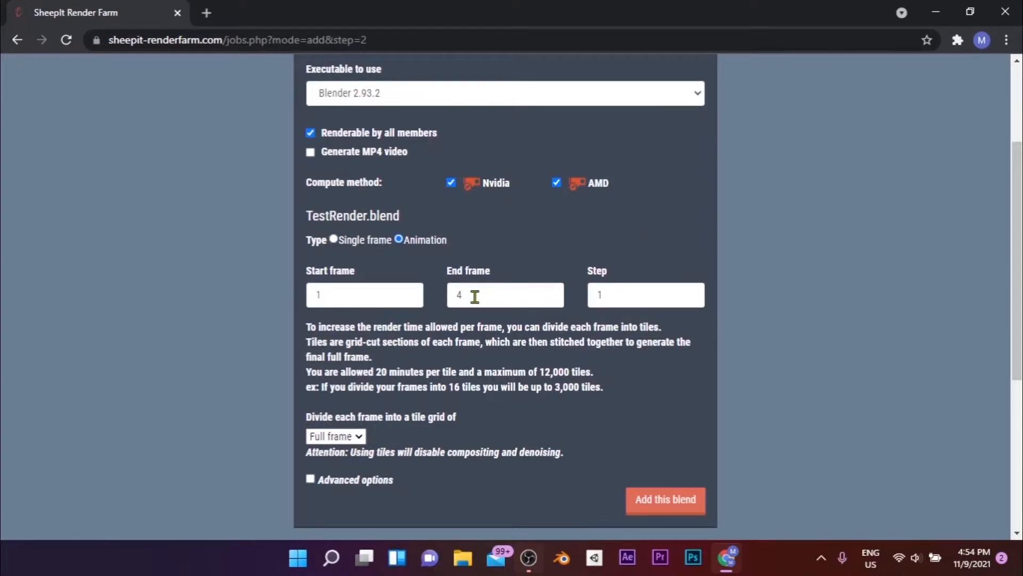
{"action": "mouse_move", "coordinate": [556, 274]}
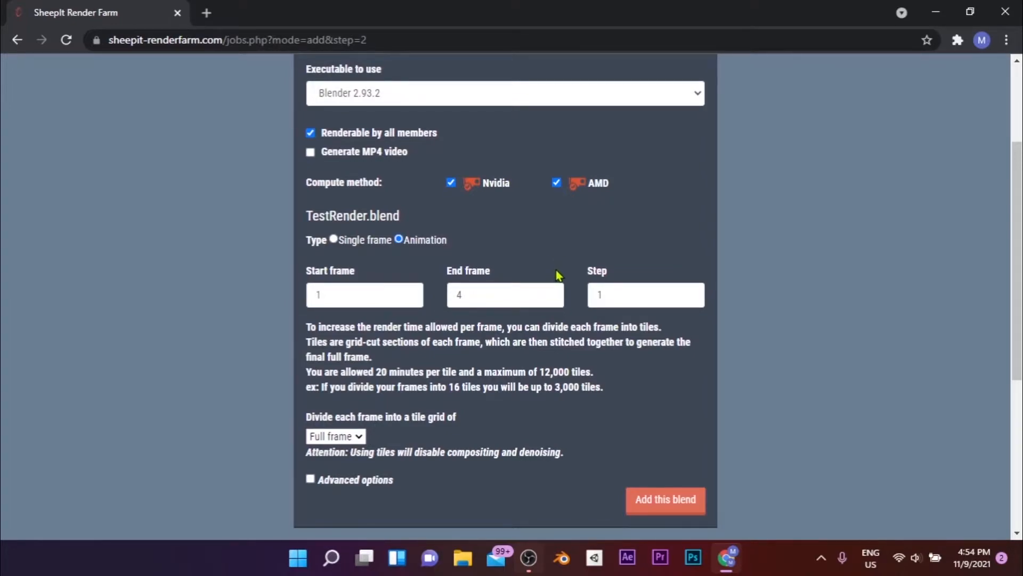
{"action": "scroll", "scroll_direction": "down", "scroll_amount": 3}
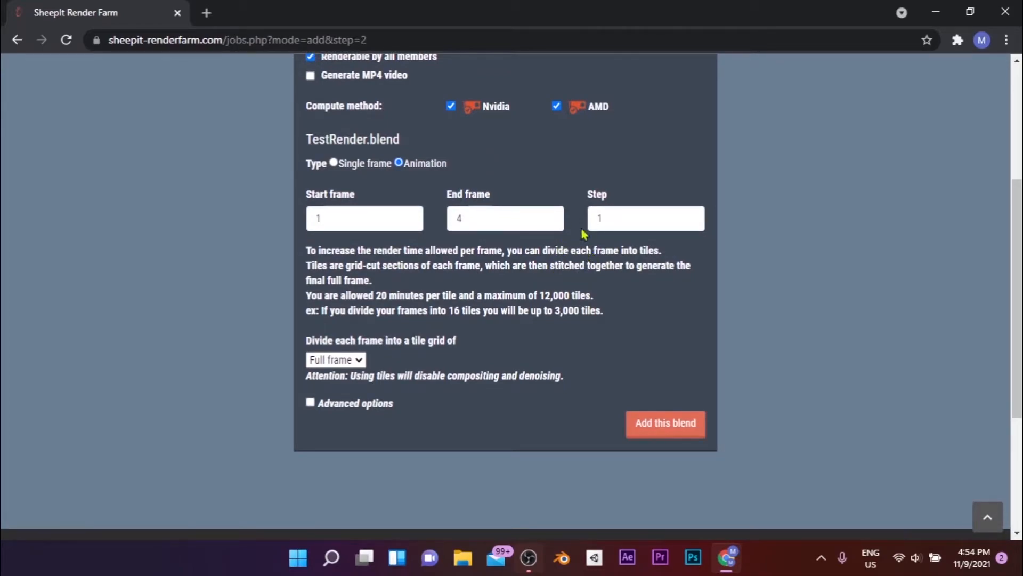
{"action": "mouse_move", "coordinate": [676, 357]}
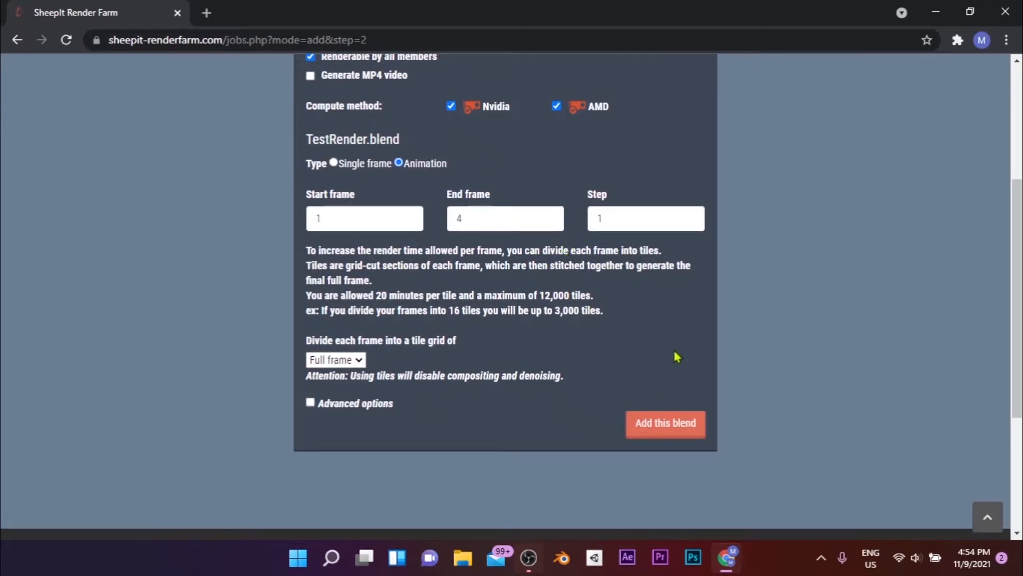
{"action": "left_click", "coordinate": [664, 423]}
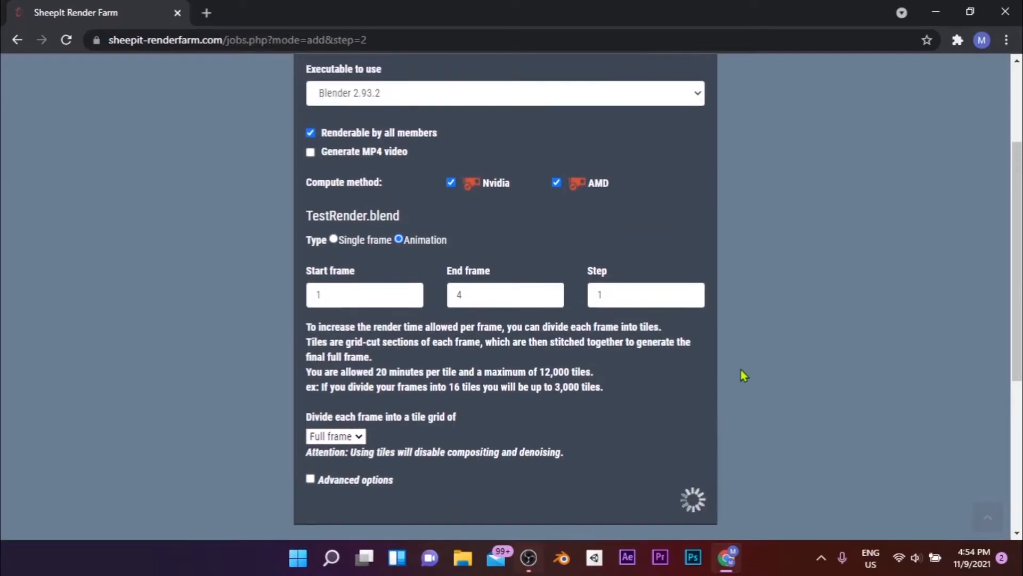
{"action": "mouse_move", "coordinate": [755, 361]}
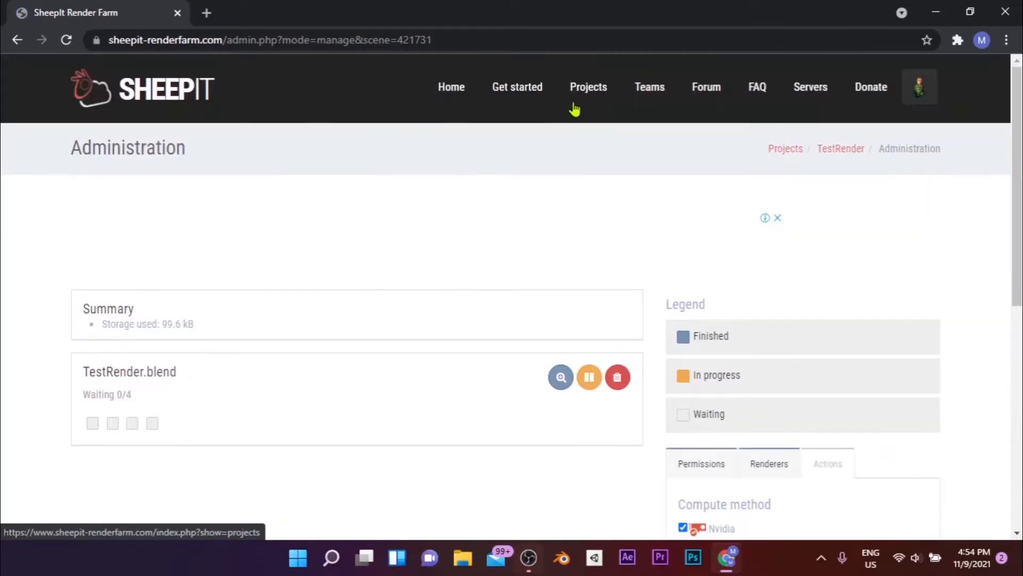
Step: View the Active projects table and open the TestRender project's details page
{"action": "left_click", "coordinate": [587, 86]}
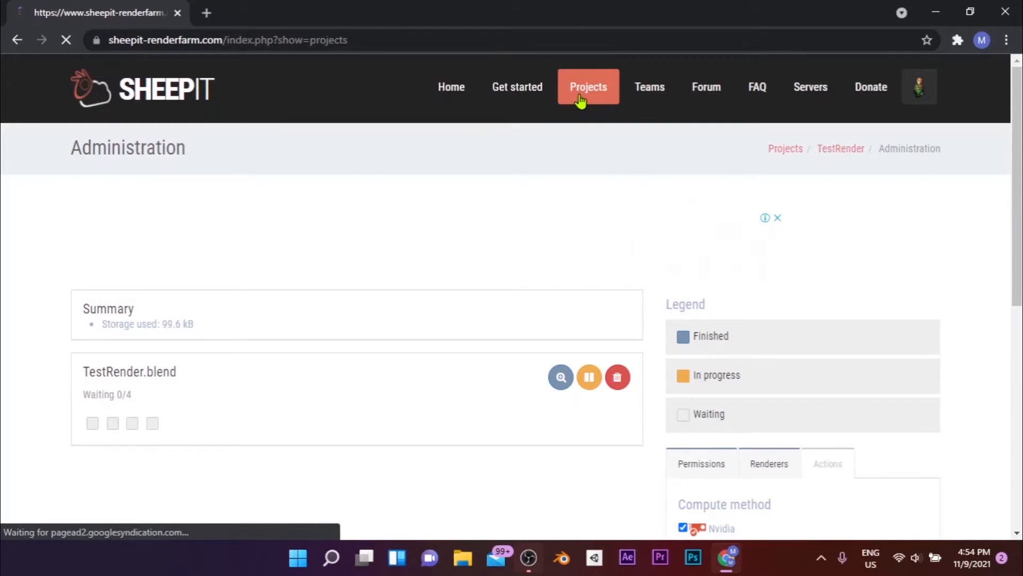
{"action": "left_click", "coordinate": [588, 86]}
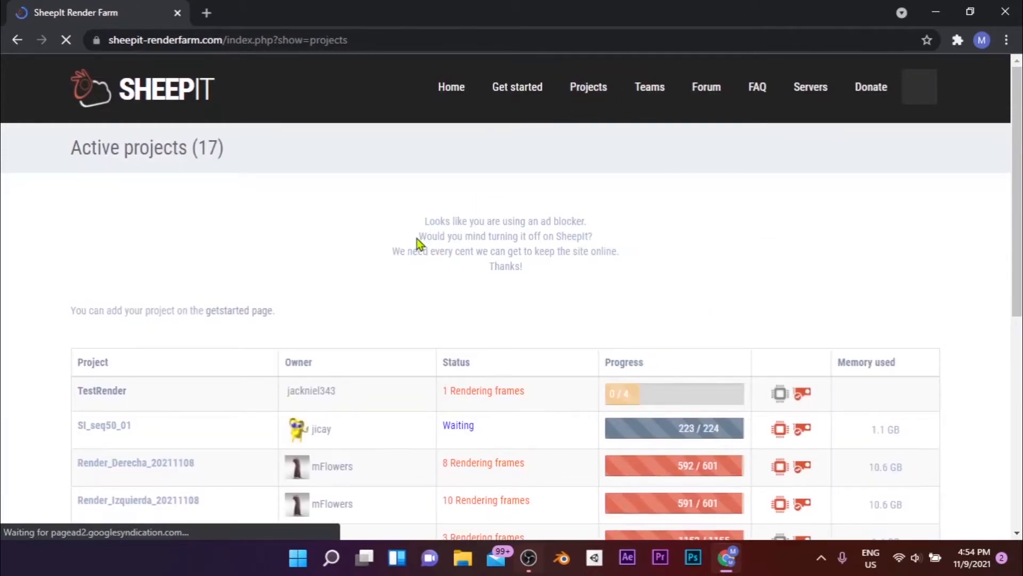
{"action": "scroll", "scroll_direction": "down", "scroll_amount": 3}
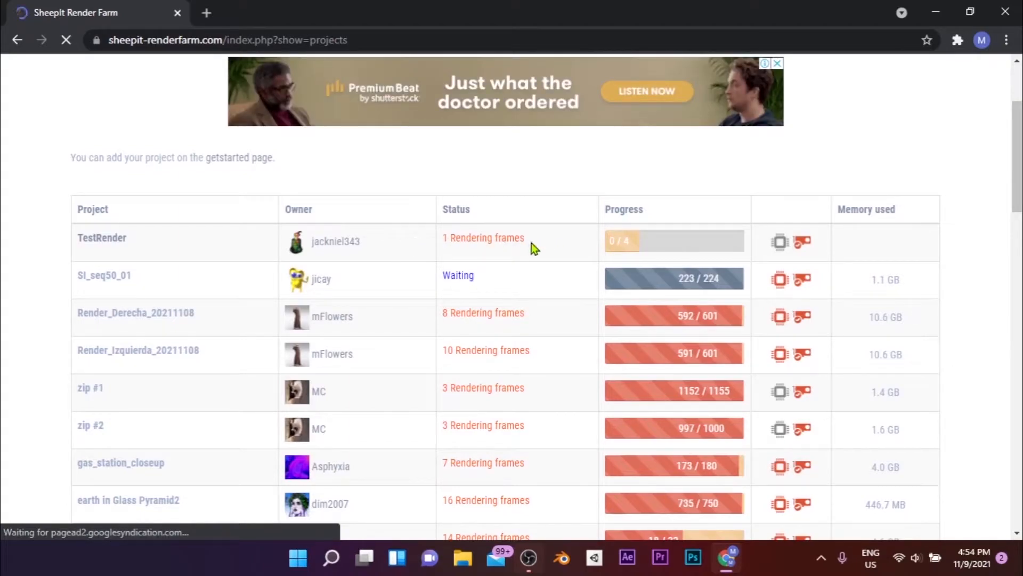
{"action": "double_click", "coordinate": [482, 237]}
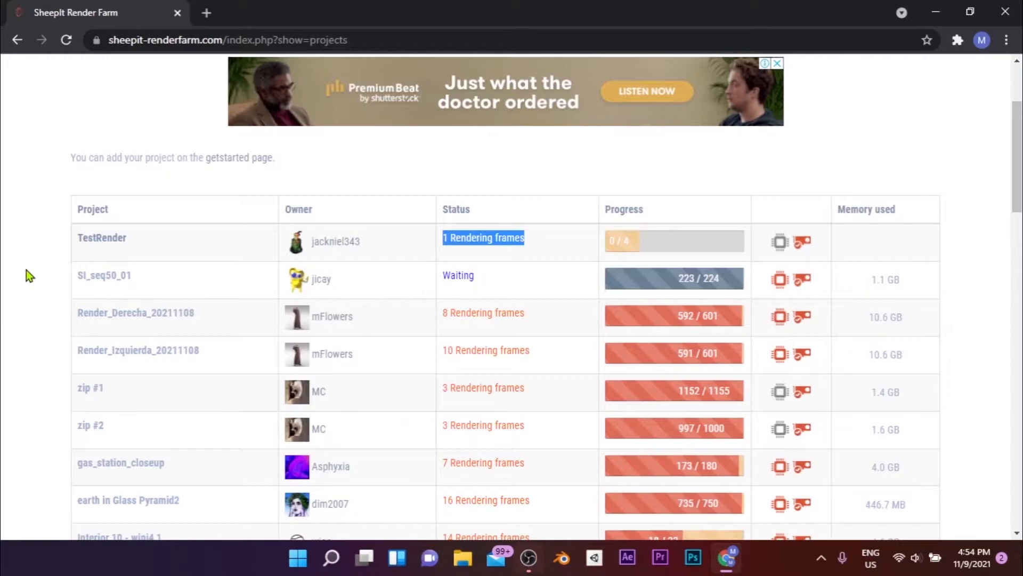
{"action": "left_click", "coordinate": [102, 238]}
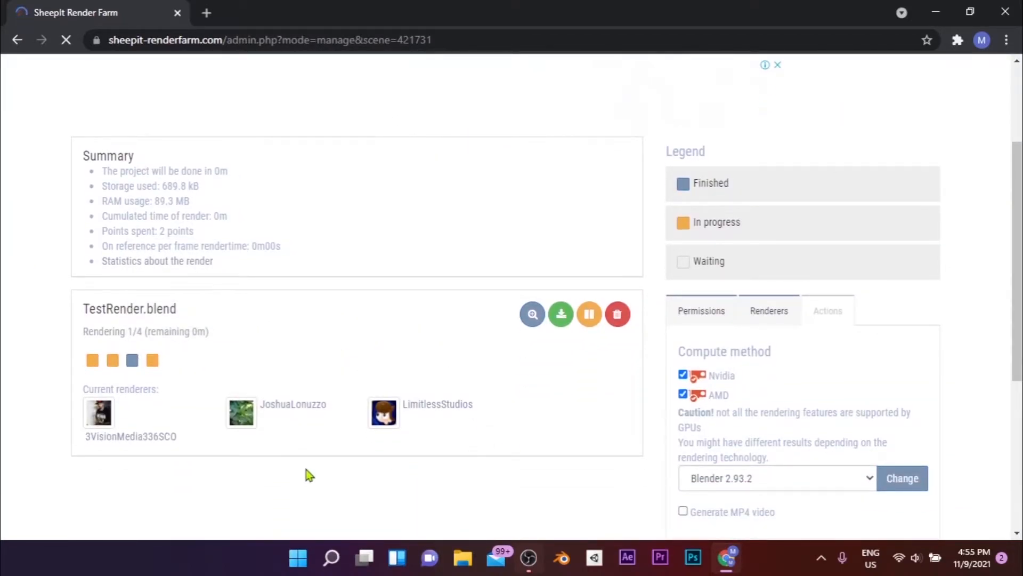
{"action": "mouse_move", "coordinate": [182, 382]}
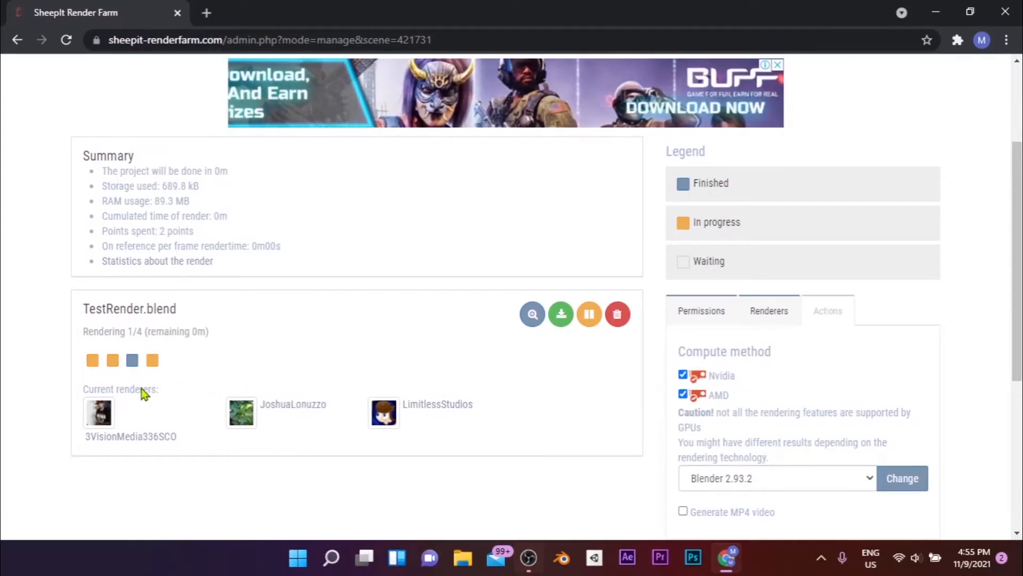
{"action": "mouse_move", "coordinate": [198, 461]}
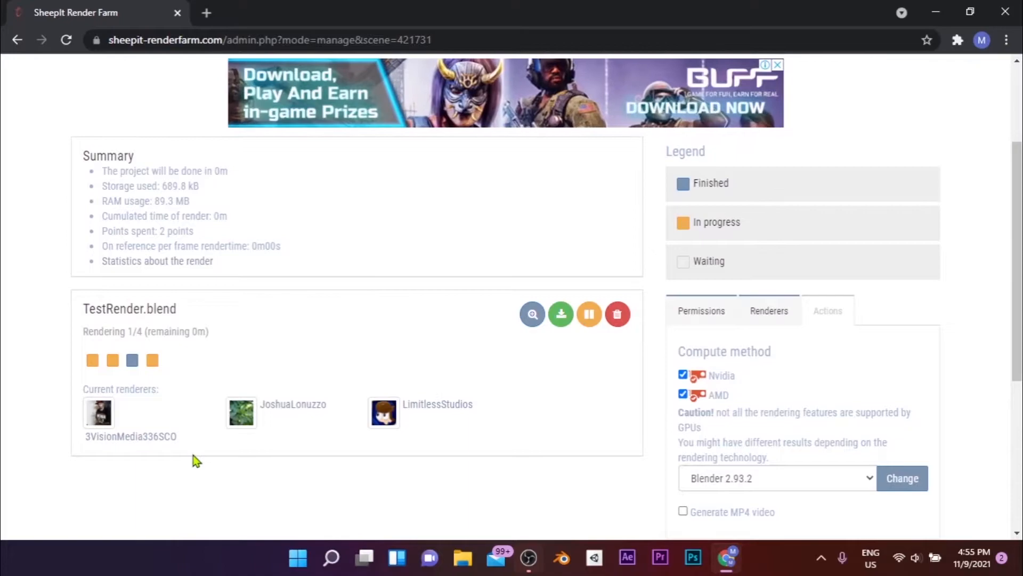
{"action": "mouse_move", "coordinate": [746, 224]}
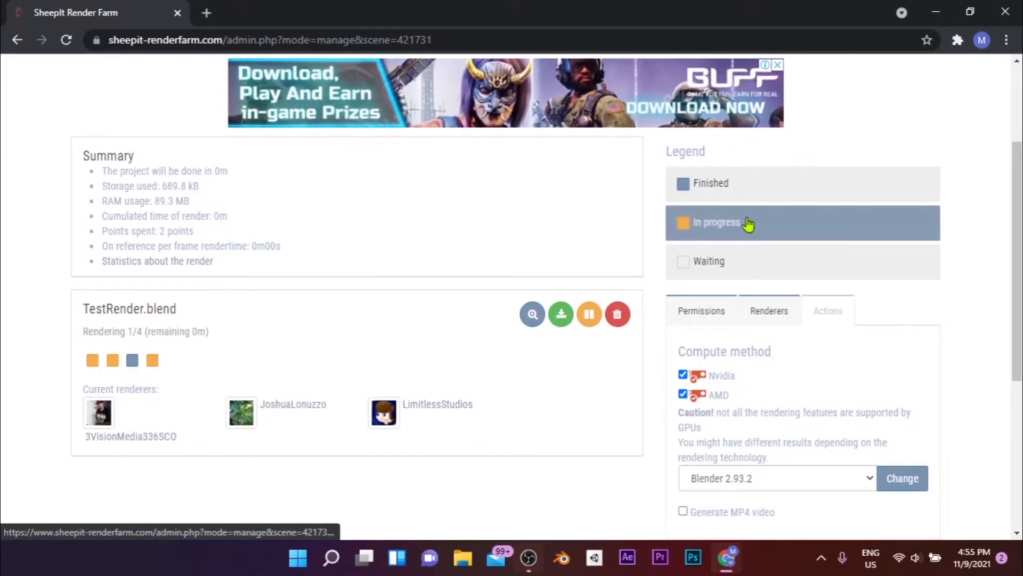
{"action": "mouse_move", "coordinate": [532, 238]}
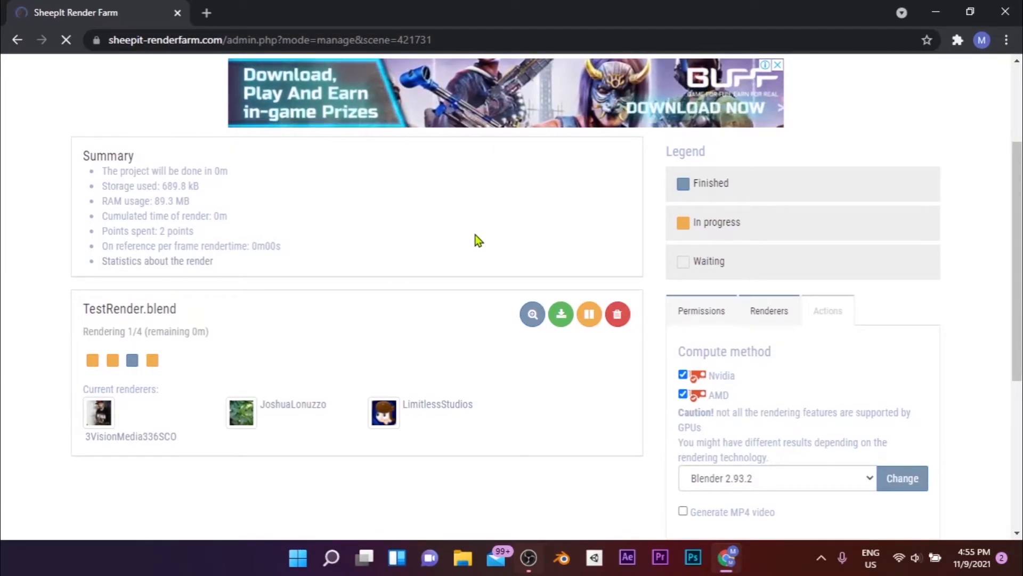
Step: Prepare the archive of the four rendered frames, reload the page, and download the TestRender frames
{"action": "left_click", "coordinate": [588, 313]}
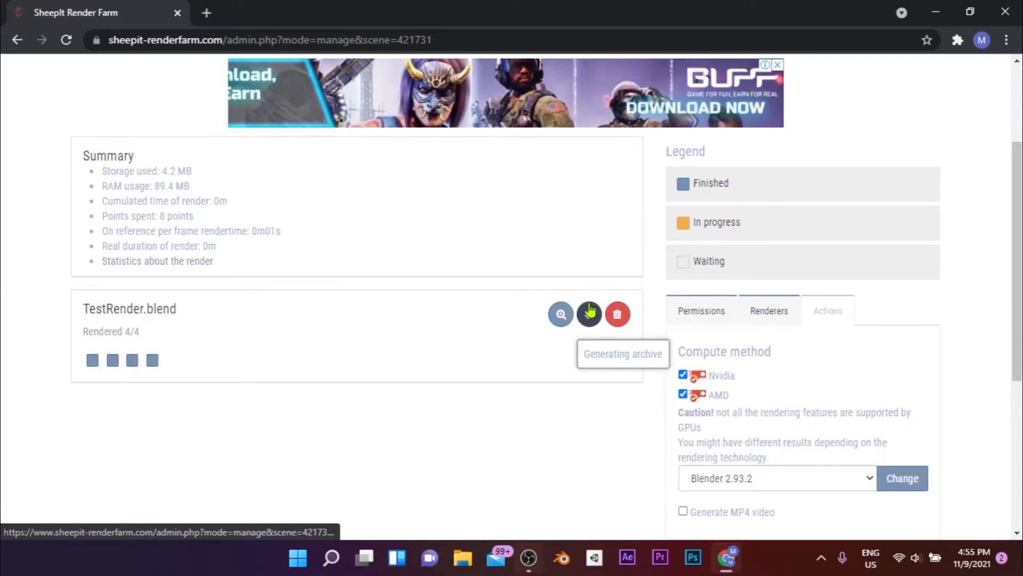
{"action": "scroll", "scroll_direction": "up", "scroll_amount": 3}
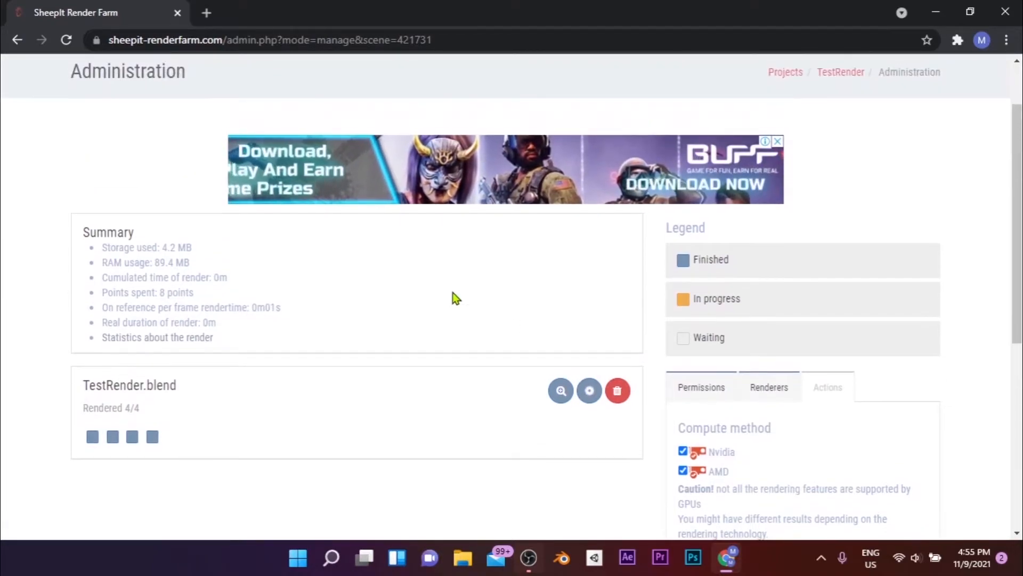
{"action": "left_click", "coordinate": [65, 39]}
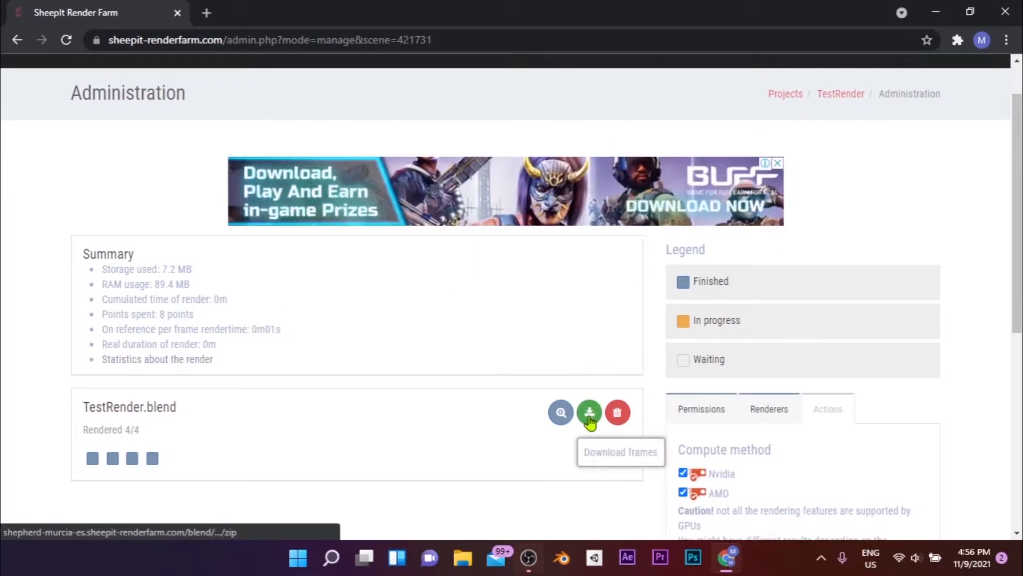
{"action": "left_click", "coordinate": [588, 411]}
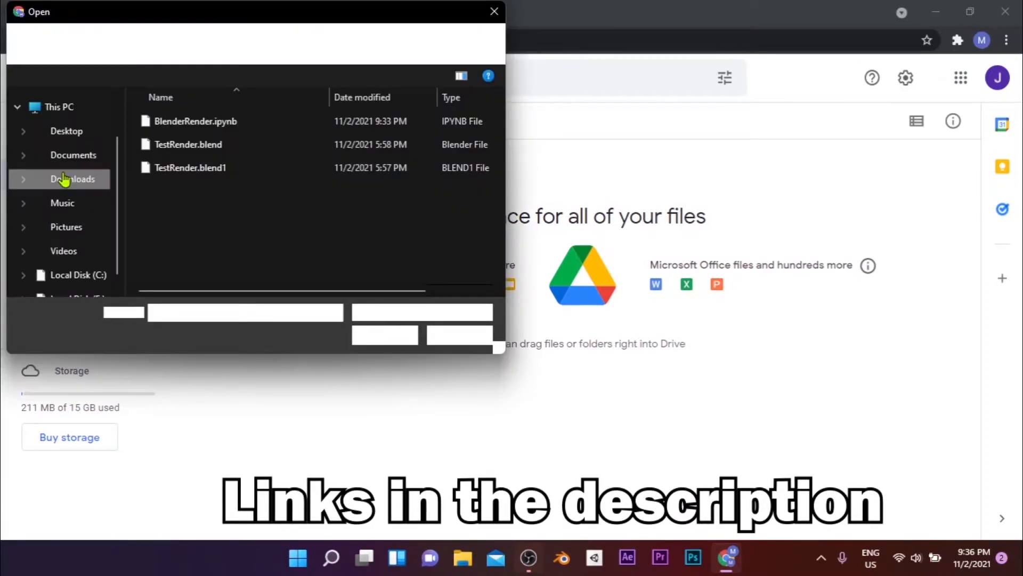
Step: Upload TestRender.blend from the downloaded TestRender folder to Google Drive
{"action": "left_click", "coordinate": [189, 144]}
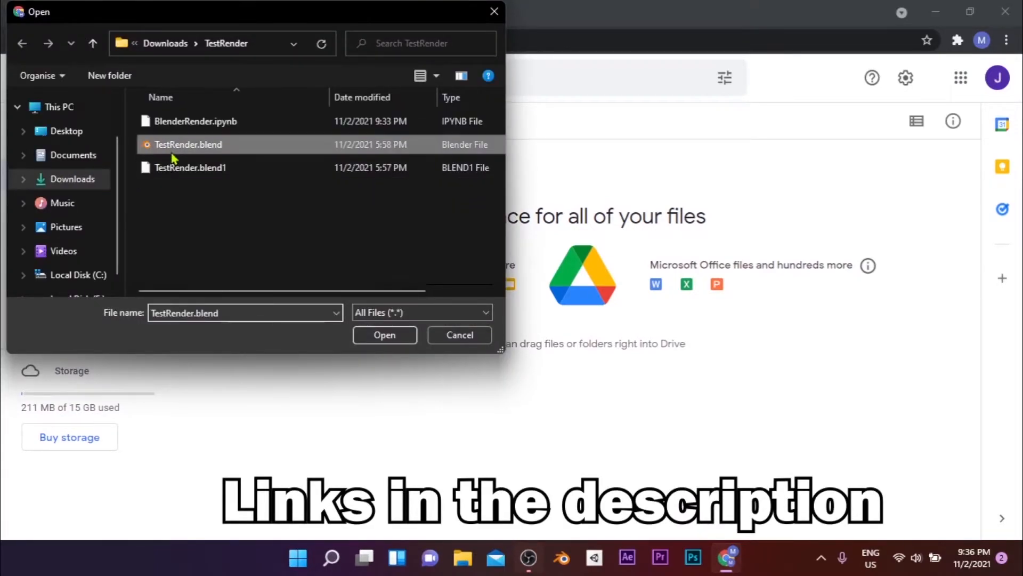
{"action": "left_click", "coordinate": [196, 121]}
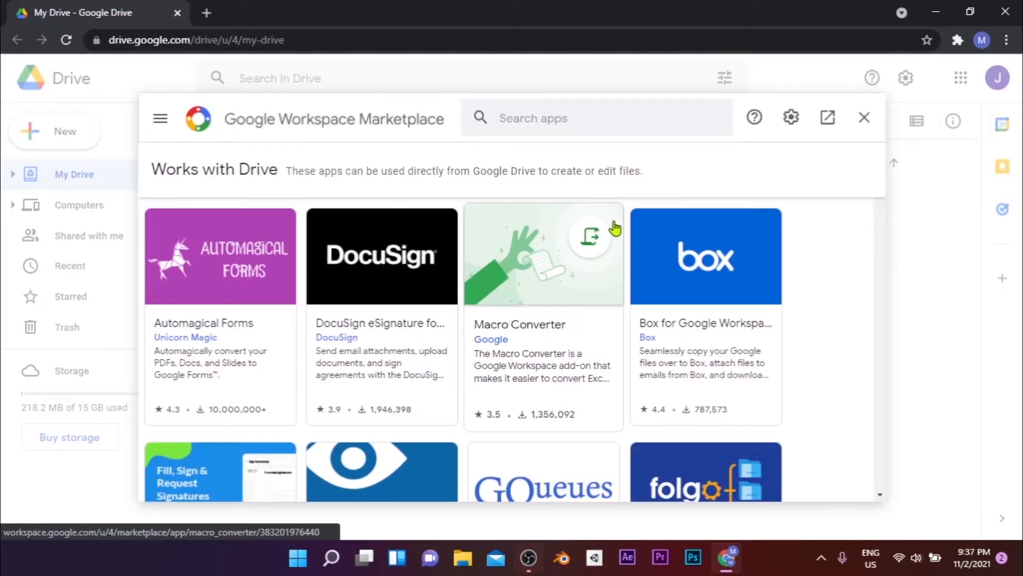
Step: Search the Marketplace for 'Colaboratory' and view its page showing it already installed
{"action": "type", "text": "co"}
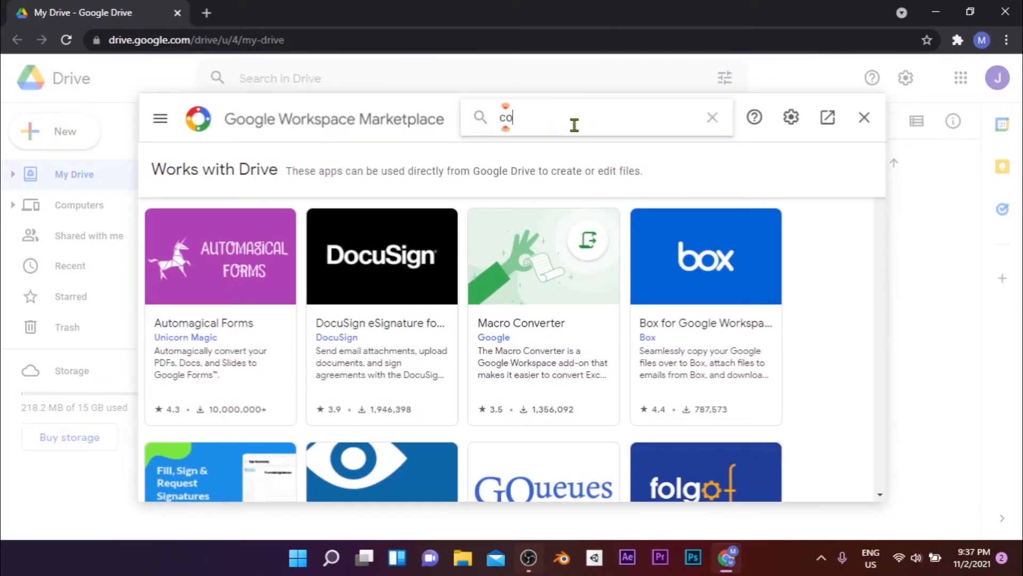
{"action": "type", "text": "lab"}
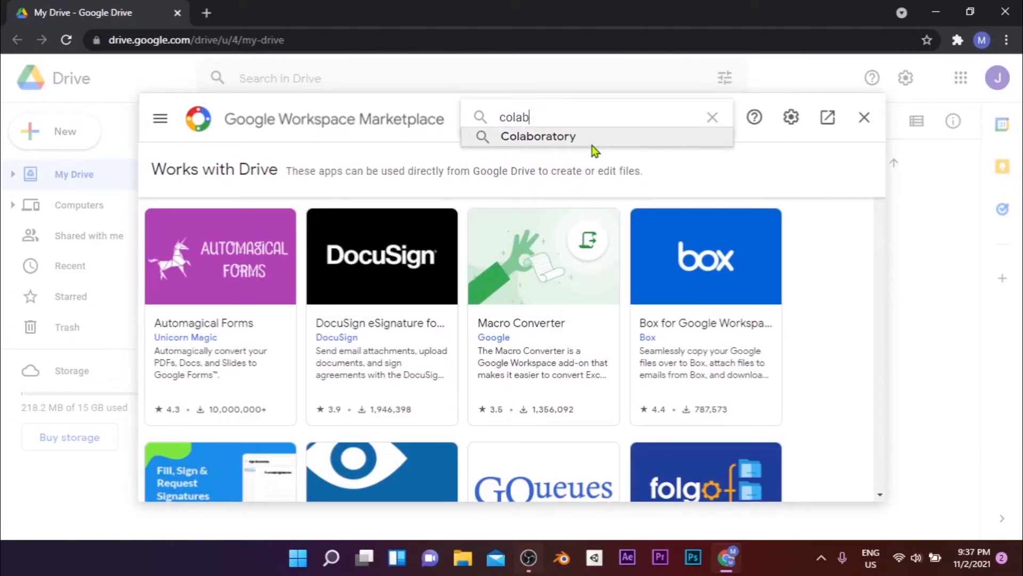
{"action": "left_click", "coordinate": [538, 137]}
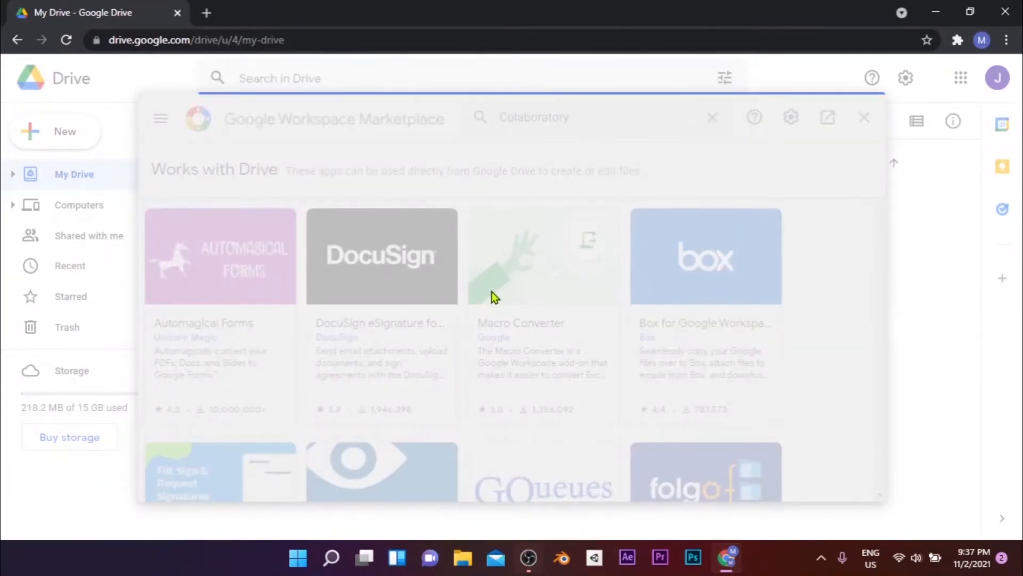
{"action": "key", "text": "Return"}
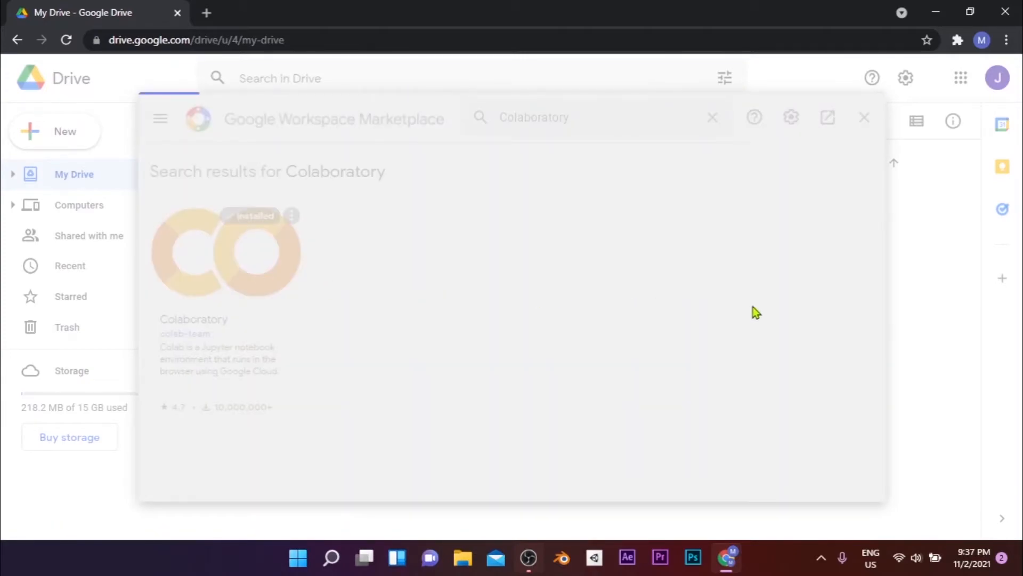
{"action": "left_click", "coordinate": [225, 254]}
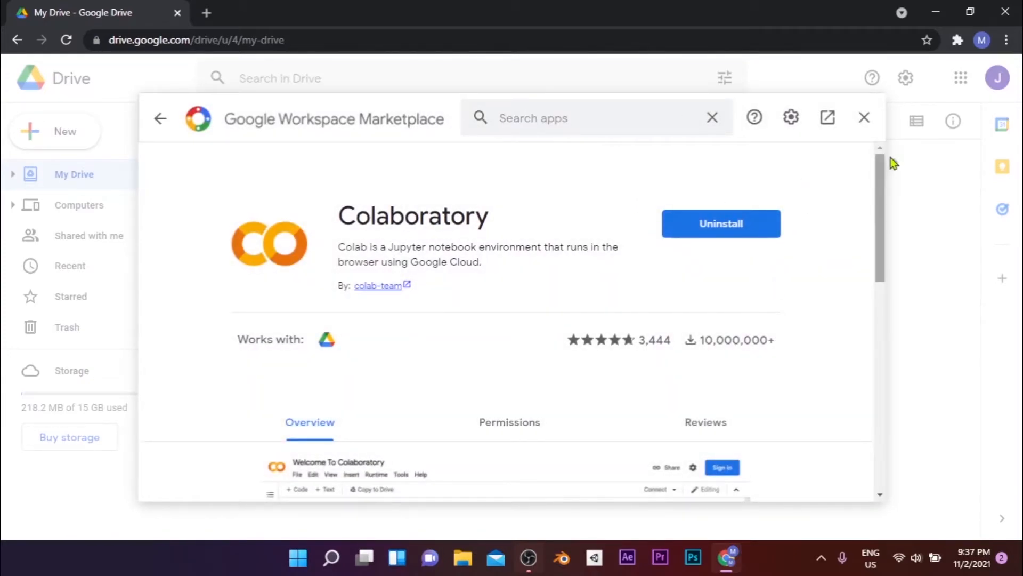
{"action": "left_click", "coordinate": [864, 118]}
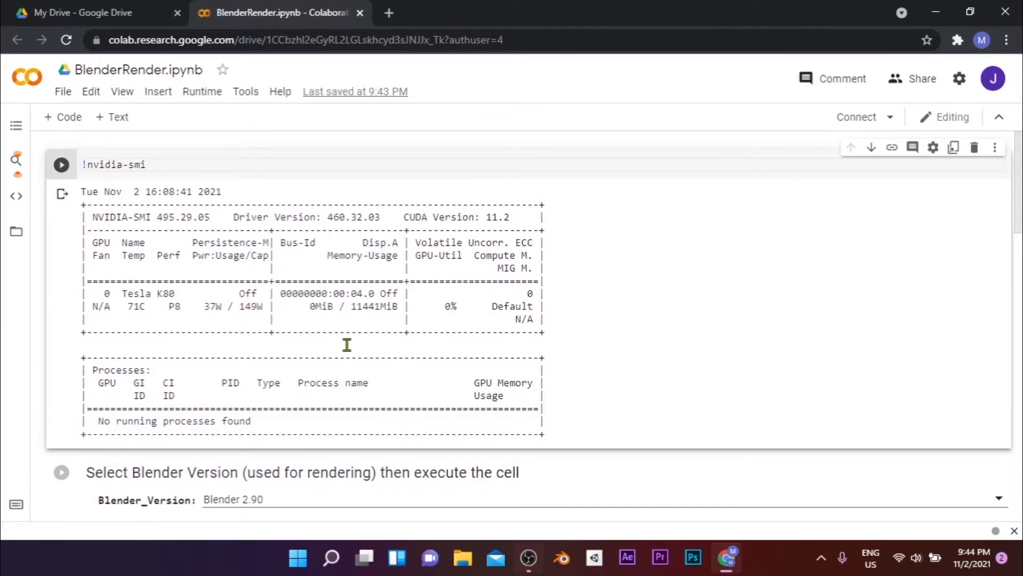
{"action": "mouse_move", "coordinate": [909, 91]}
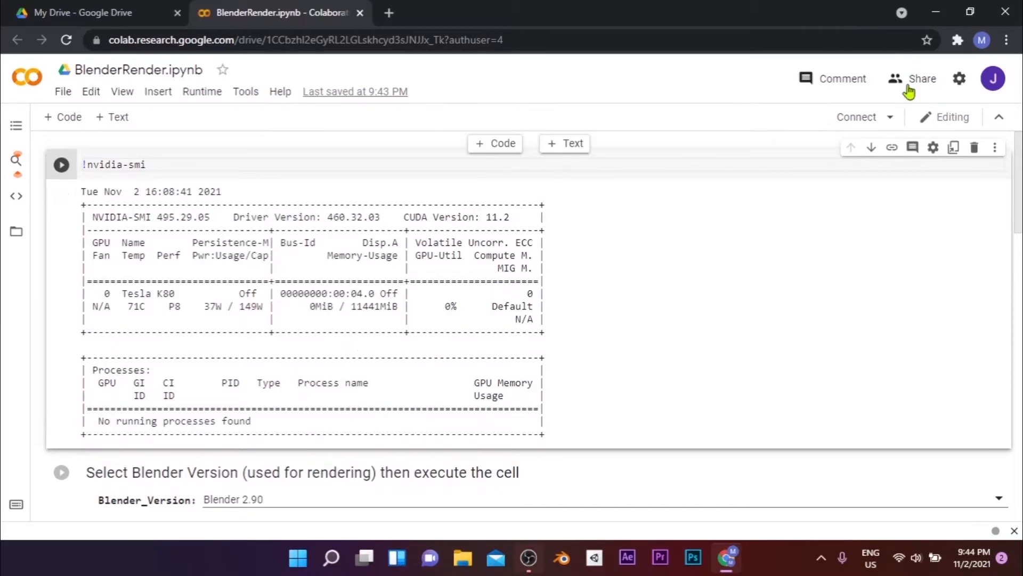
Step: Connect the notebook to a runtime and check its resource usage
{"action": "left_click", "coordinate": [888, 117]}
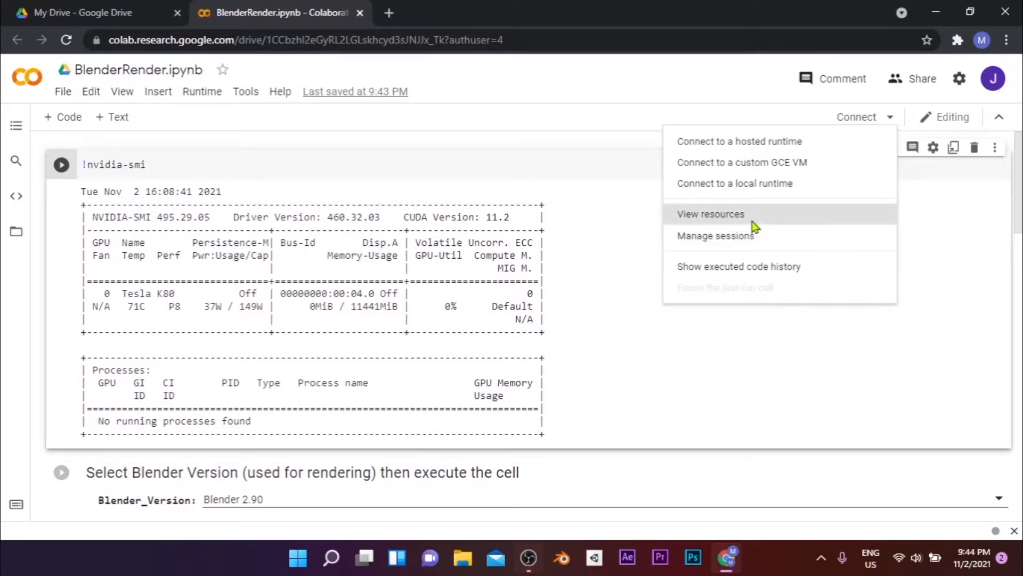
{"action": "left_click", "coordinate": [710, 213]}
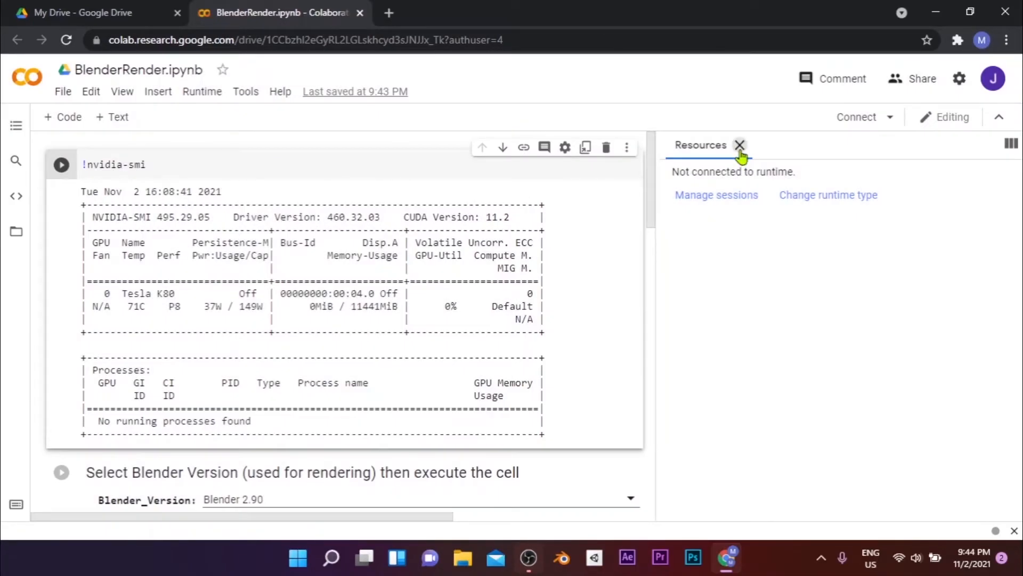
{"action": "left_click", "coordinate": [740, 144]}
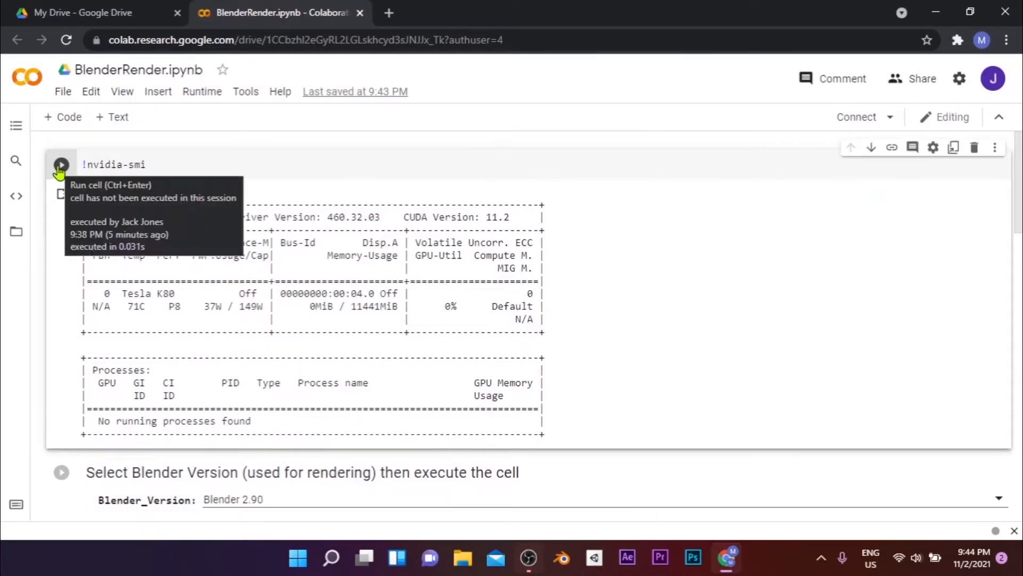
Step: Rerun the nvidia-smi cell confirming a Tesla K80 GPU
{"action": "left_click", "coordinate": [61, 164]}
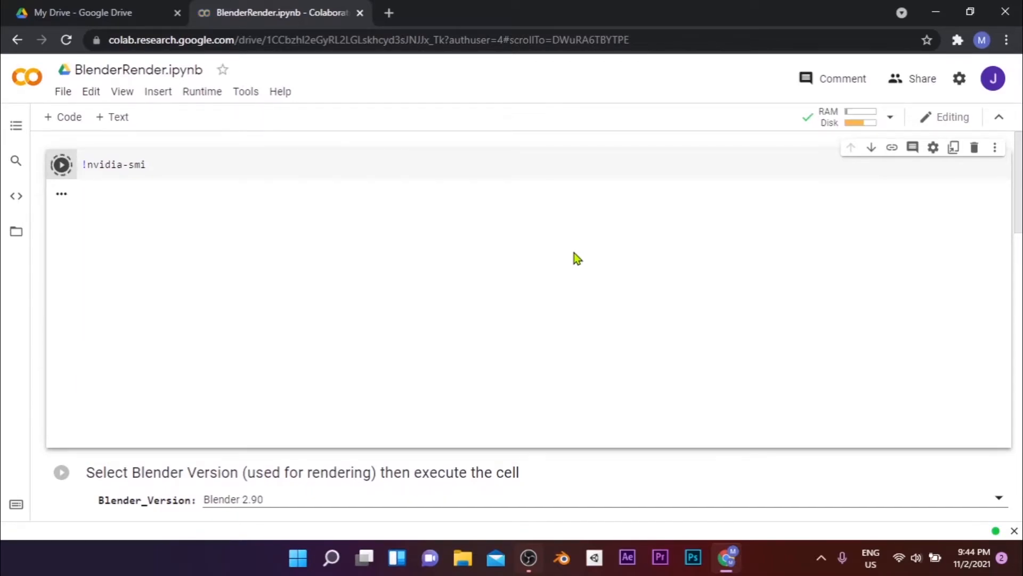
{"action": "left_click", "coordinate": [62, 164]}
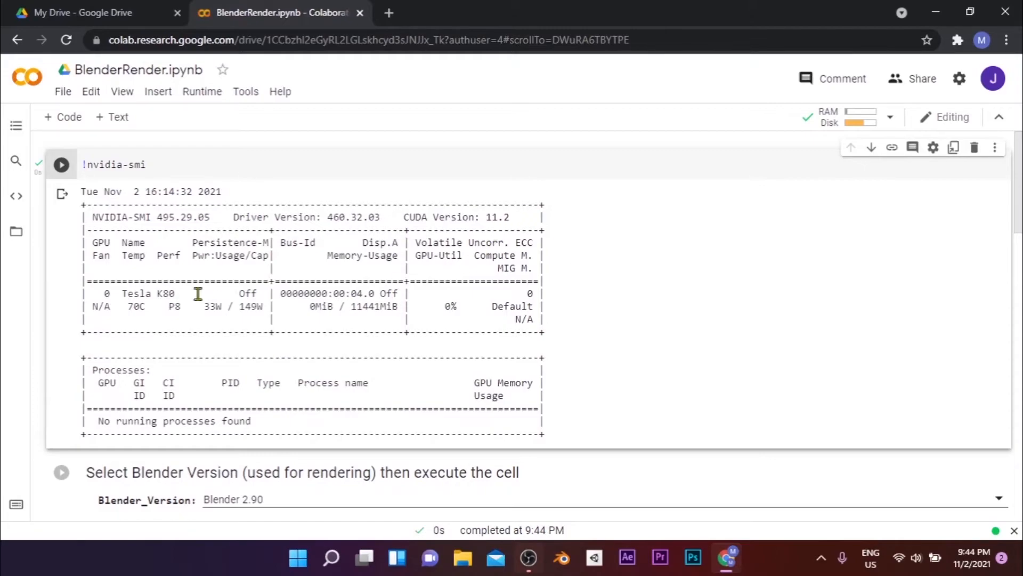
{"action": "double_click", "coordinate": [148, 293]}
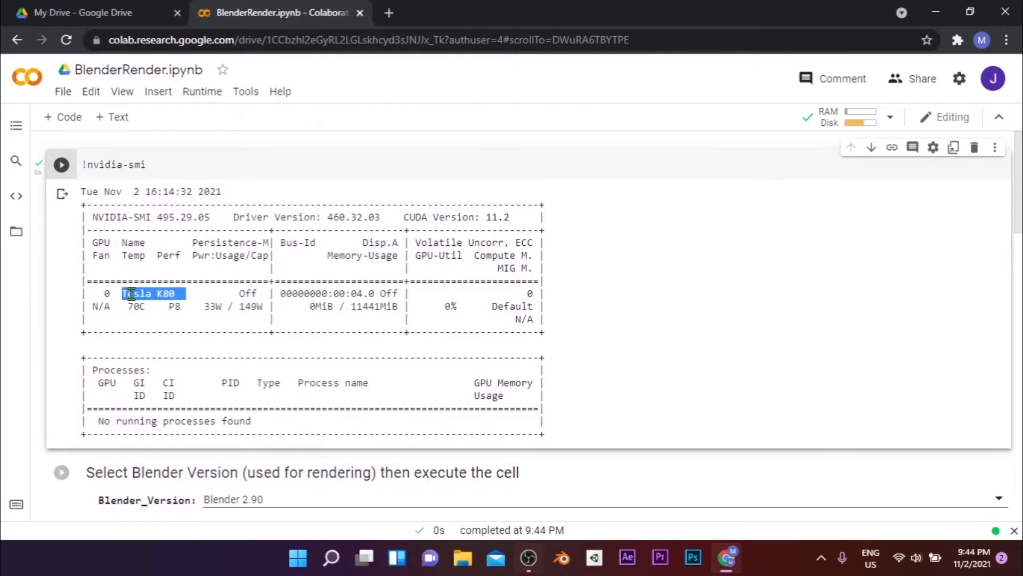
{"action": "scroll", "scroll_direction": "down", "scroll_amount": 3}
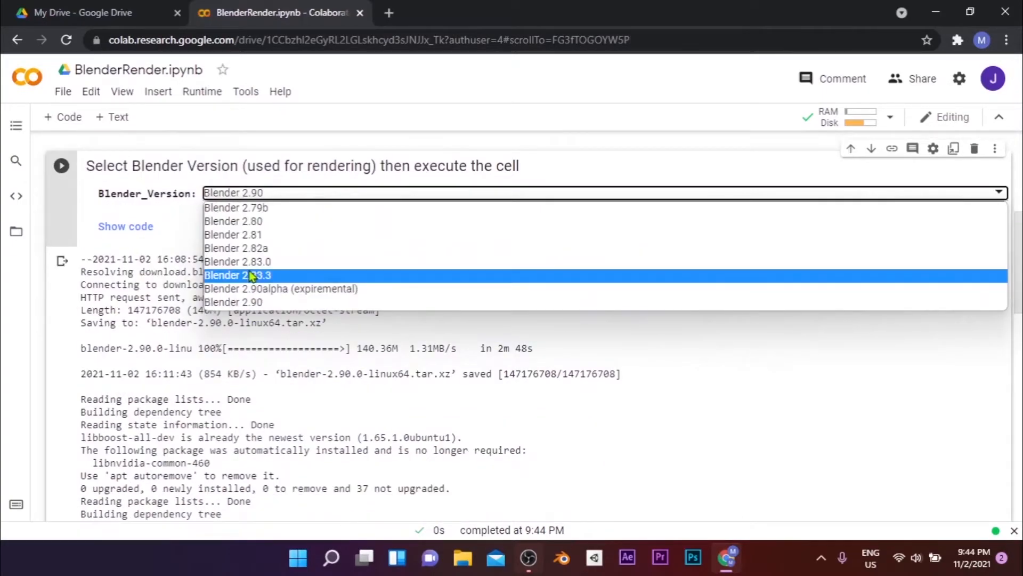
{"action": "mouse_move", "coordinate": [233, 301]}
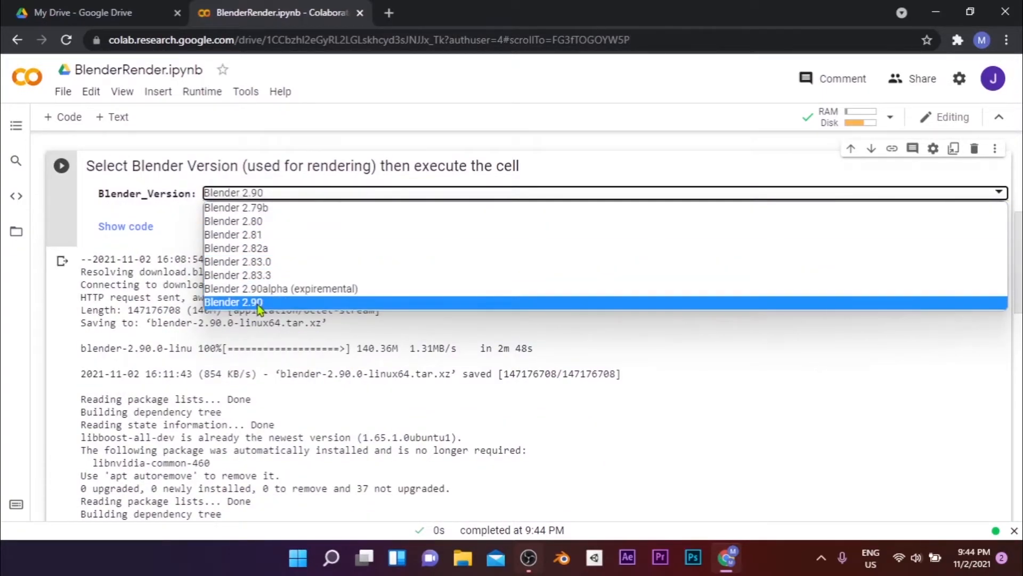
Step: Install Blender 2.90 by running the version setup cell
{"action": "left_click", "coordinate": [232, 302]}
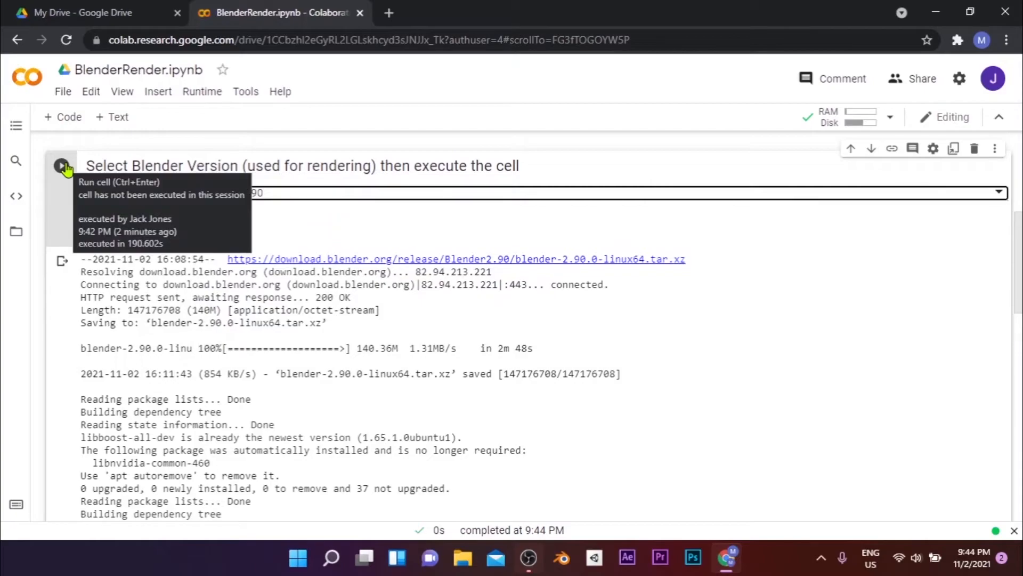
{"action": "left_click", "coordinate": [62, 165]}
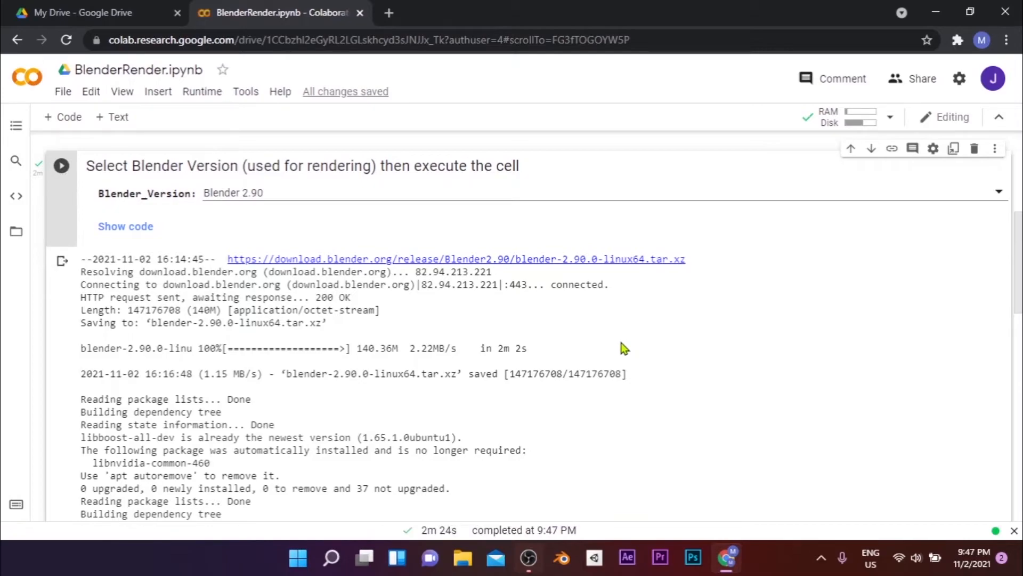
Step: Mount Google Drive at /gdrive with the pasted authorization code, then run the second mount cell
{"action": "scroll", "scroll_direction": "down", "scroll_amount": 3}
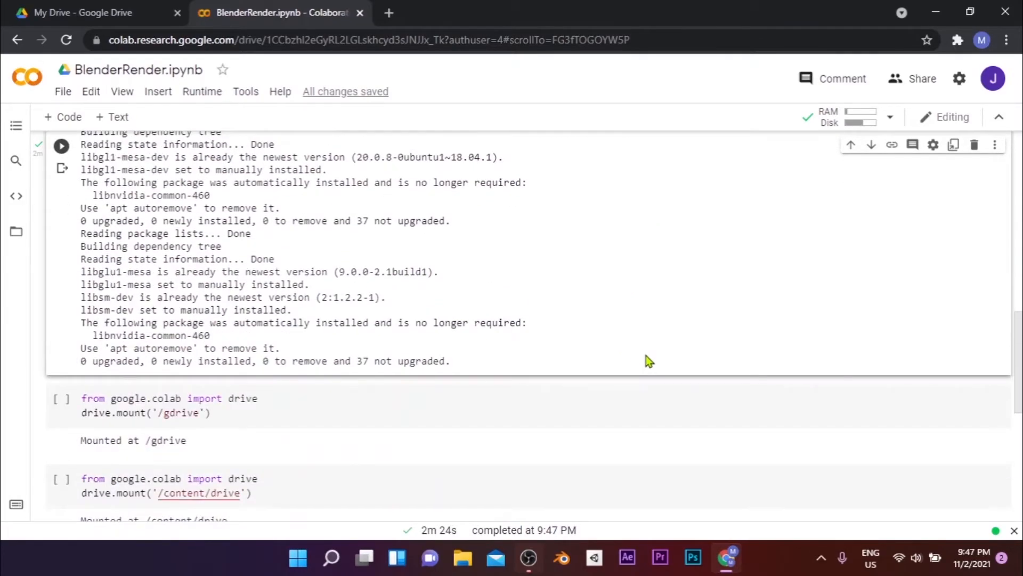
{"action": "scroll", "scroll_direction": "down", "scroll_amount": 3}
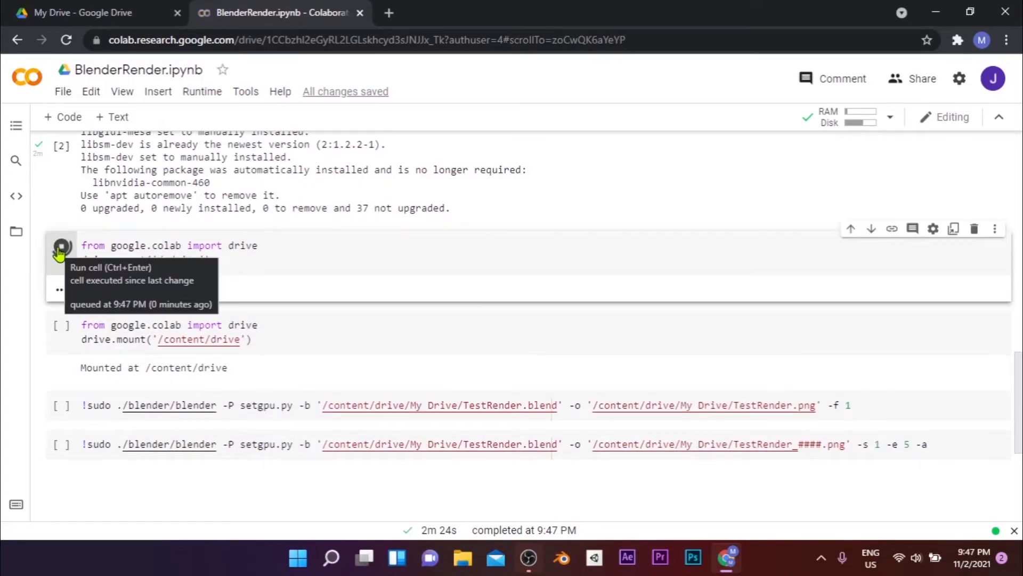
{"action": "left_click", "coordinate": [61, 245]}
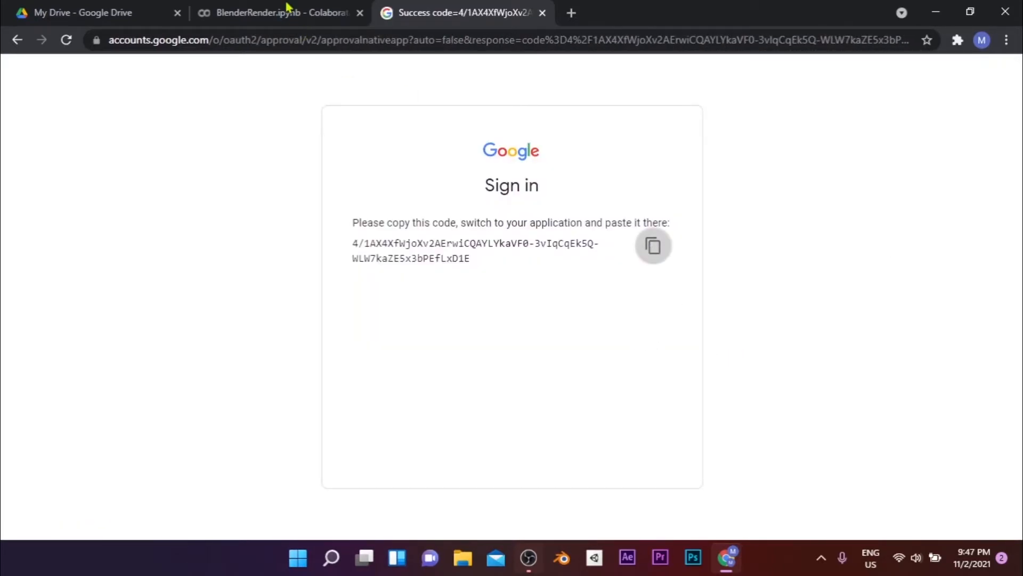
{"action": "left_click", "coordinate": [274, 13]}
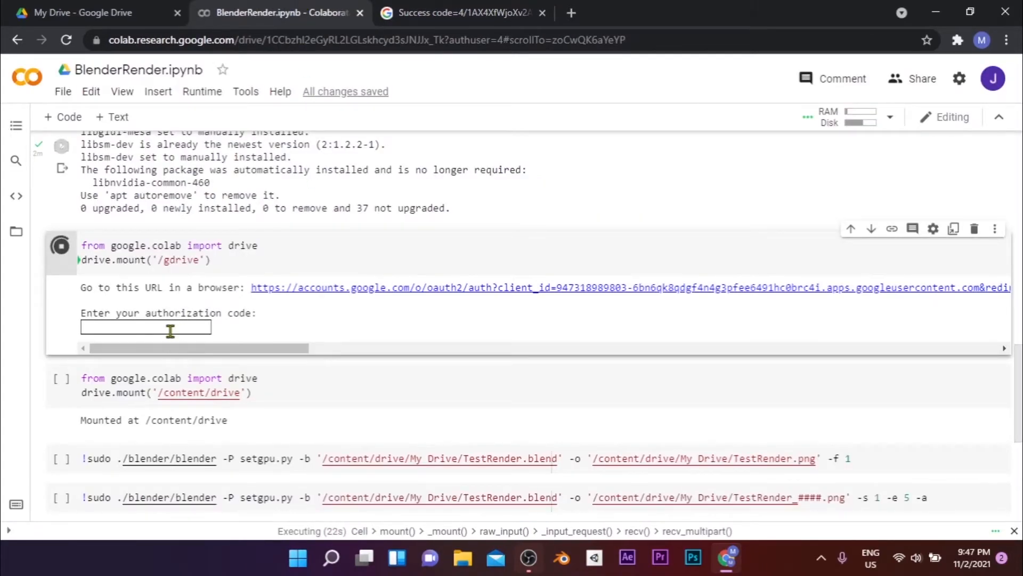
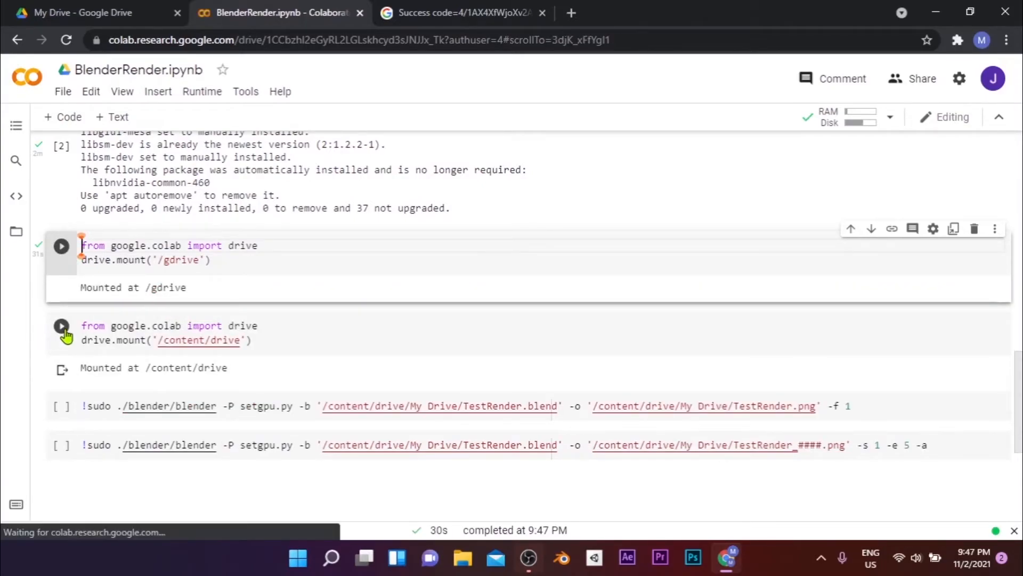
{"action": "left_click", "coordinate": [62, 326]}
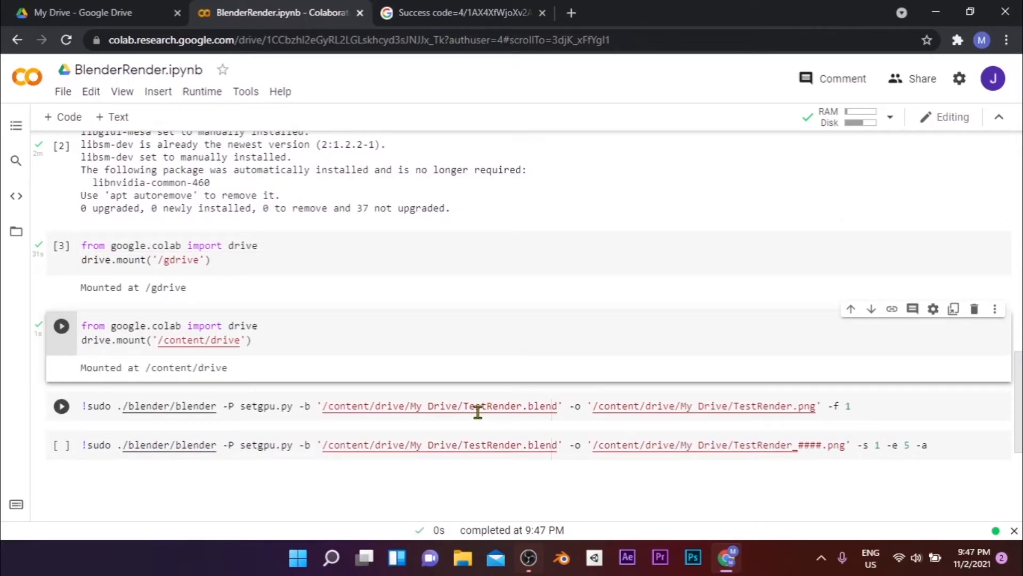
{"action": "mouse_move", "coordinate": [774, 406]}
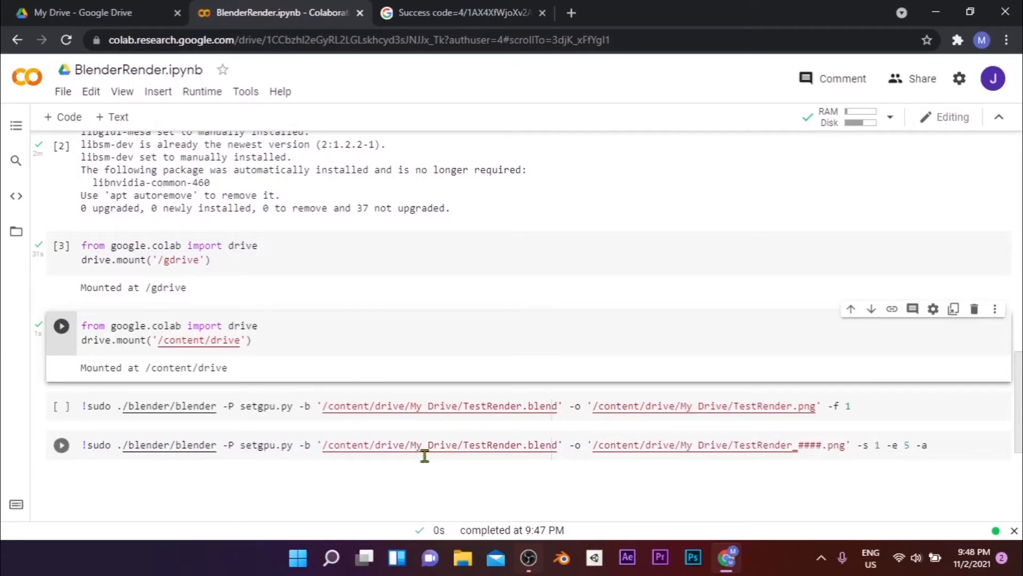
{"action": "mouse_move", "coordinate": [688, 449]}
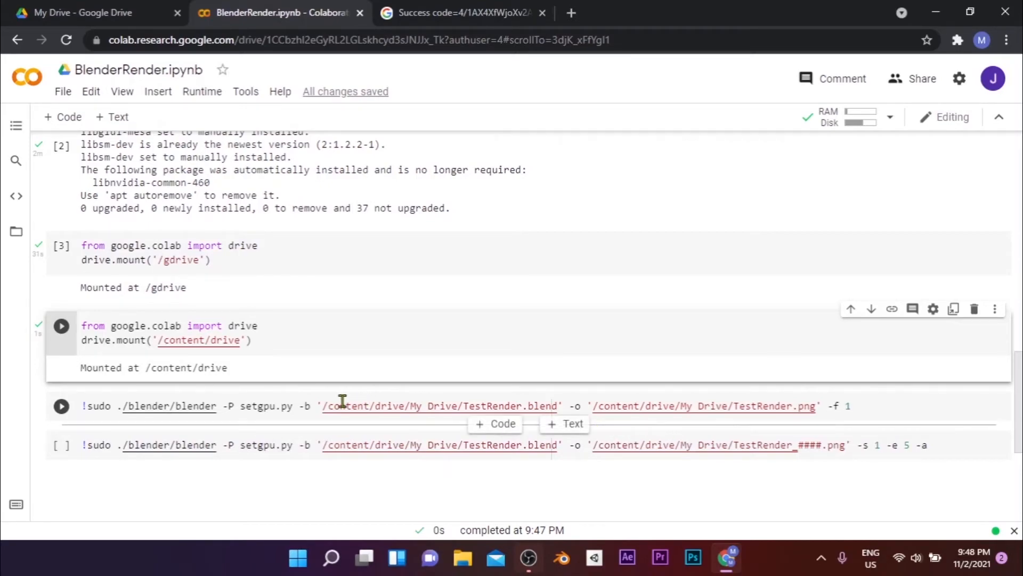
Step: Render frame 1 of TestRender.blend to TestRender.png on the cloud GPU
{"action": "left_click", "coordinate": [61, 405]}
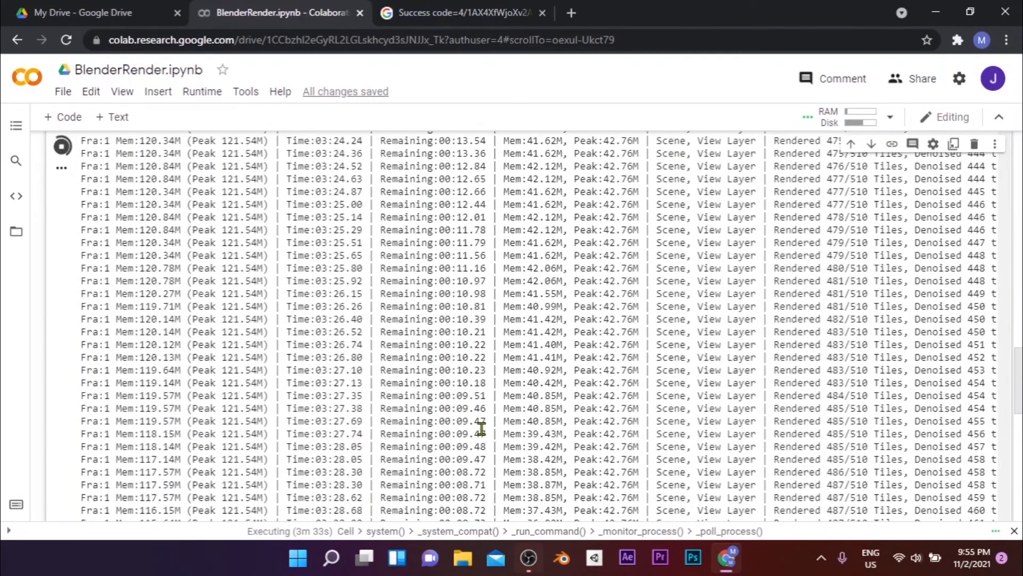
{"action": "left_click", "coordinate": [85, 13]}
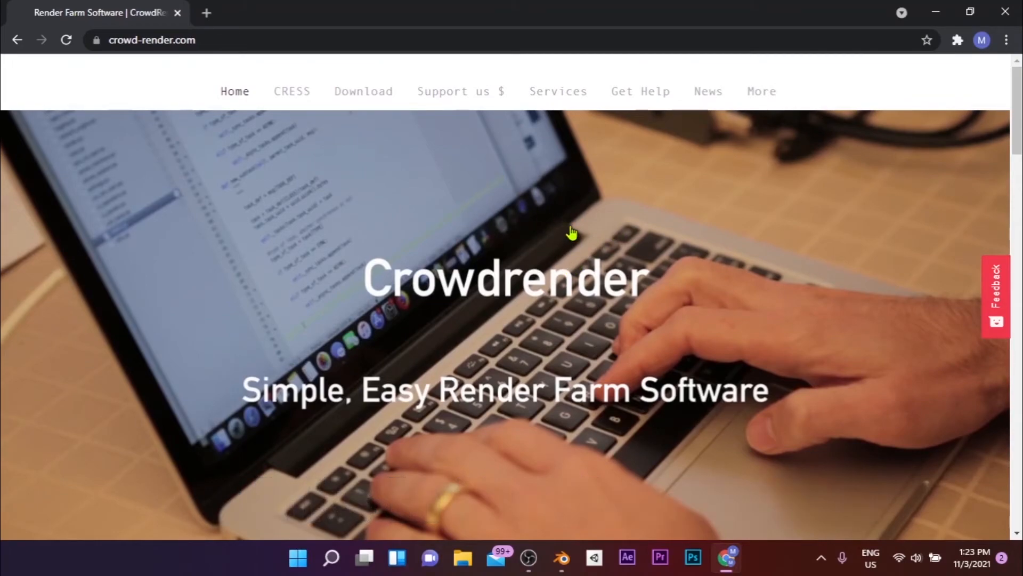
Step: Reach the Crowdrender download portal listing the add-on builds and dismiss the support popup
{"action": "scroll", "scroll_direction": "down", "scroll_amount": 3}
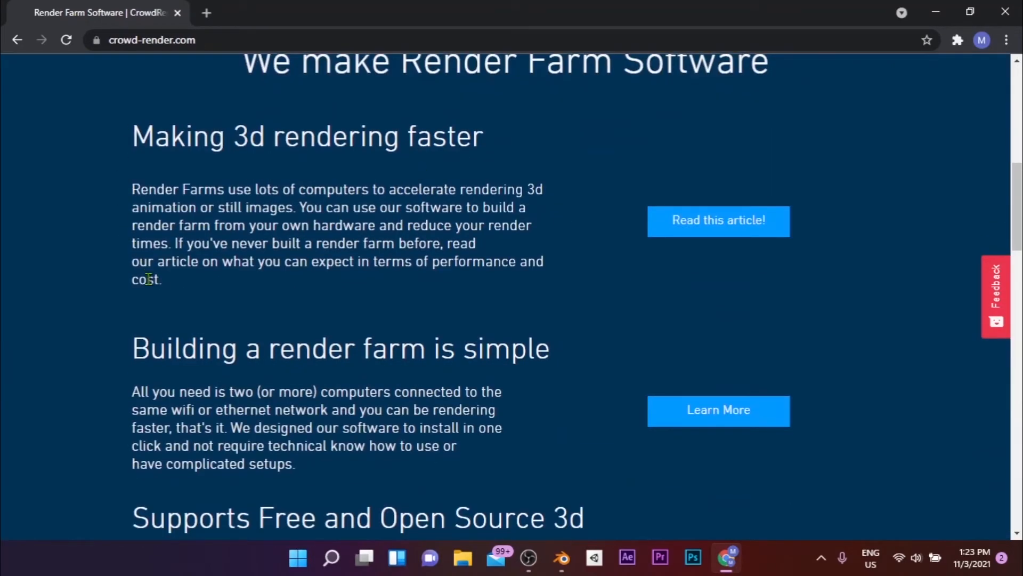
{"action": "scroll", "scroll_direction": "down", "scroll_amount": 3}
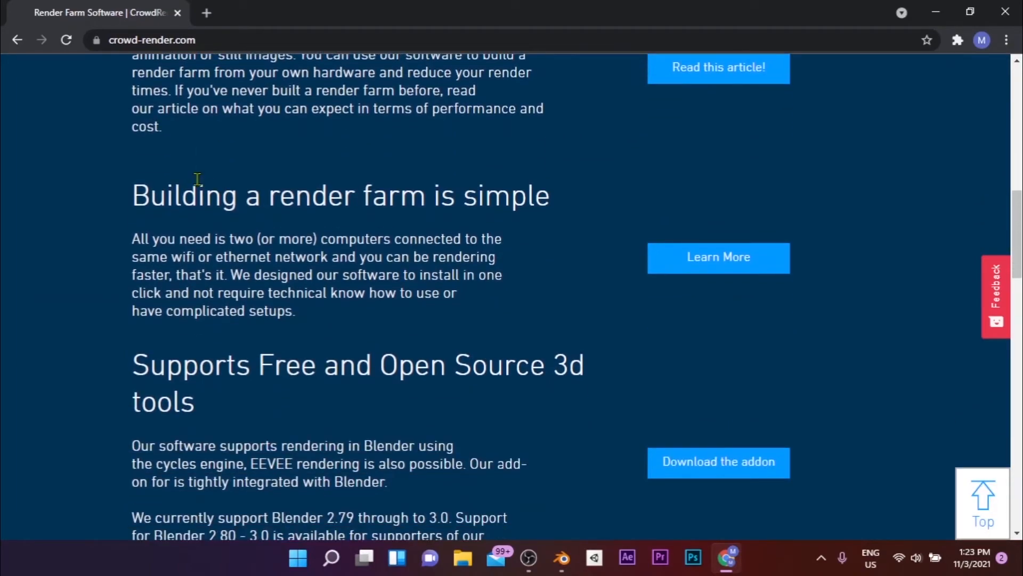
{"action": "mouse_move", "coordinate": [218, 235]}
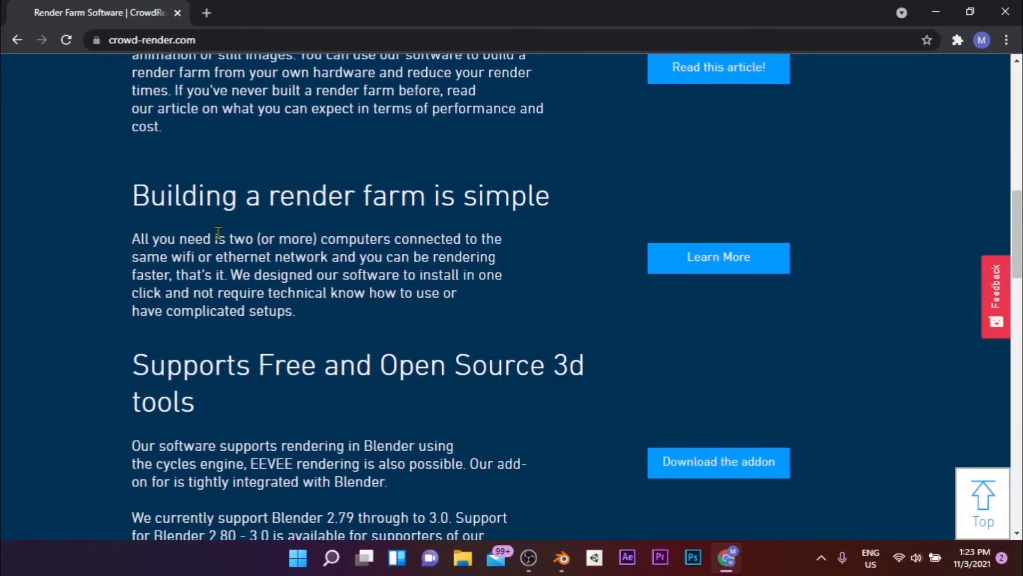
{"action": "scroll", "scroll_direction": "down", "scroll_amount": 3}
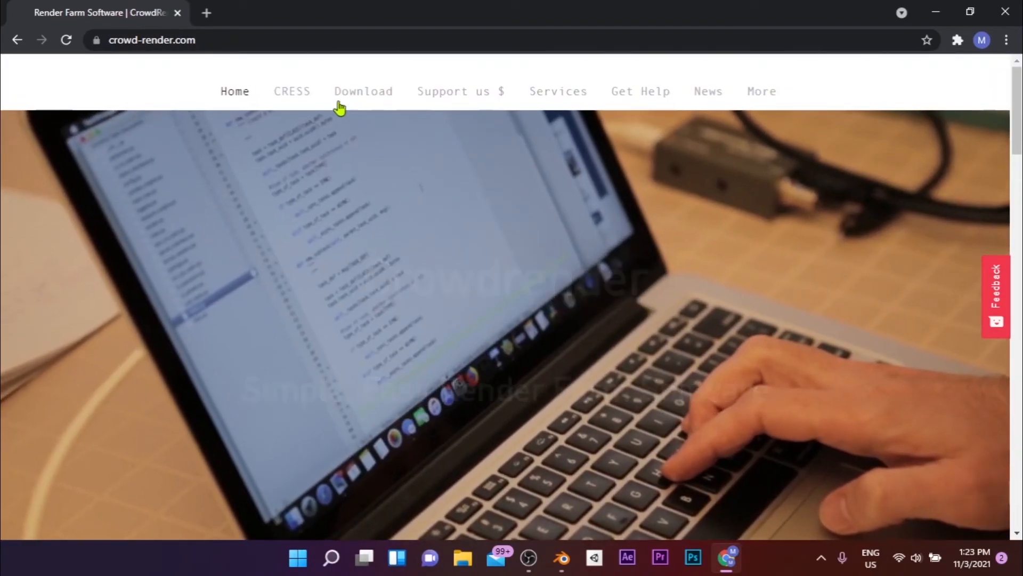
{"action": "left_click", "coordinate": [363, 92]}
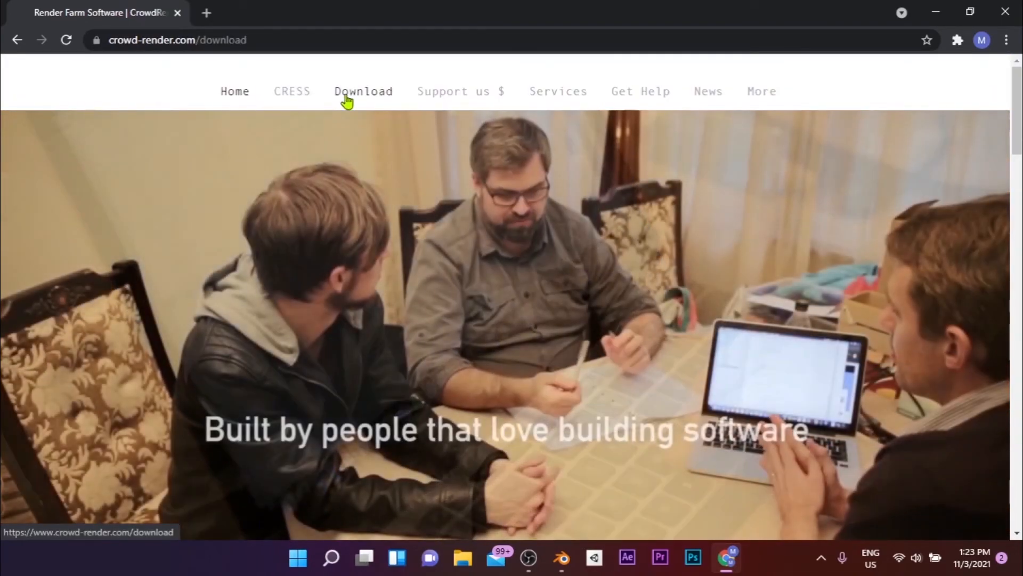
{"action": "left_click", "coordinate": [363, 91]}
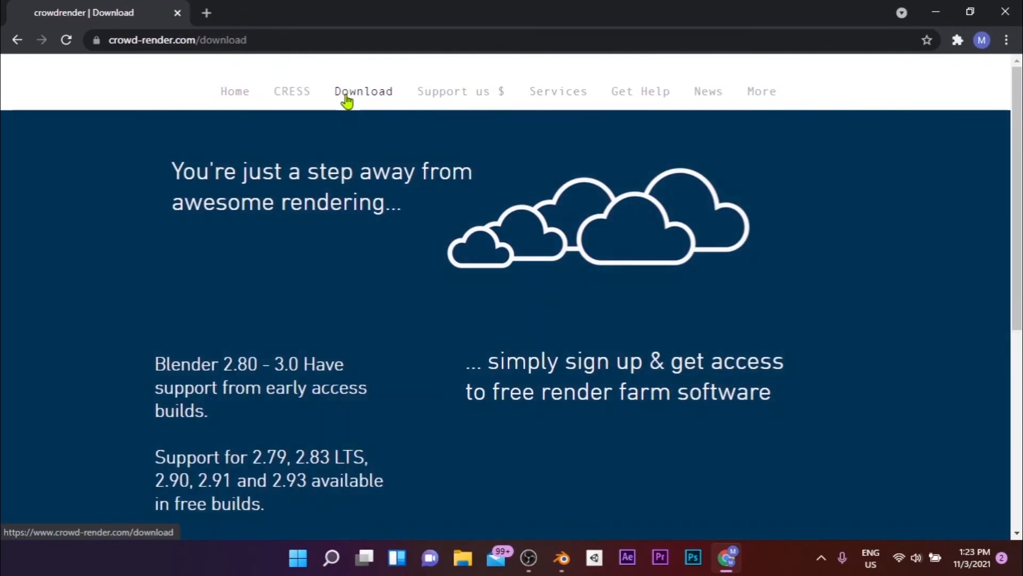
{"action": "scroll", "scroll_direction": "down", "scroll_amount": 3}
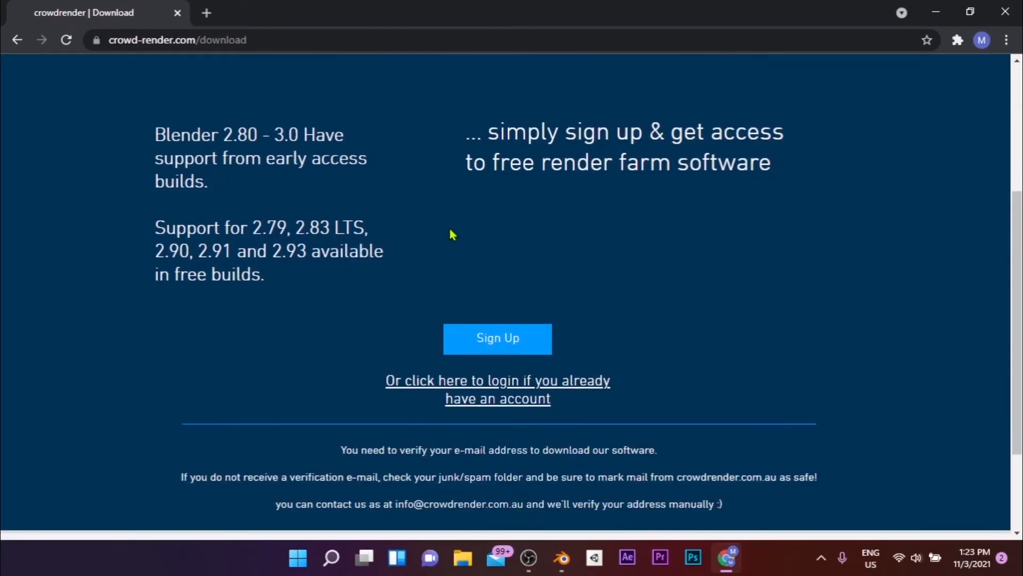
{"action": "mouse_move", "coordinate": [475, 290]}
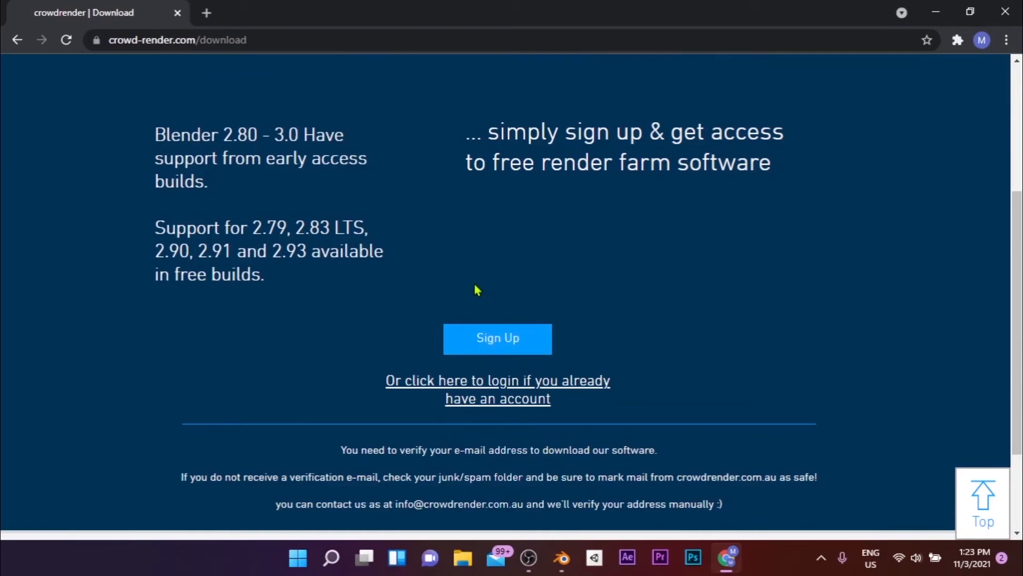
{"action": "mouse_move", "coordinate": [461, 385]}
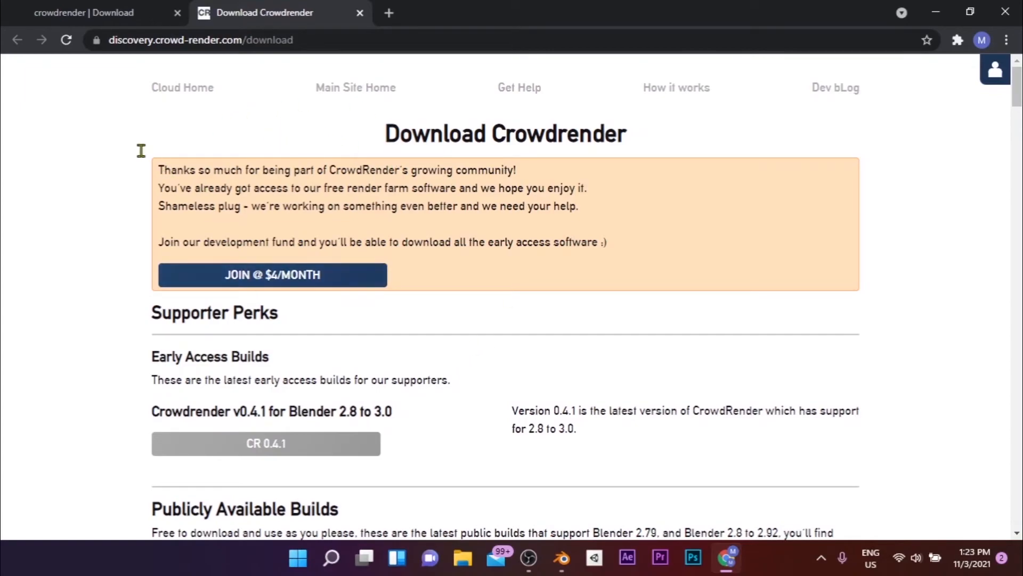
{"action": "scroll", "scroll_direction": "down", "scroll_amount": 3}
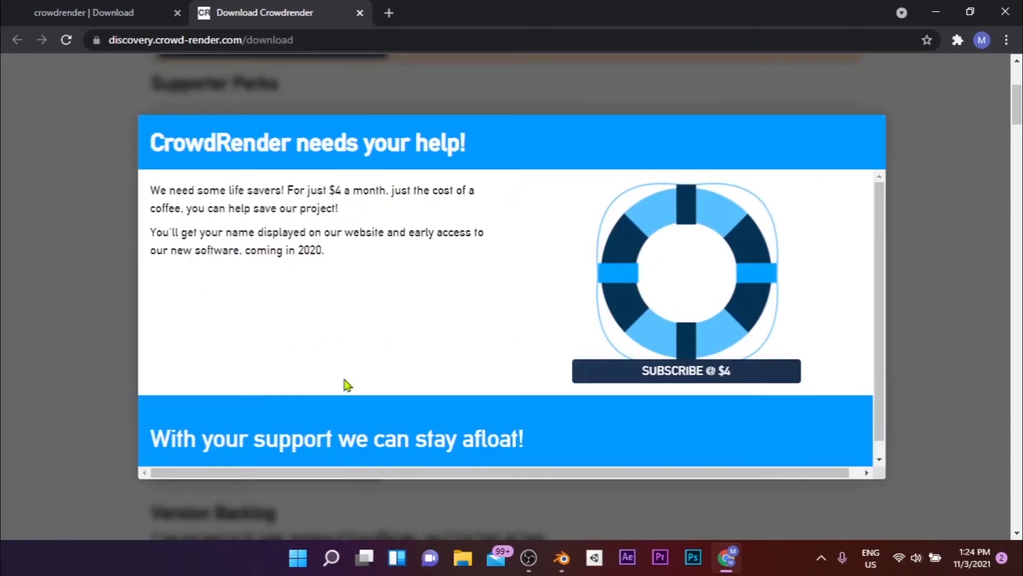
{"action": "left_click", "coordinate": [559, 557]}
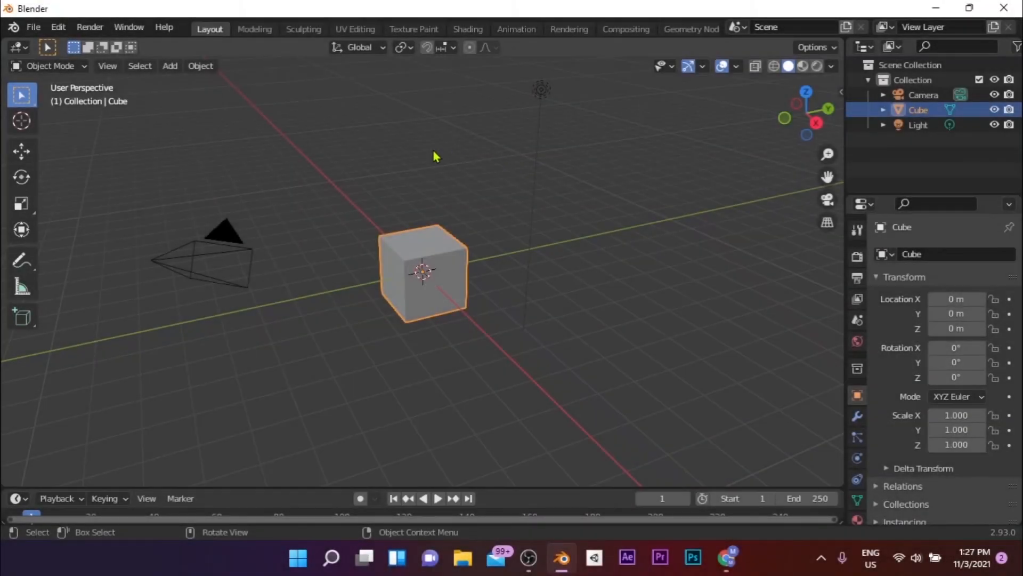
{"action": "mouse_move", "coordinate": [57, 26]}
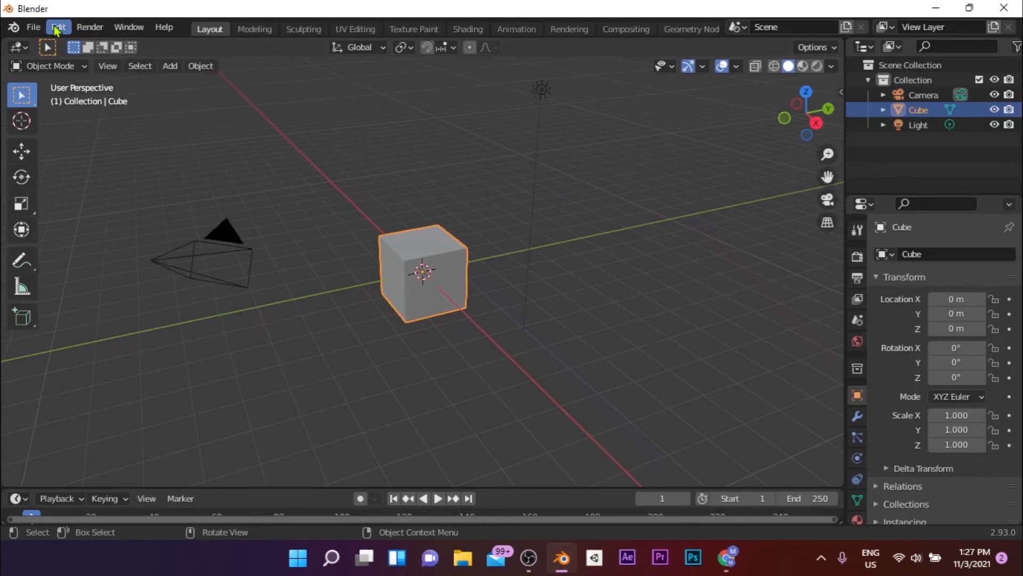
Step: Install the CrowdRender add-on zip via Preferences and enable Render: CrowdRender
{"action": "left_click", "coordinate": [58, 27]}
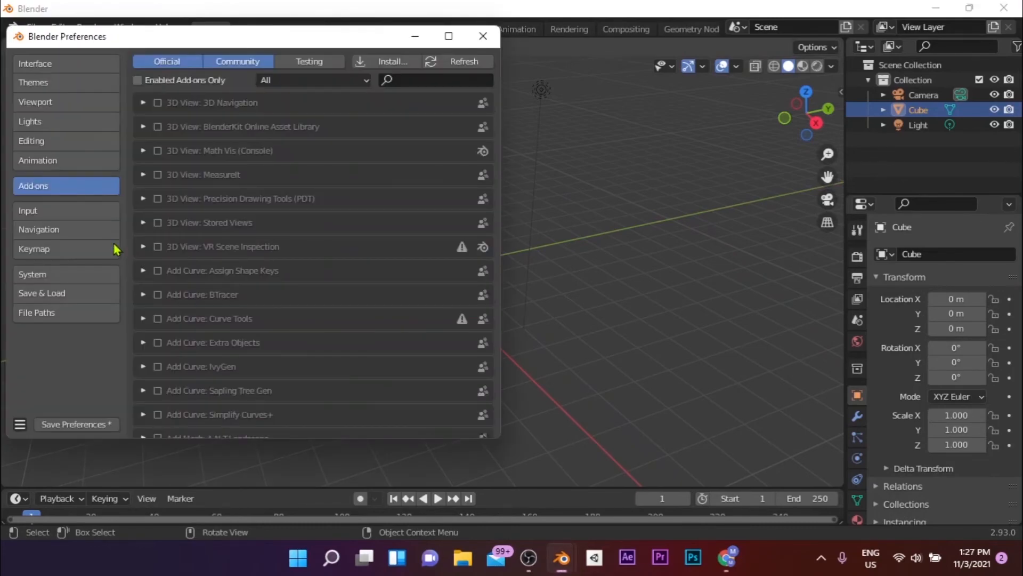
{"action": "mouse_move", "coordinate": [40, 194]}
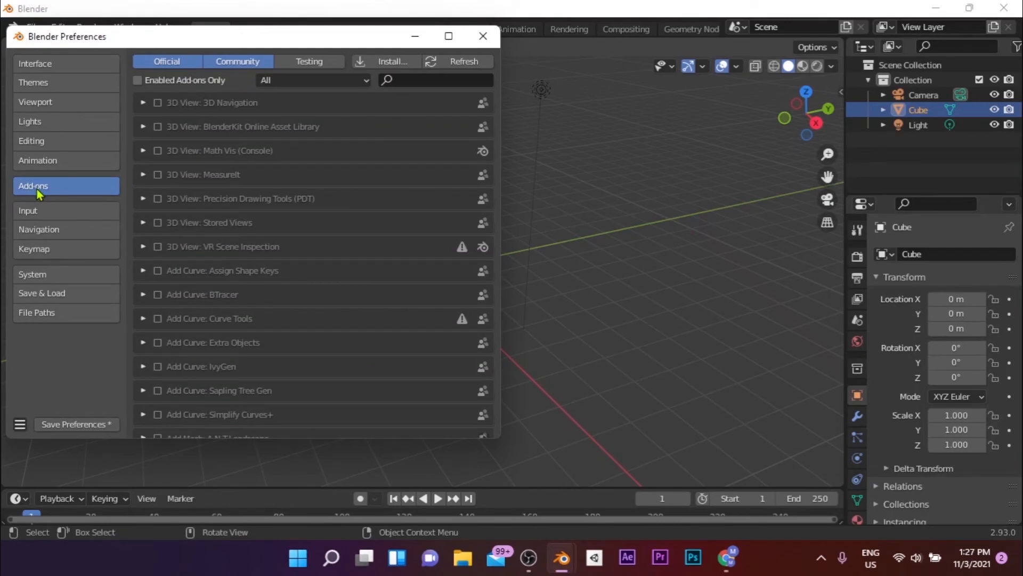
{"action": "left_click", "coordinate": [390, 62]}
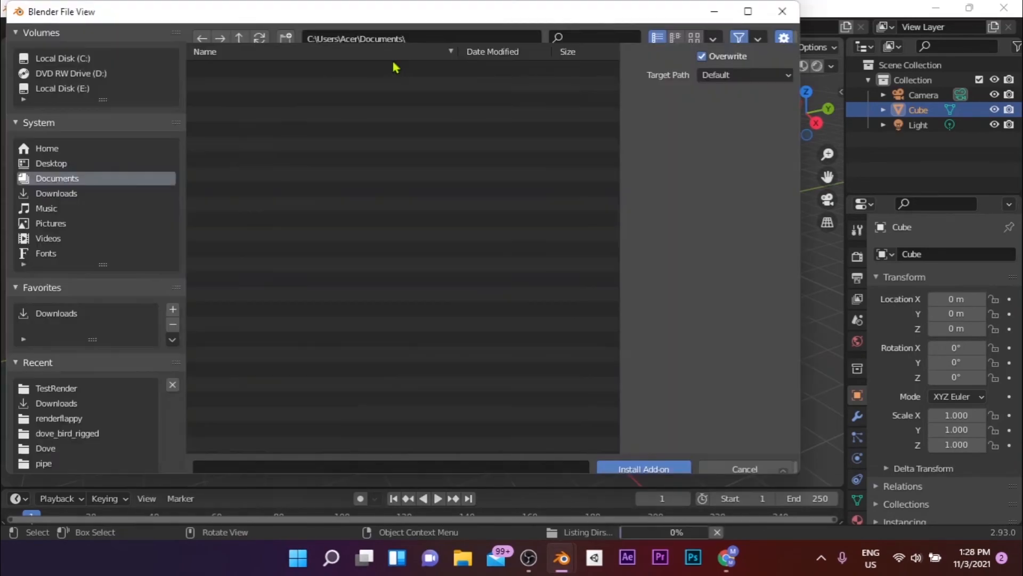
{"action": "left_click", "coordinate": [57, 388]}
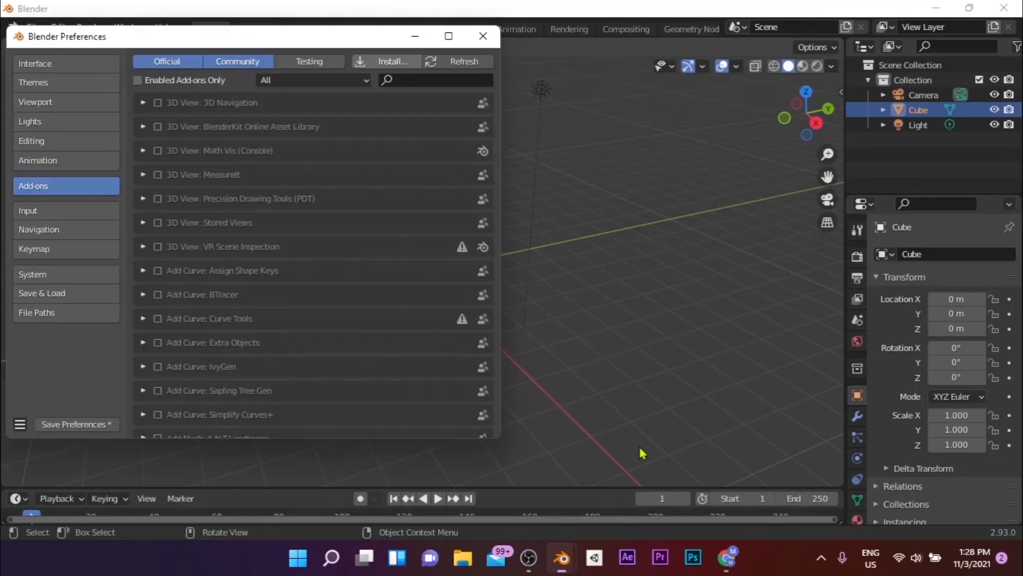
{"action": "type", "text": "crow"}
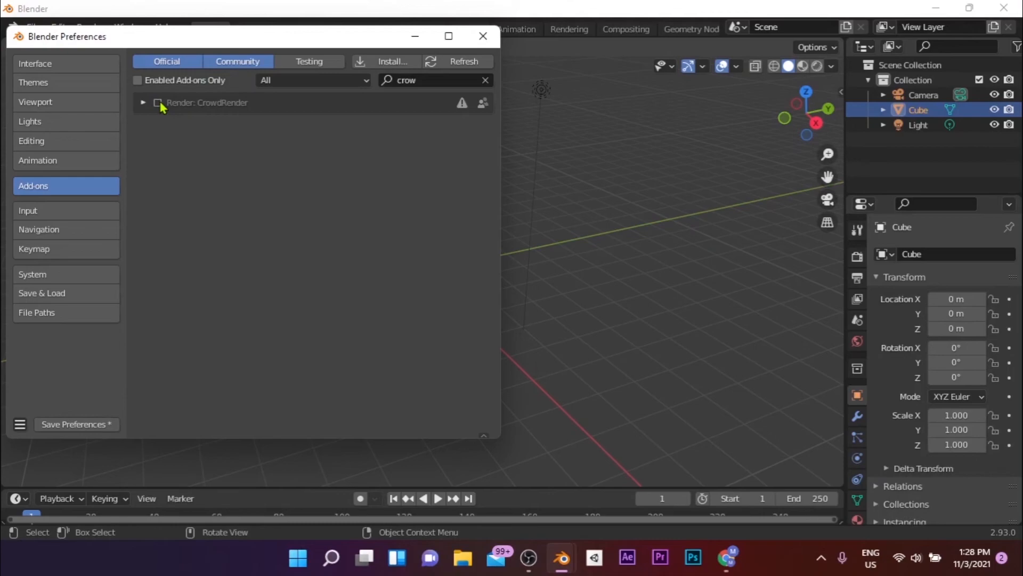
{"action": "left_click", "coordinate": [483, 36]}
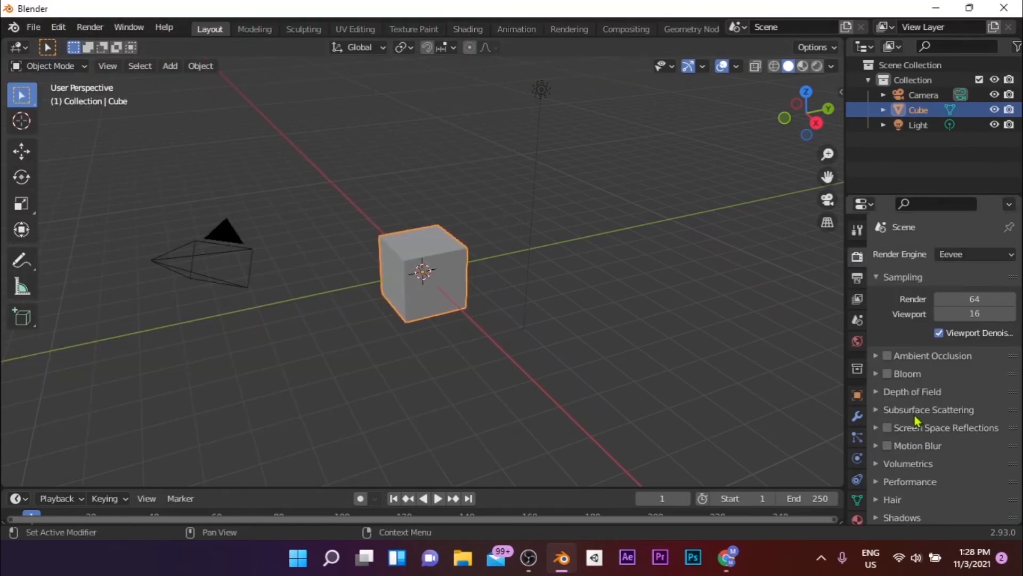
Step: Expand the Crowdrender render panel and keep Cycles as its engine
{"action": "scroll", "scroll_direction": "down", "scroll_amount": 3}
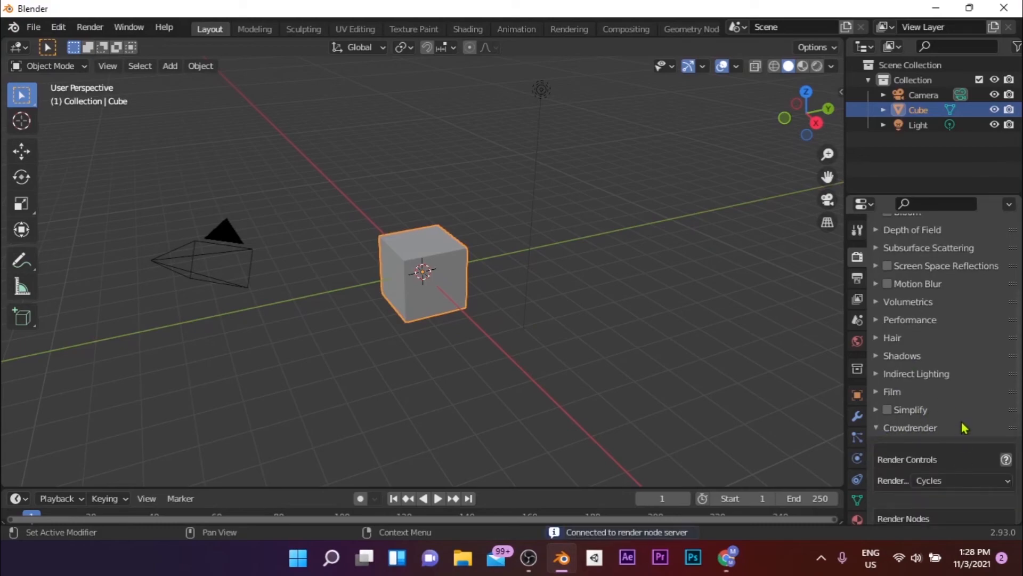
{"action": "left_click", "coordinate": [959, 450]}
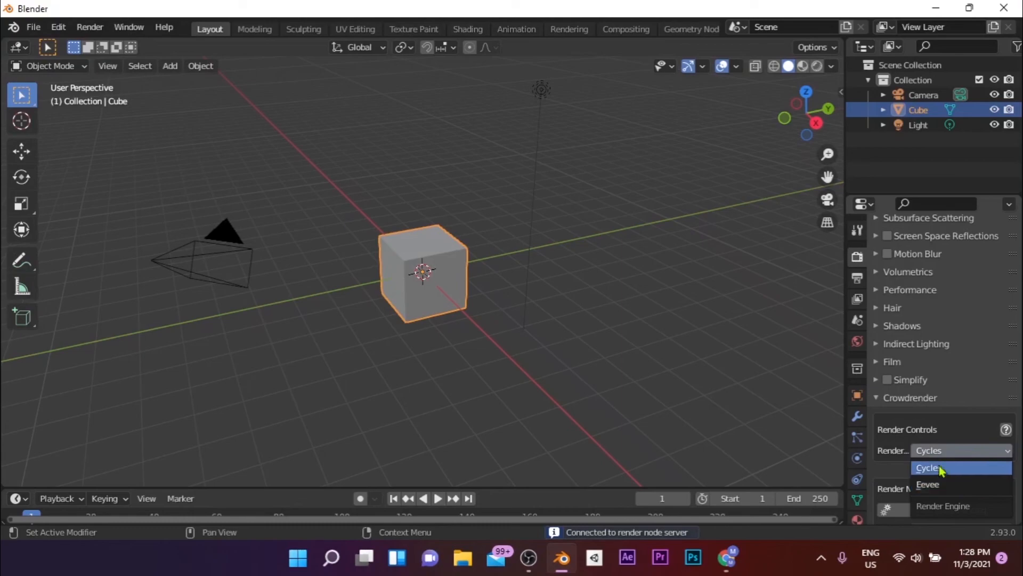
{"action": "left_click", "coordinate": [928, 468]}
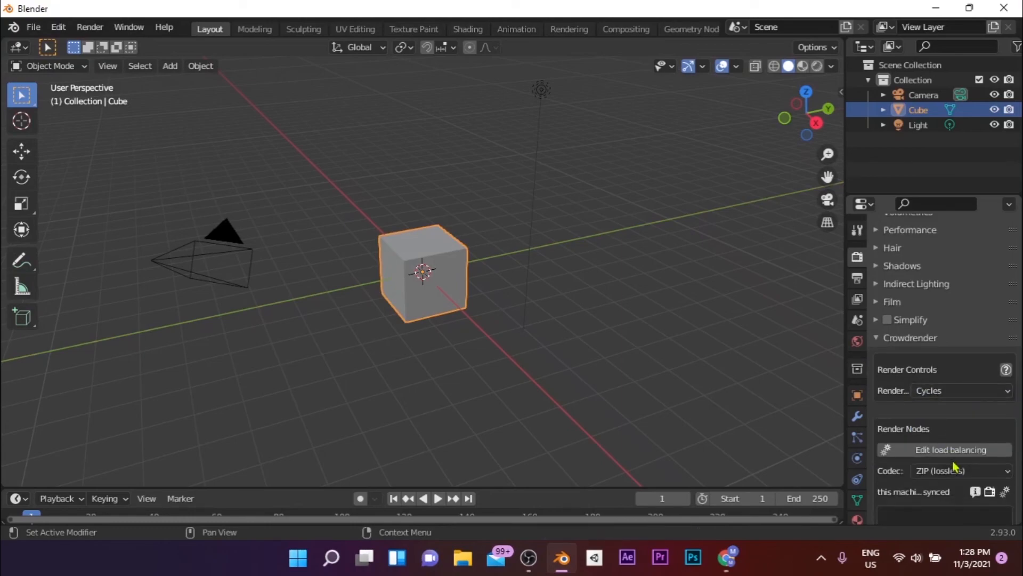
Step: Review the render node connection dialog and close it
{"action": "scroll", "scroll_direction": "down", "scroll_amount": 3}
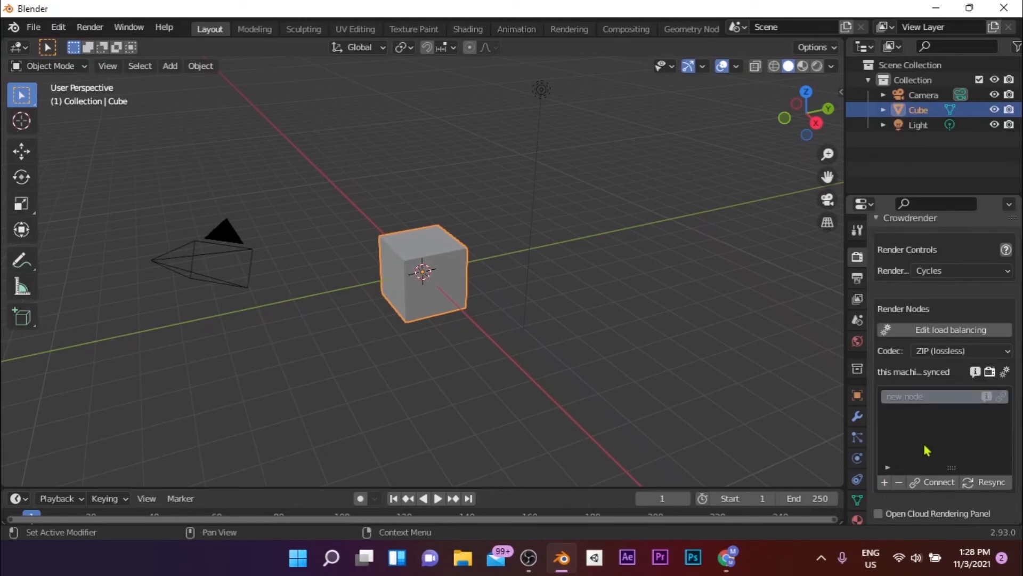
{"action": "left_click", "coordinate": [937, 481]}
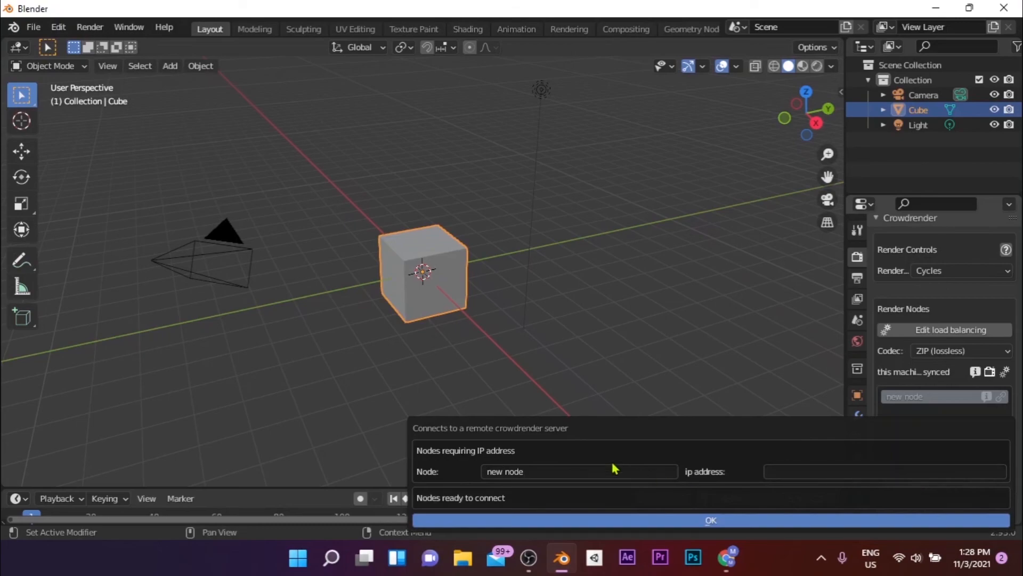
{"action": "mouse_move", "coordinate": [482, 450]}
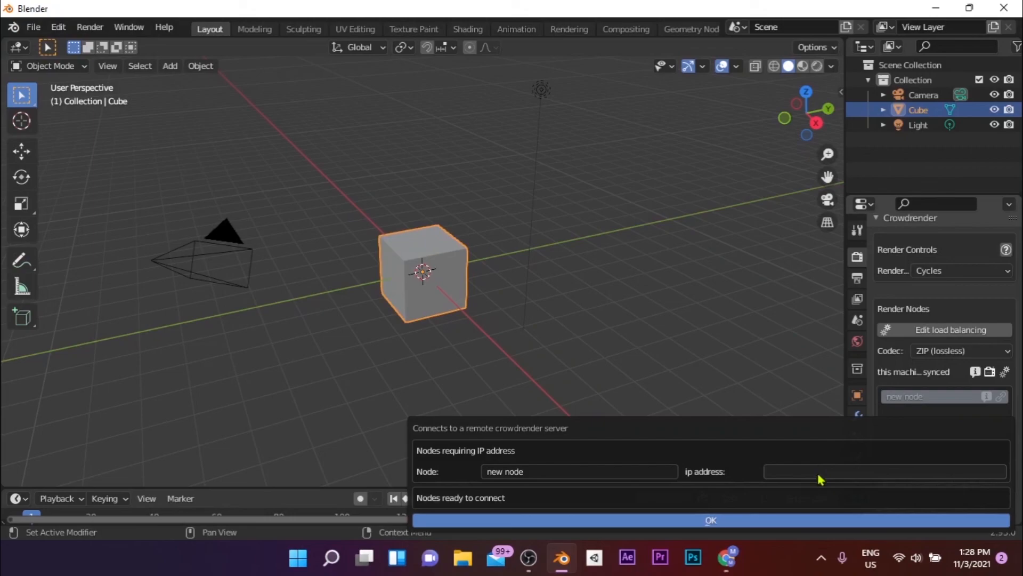
{"action": "mouse_move", "coordinate": [947, 313]}
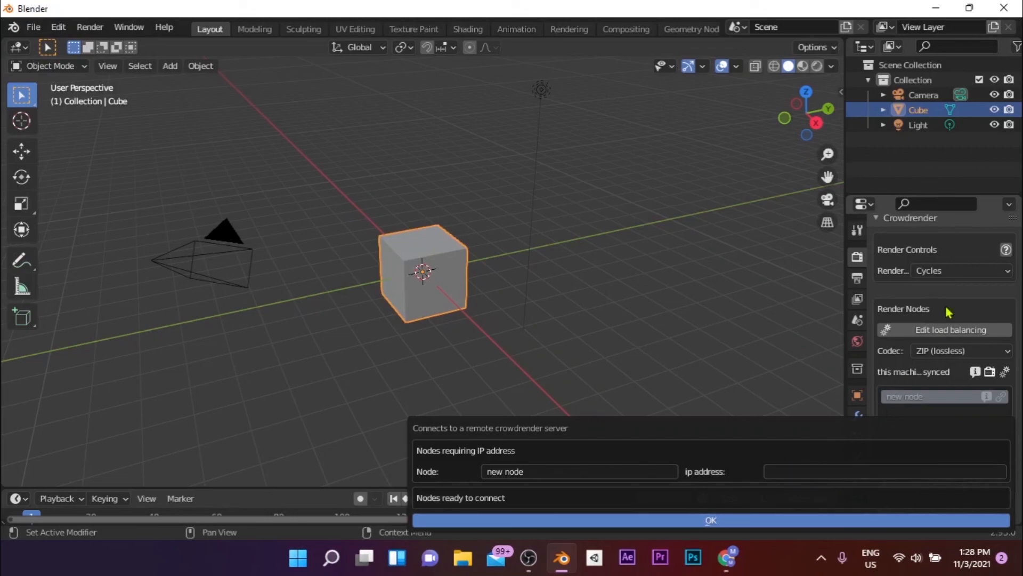
{"action": "left_click", "coordinate": [710, 520]}
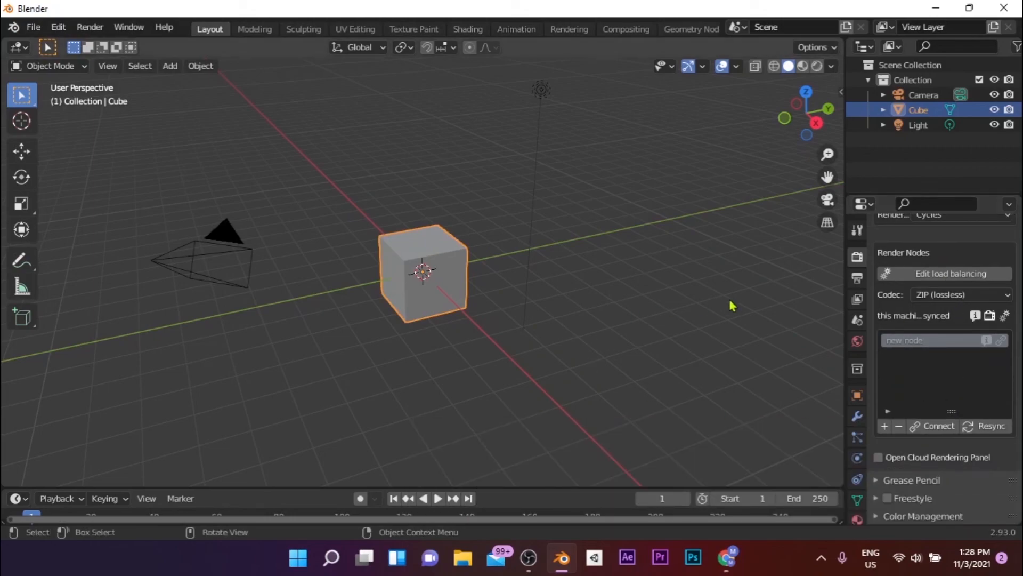